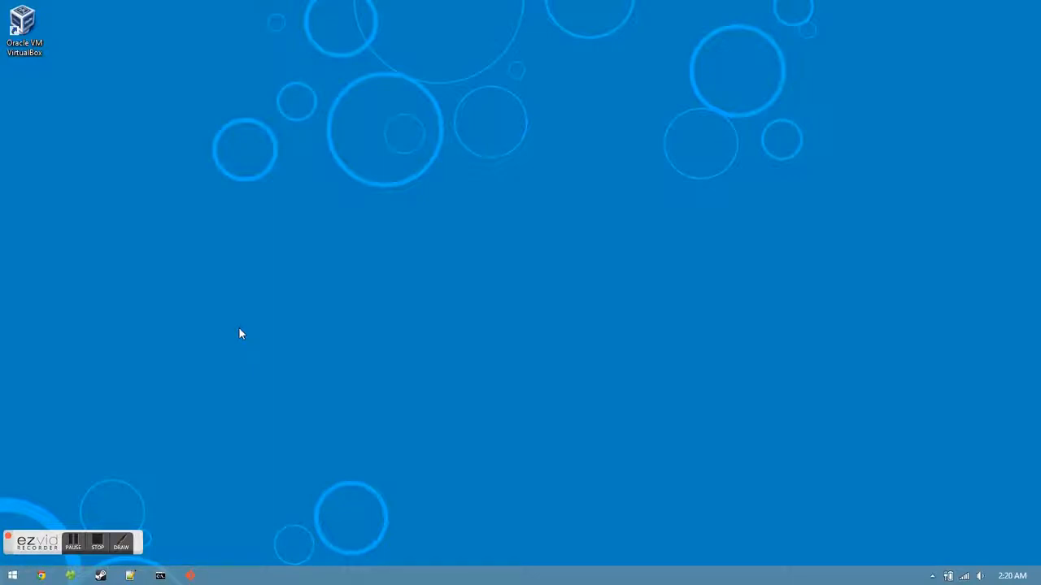
Step: Launch VirtualBox Manager from its desktop shortcut
left_click(24, 30)
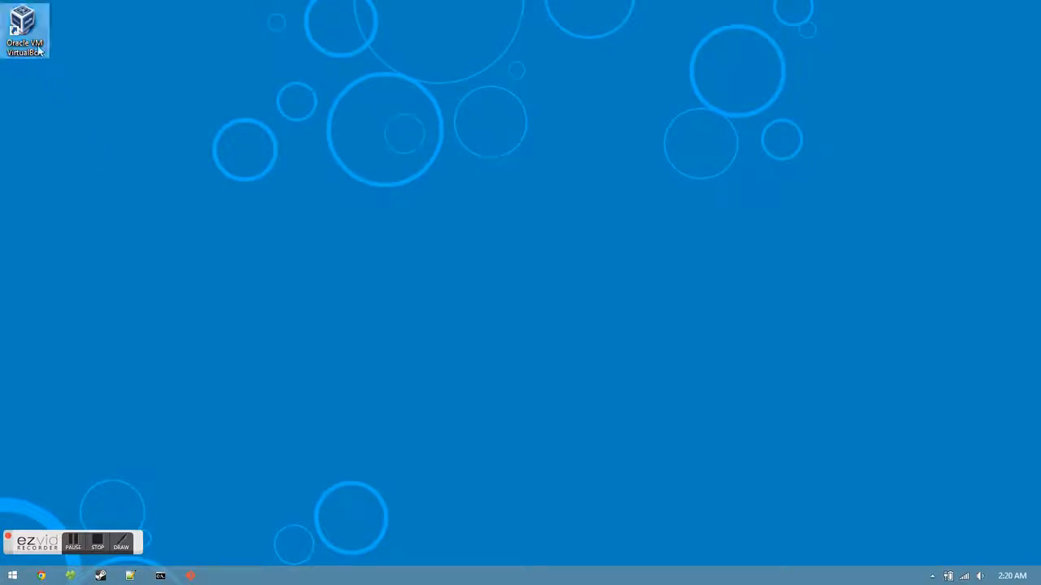
double_click(24, 25)
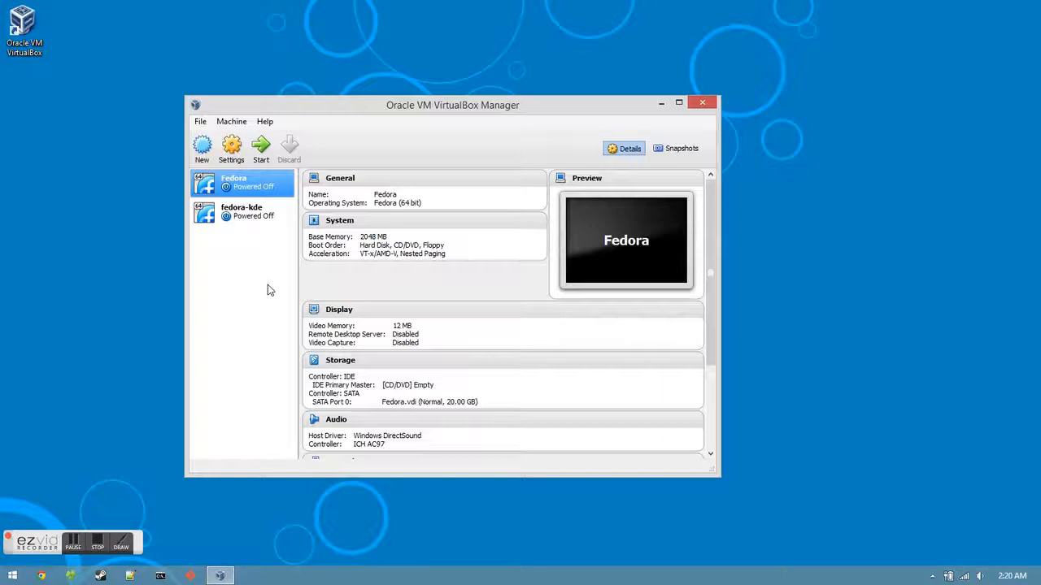
mouse_move(202, 147)
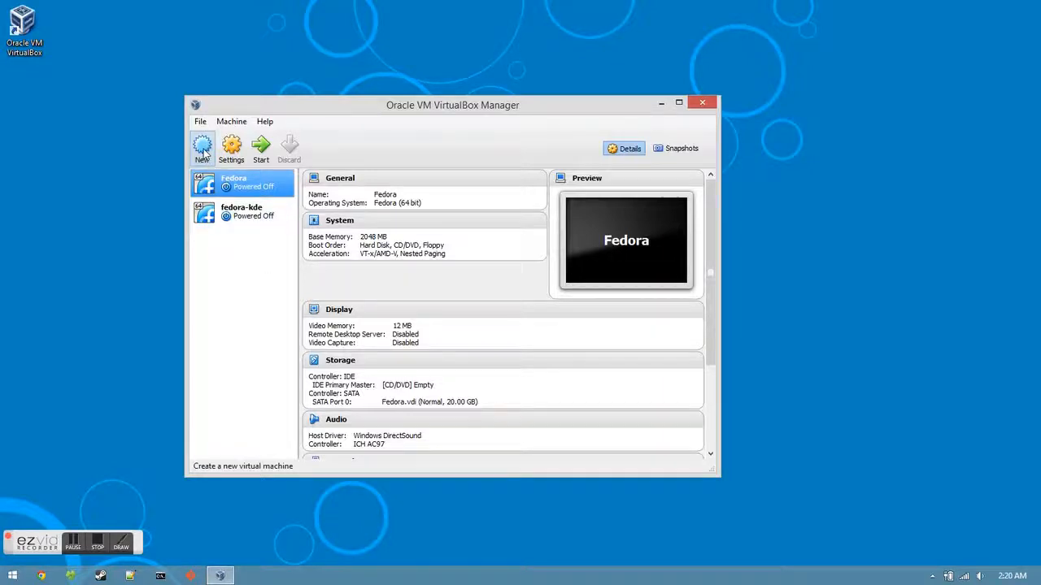
Step: Start a new machine named fedora_demo with version Fedora (64 bit)
left_click(202, 147)
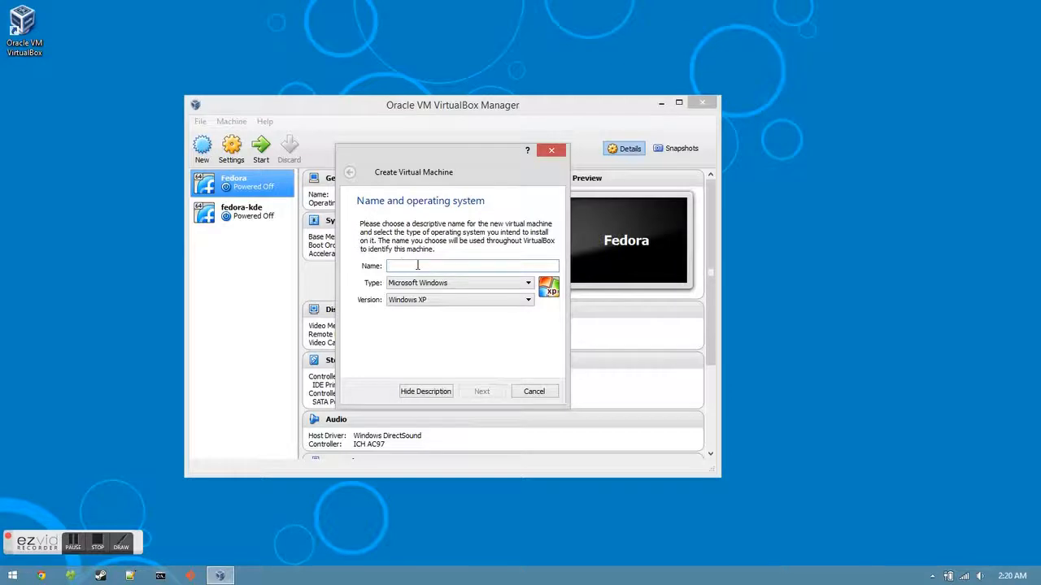
type("fedora_demo")
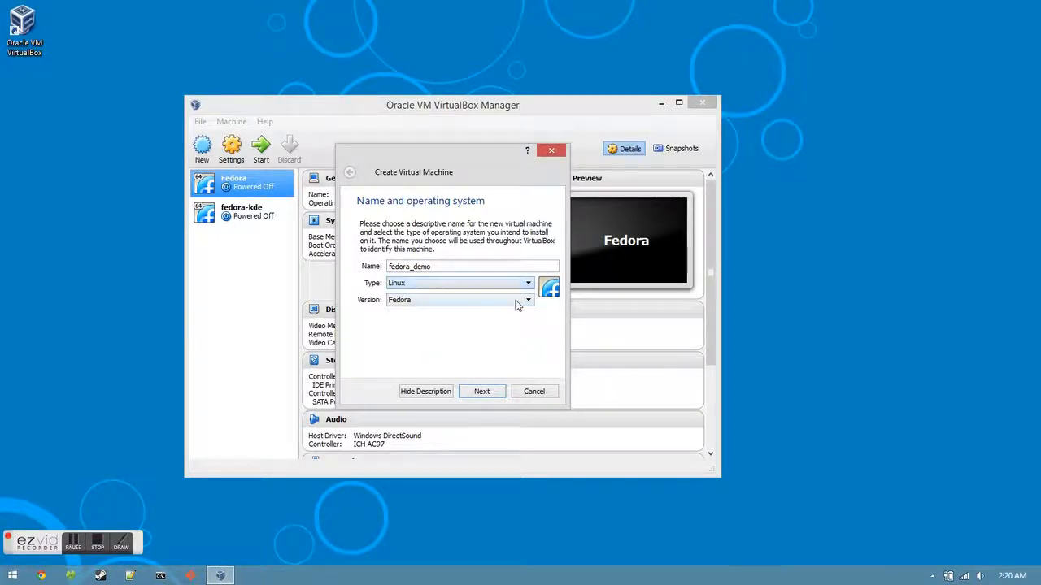
left_click(528, 300)
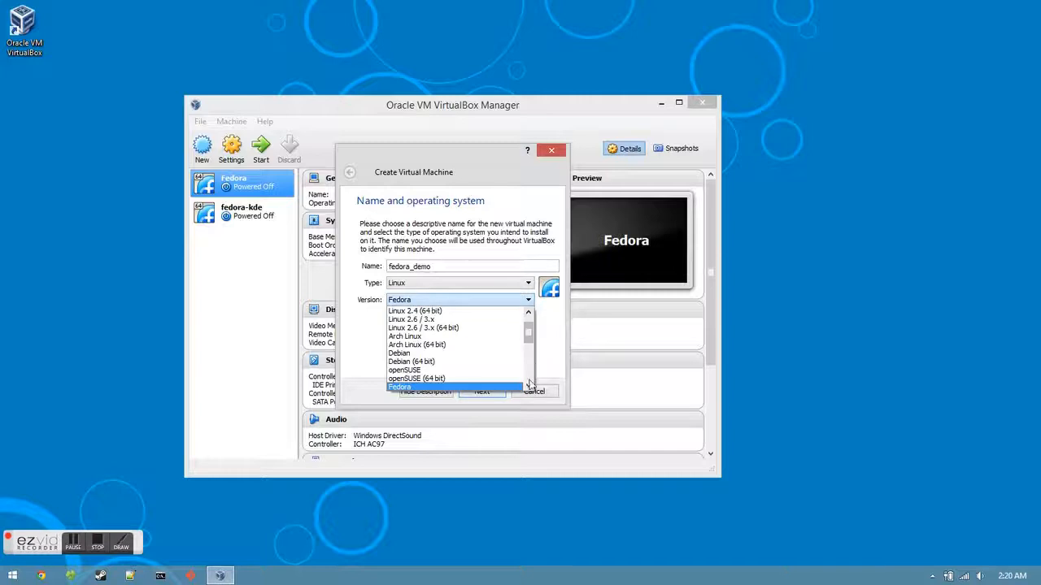
scroll("down", 3)
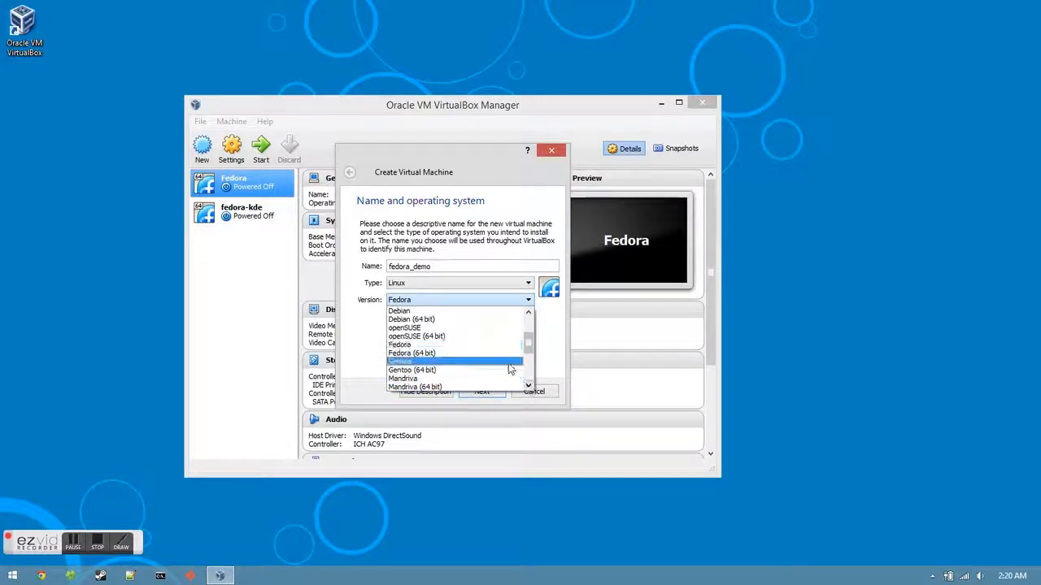
left_click(412, 353)
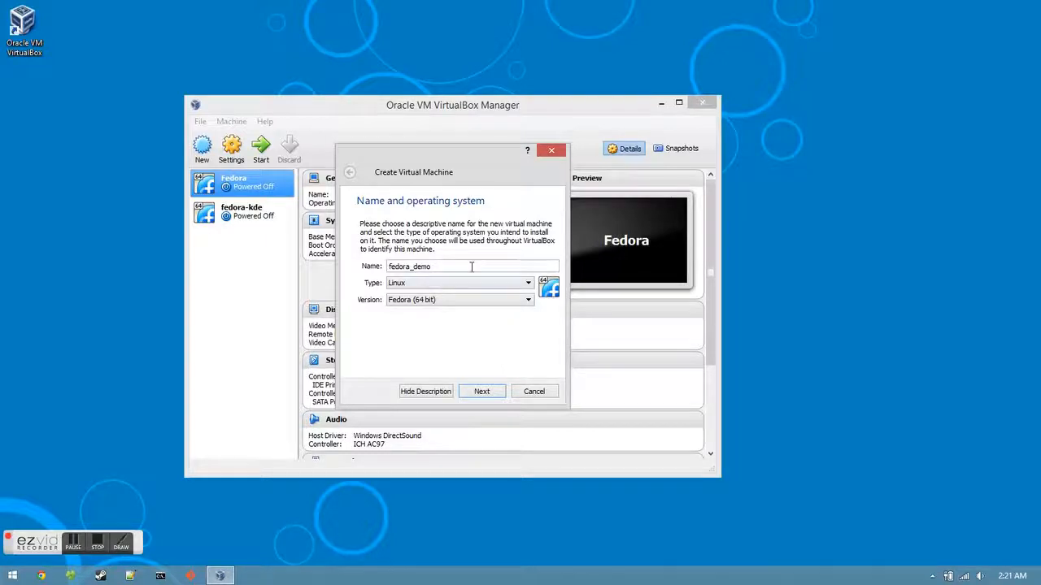
mouse_move(483, 363)
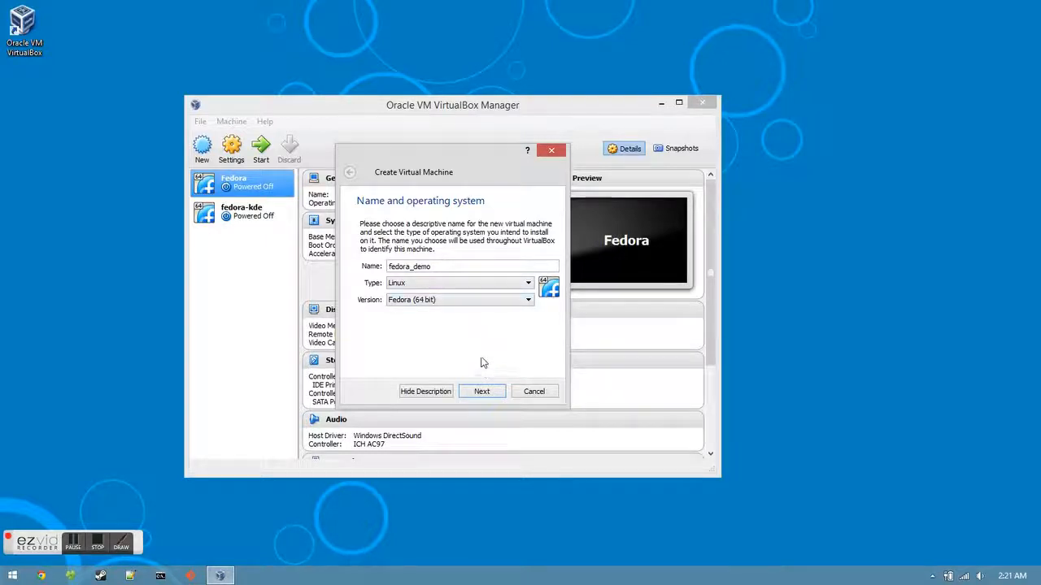
Step: Raise the new machine's memory from the recommended 768 MB to 2048 MB
left_click(481, 391)
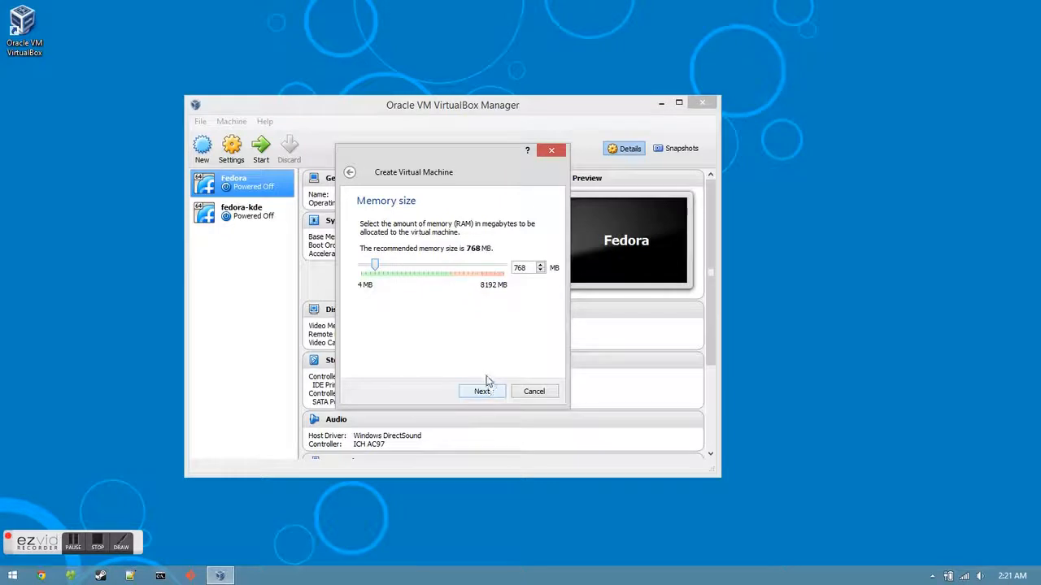
mouse_move(441, 334)
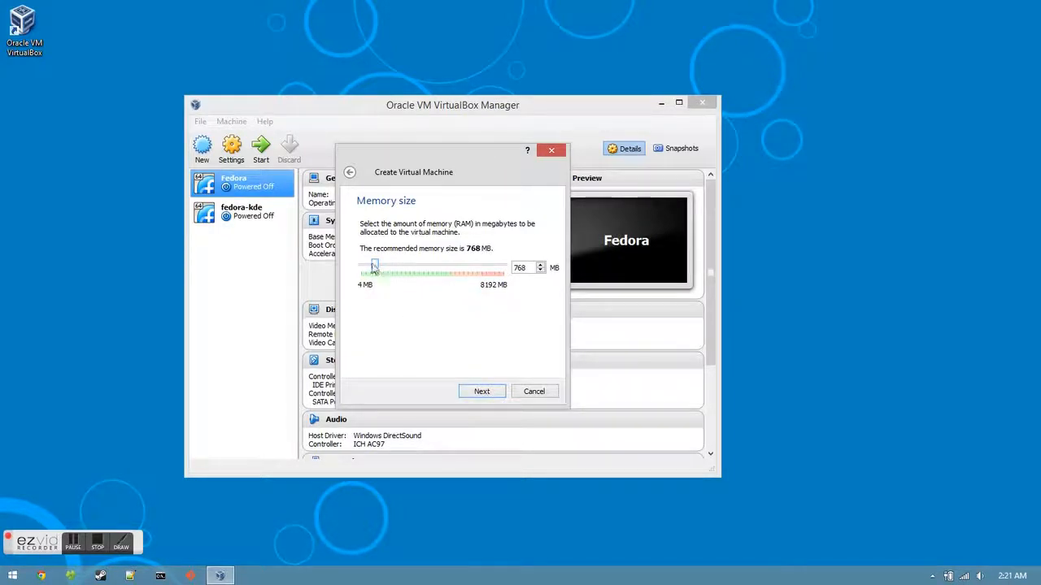
left_click_drag(374, 267, 379, 268)
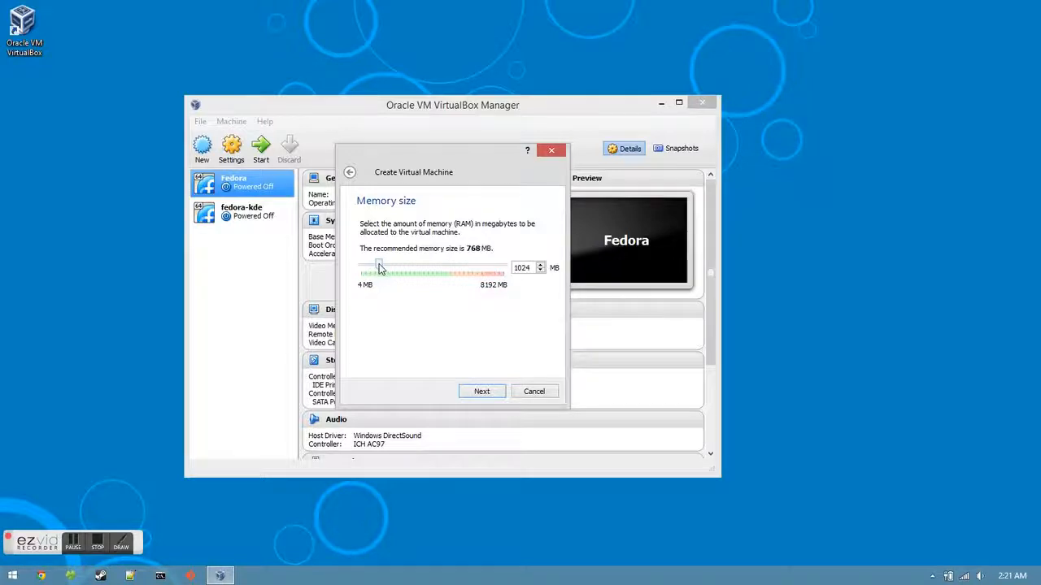
left_click_drag(379, 268, 394, 268)
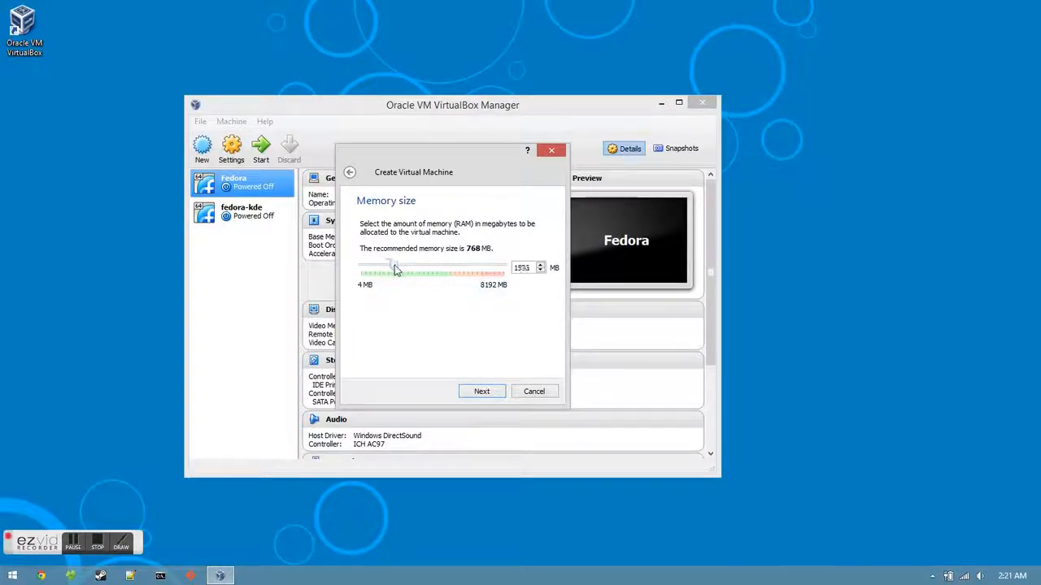
left_click_drag(390, 267, 397, 267)
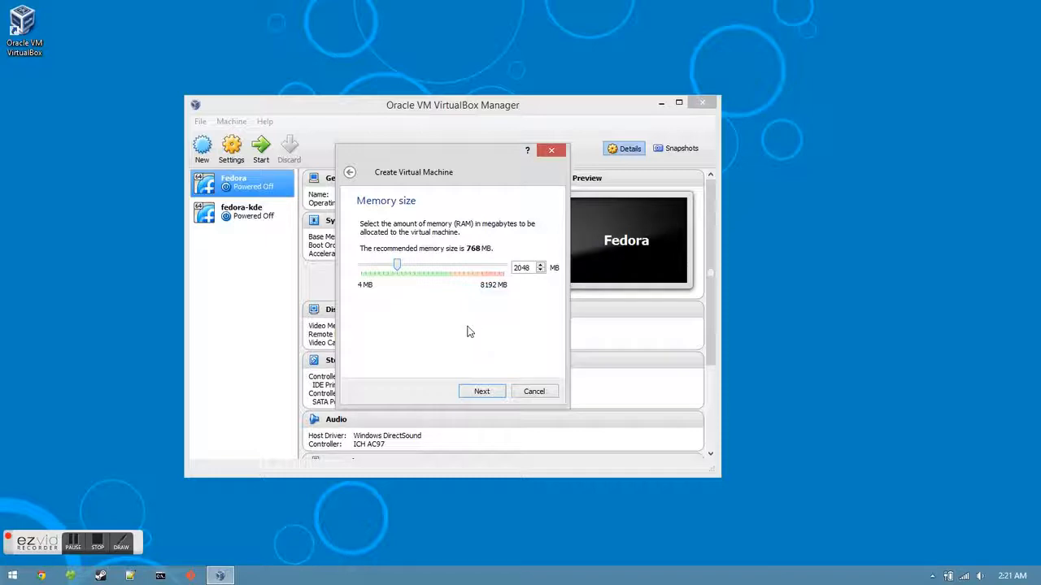
mouse_move(499, 362)
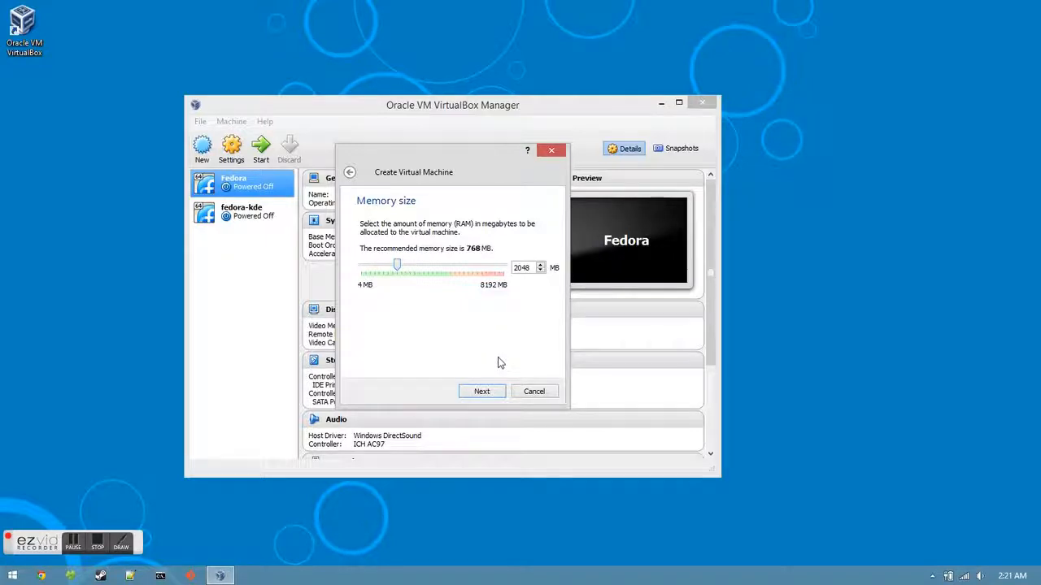
Step: Choose to create a new virtual hard drive now for fedora_demo
left_click(481, 391)
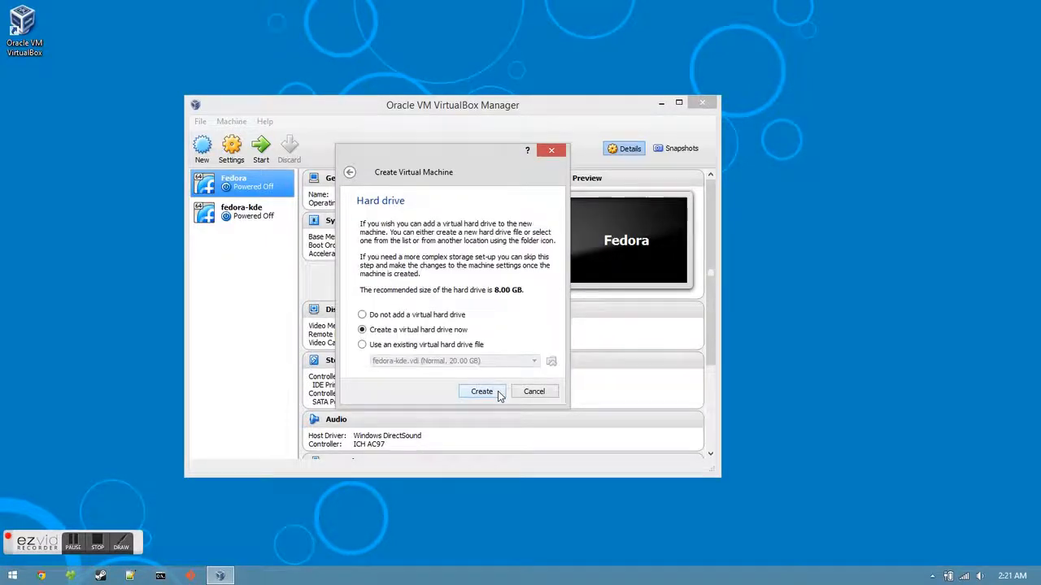
mouse_move(516, 340)
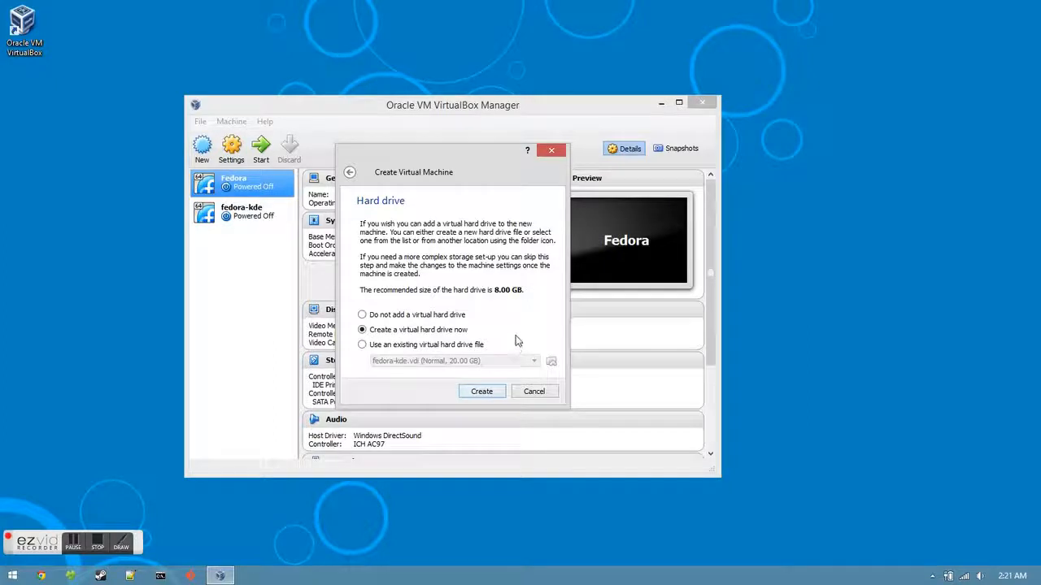
mouse_move(513, 337)
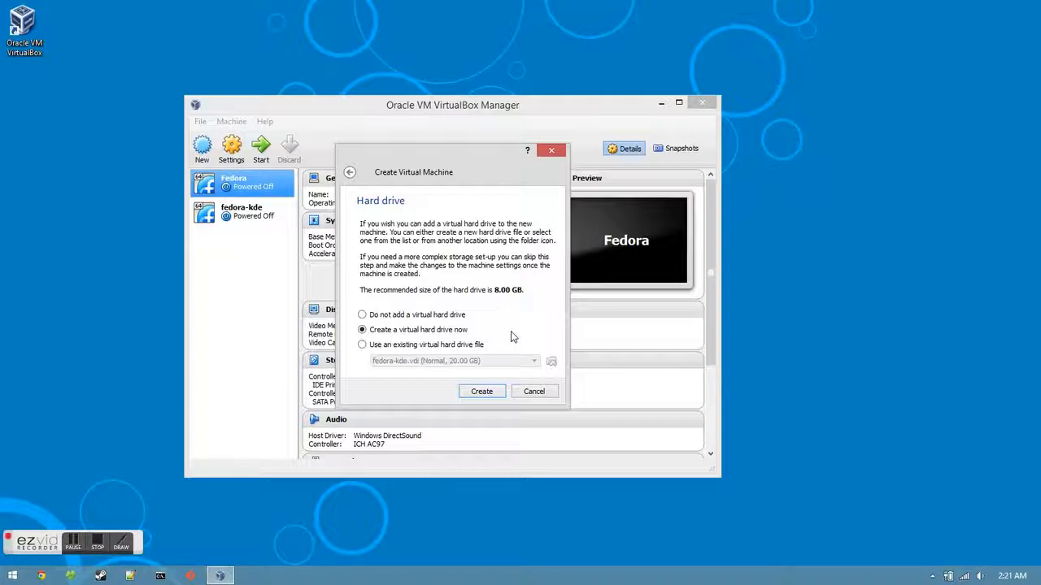
mouse_move(456, 334)
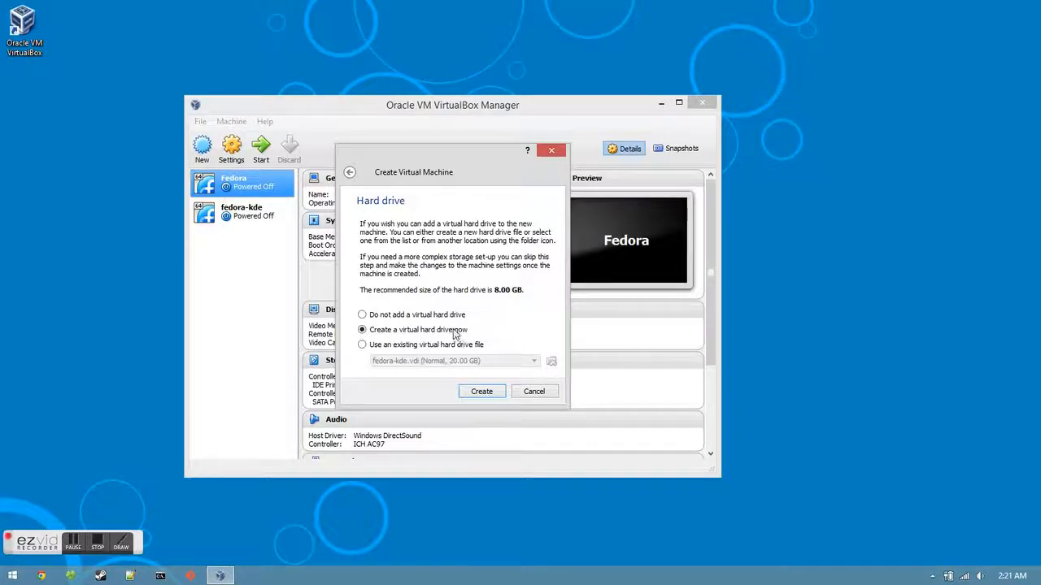
mouse_move(481, 392)
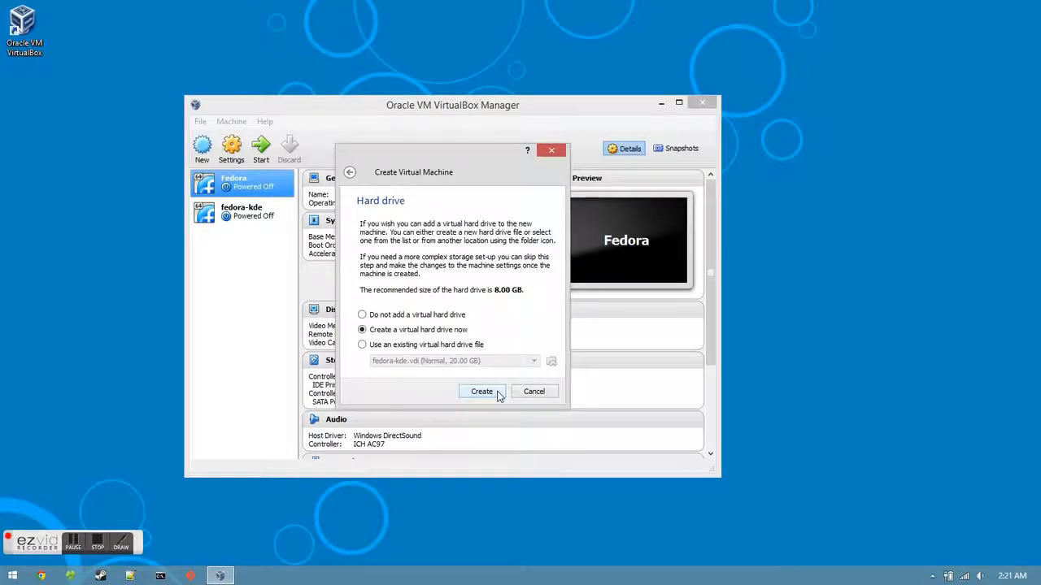
left_click(482, 391)
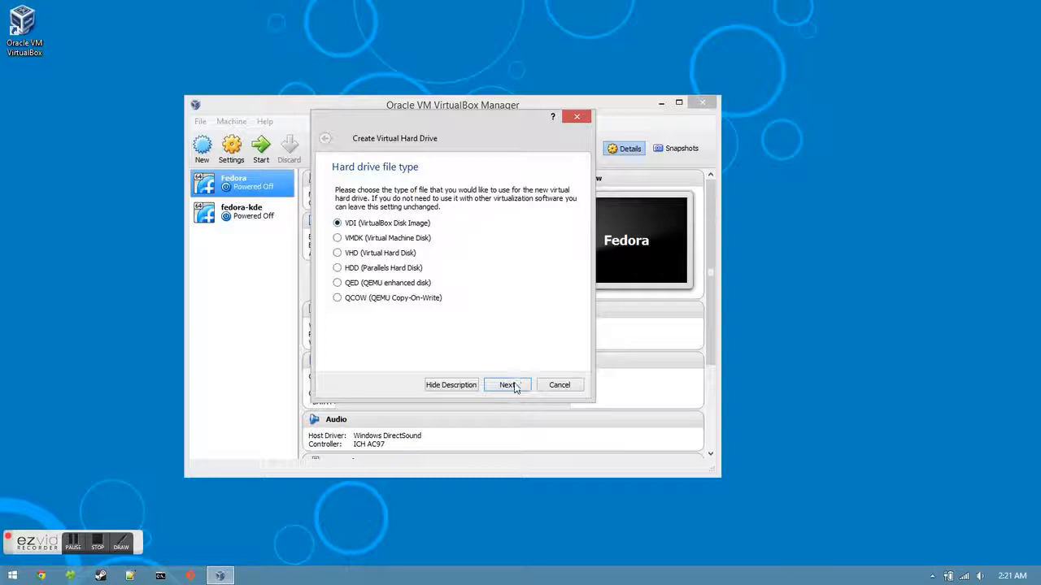
Step: Keep VDI as the disk type and choose fixed size storage
left_click(507, 385)
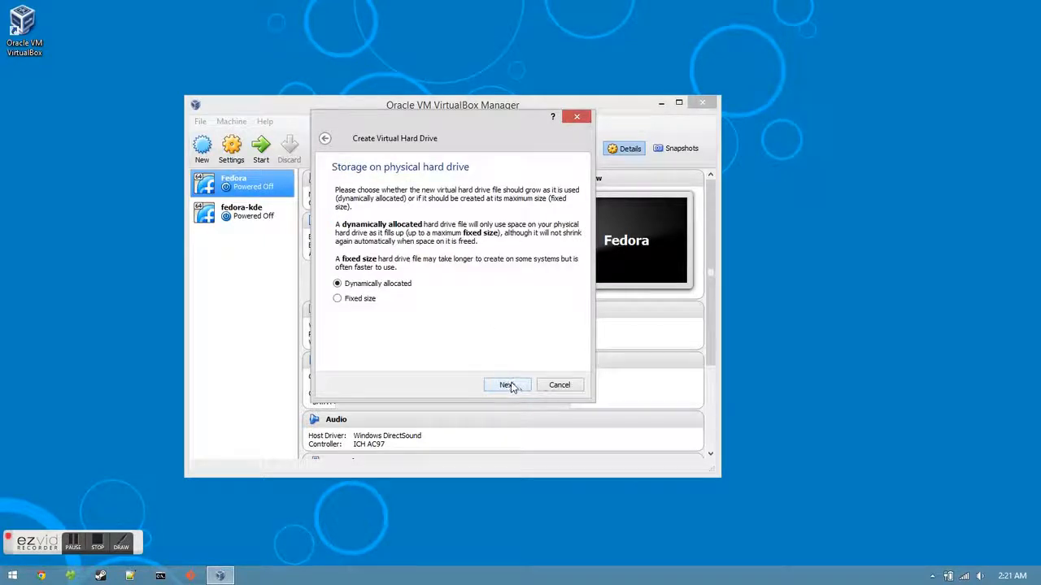
mouse_move(342, 315)
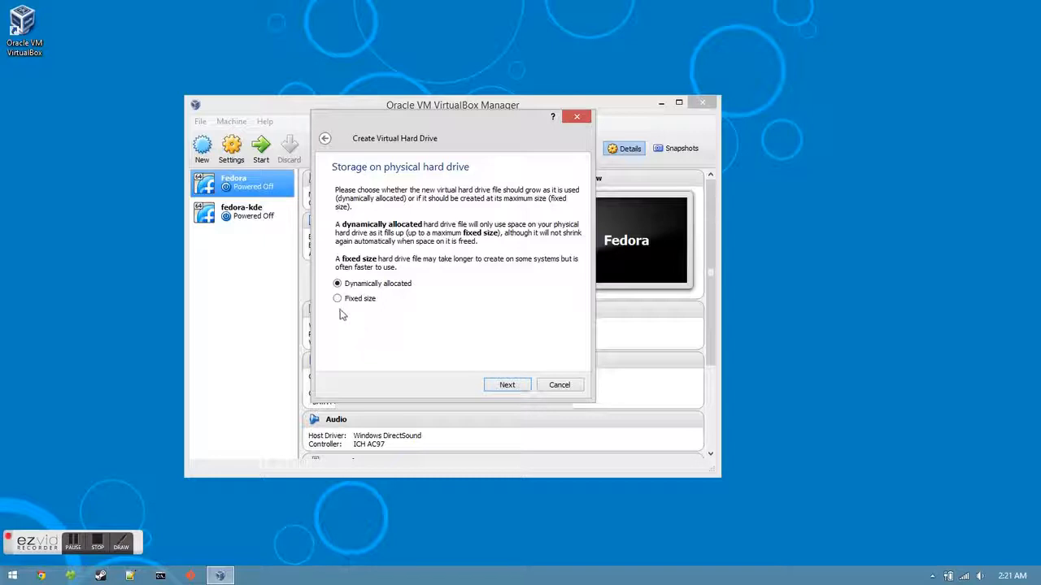
left_click(336, 298)
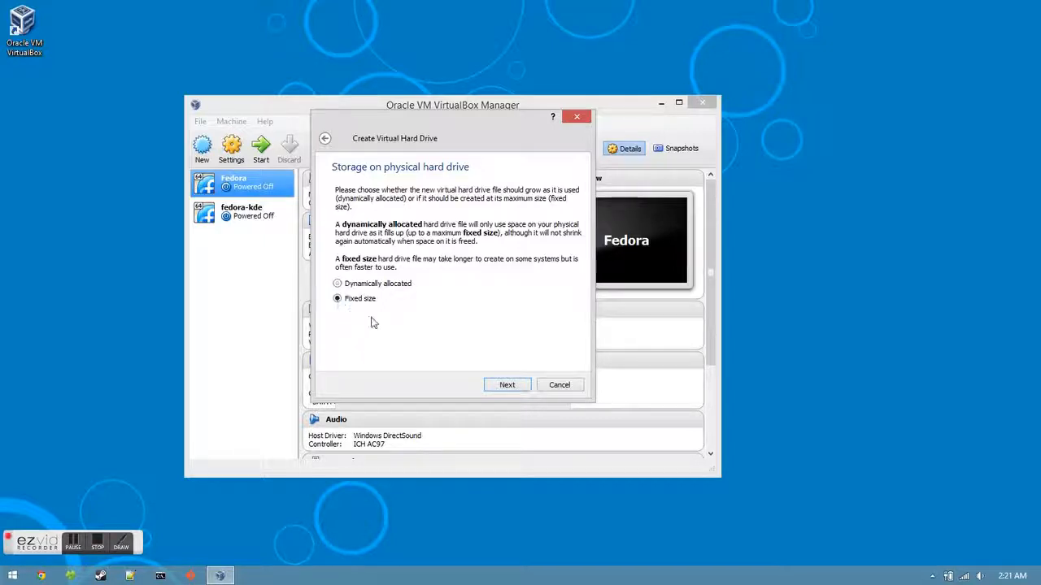
mouse_move(483, 300)
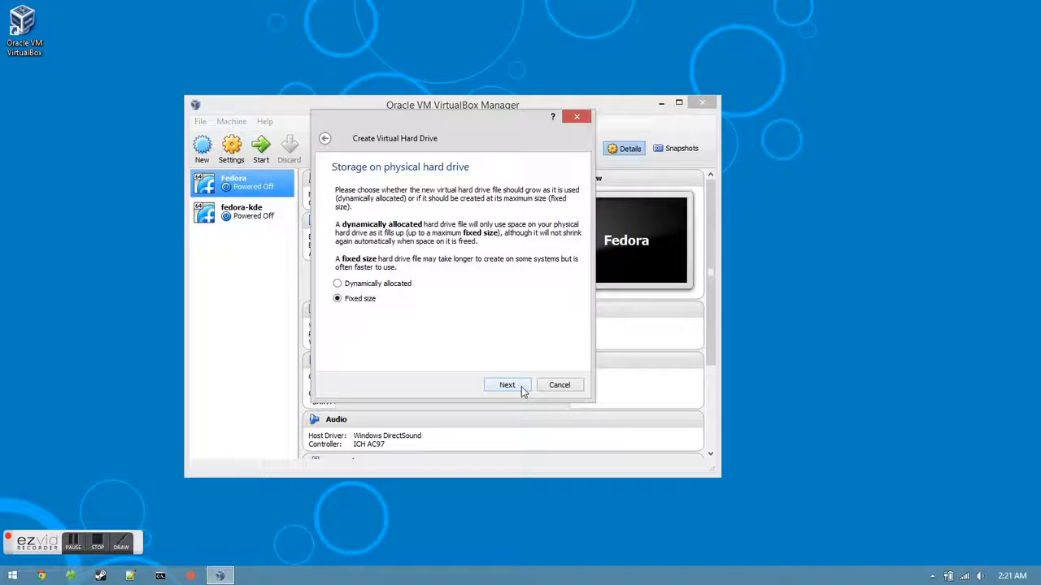
Step: Create the 12 GB fixed-size fedora_demo.vdi disk, finishing the VM
left_click(507, 385)
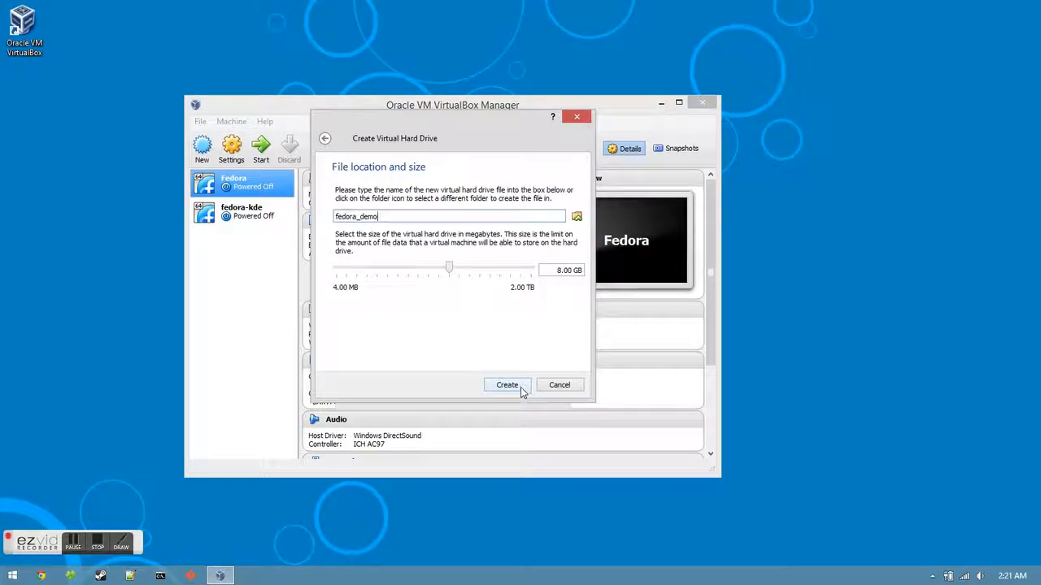
mouse_move(502, 365)
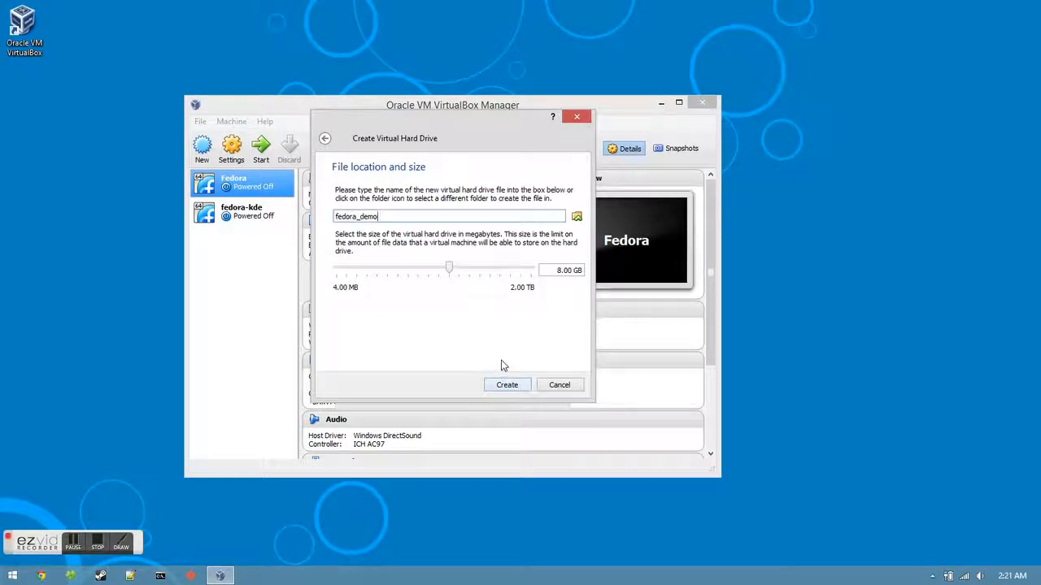
mouse_move(521, 317)
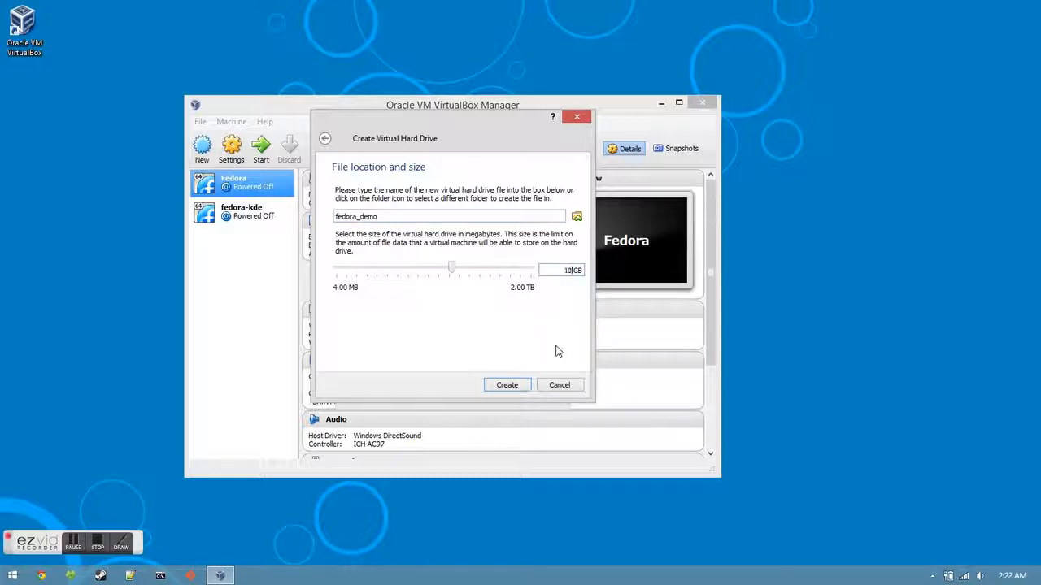
mouse_move(569, 320)
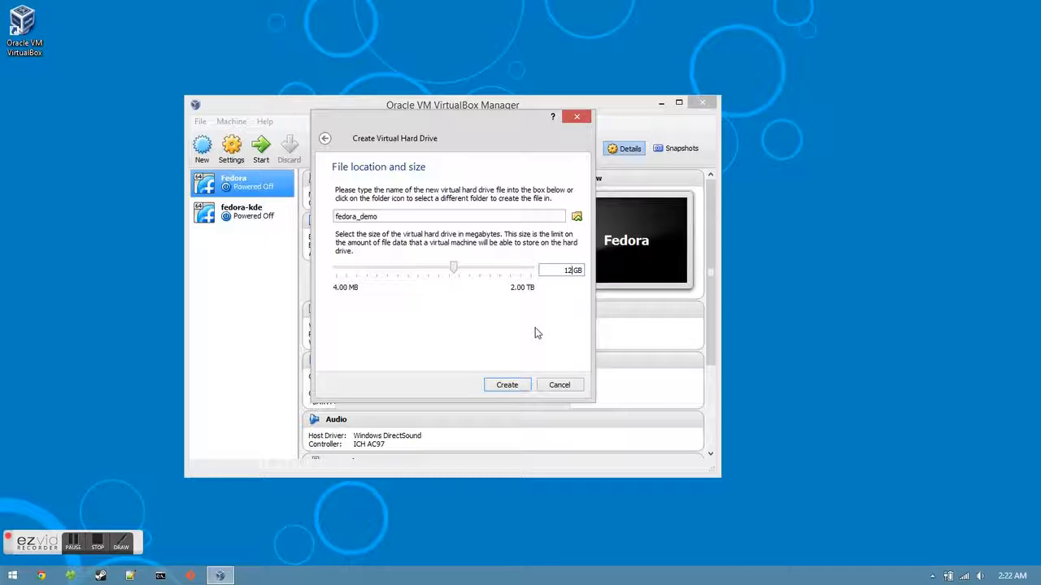
mouse_move(512, 362)
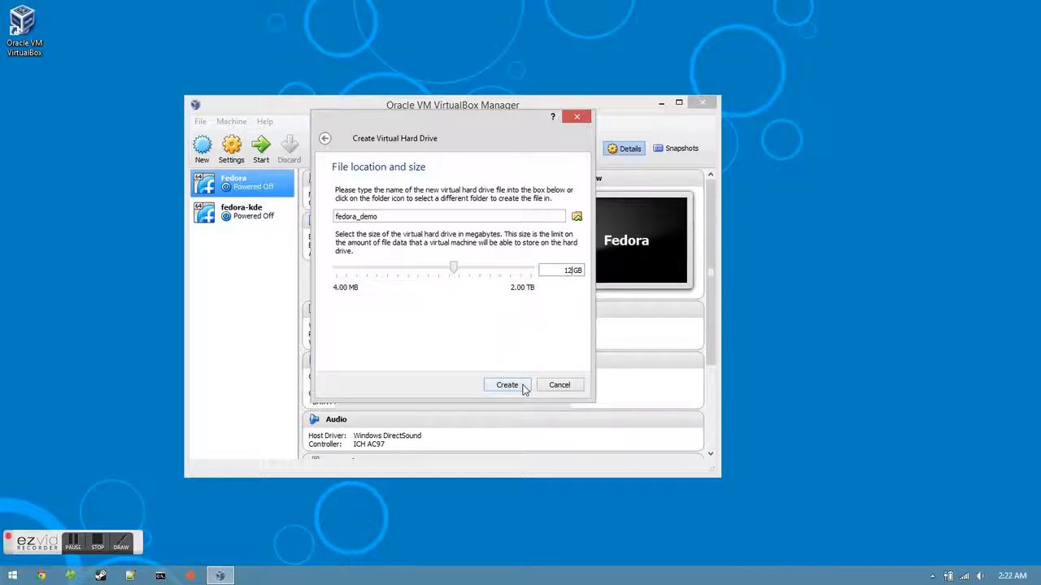
left_click(507, 384)
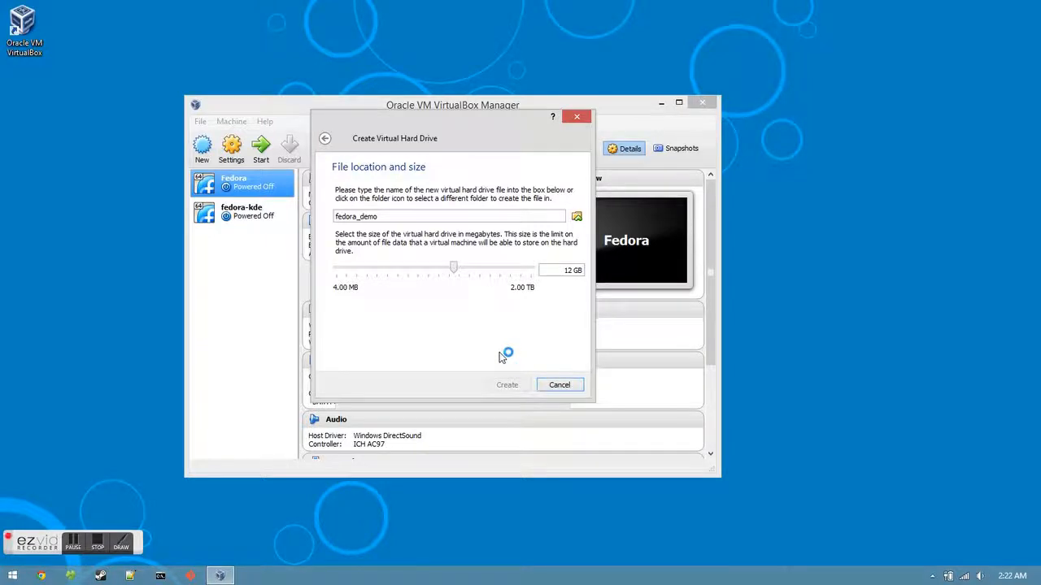
left_click(507, 385)
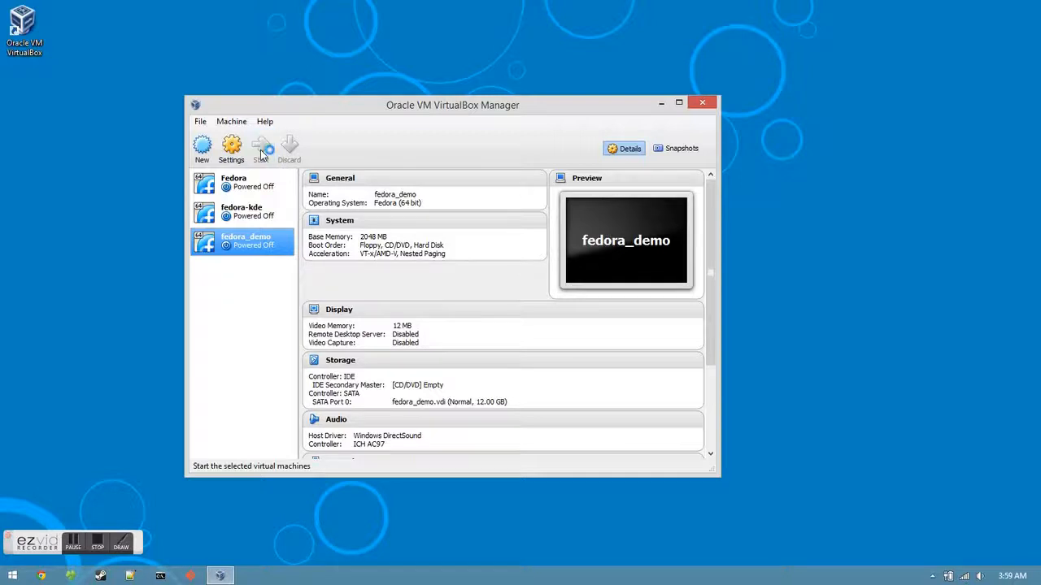
Step: Start fedora_demo and pick Fedora-Live-KDE-x86_64-19-1.iso as the start-up disk
left_click(261, 147)
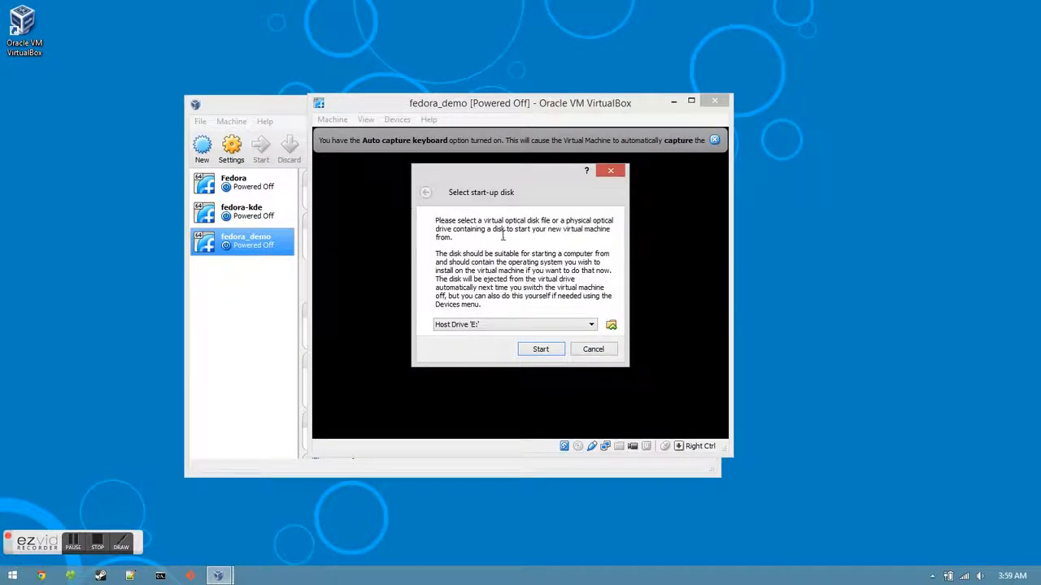
mouse_move(578, 318)
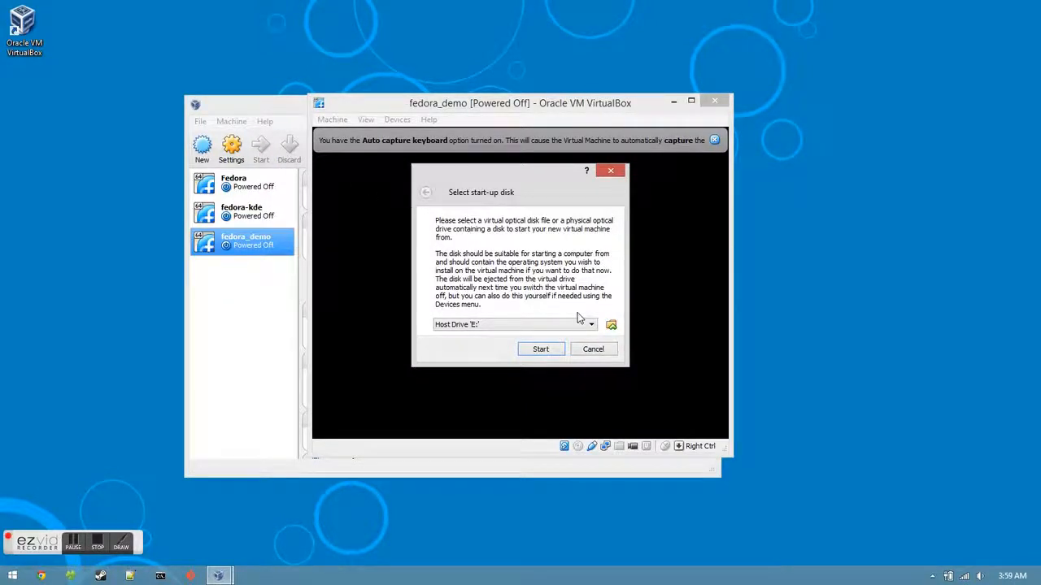
left_click(591, 324)
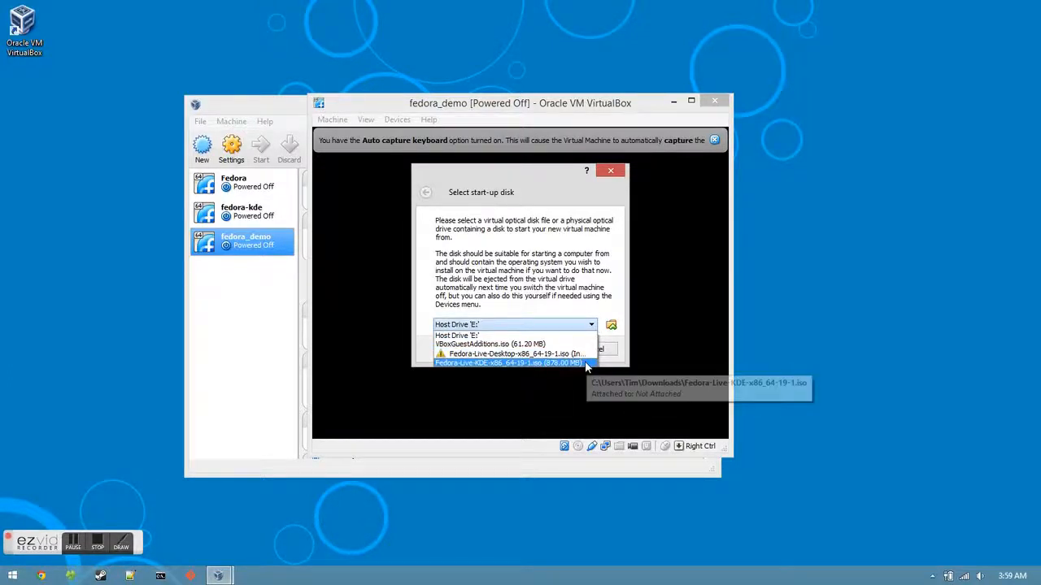
left_click(510, 362)
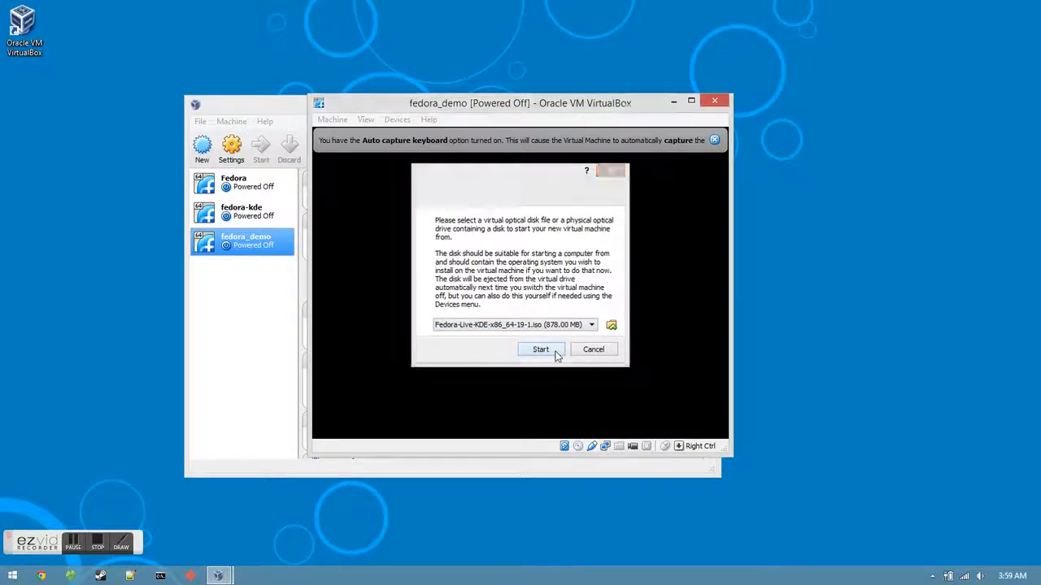
Step: Boot from the live image, dismissing keyboard and mouse notices until the KDE desktop appears
left_click(540, 349)
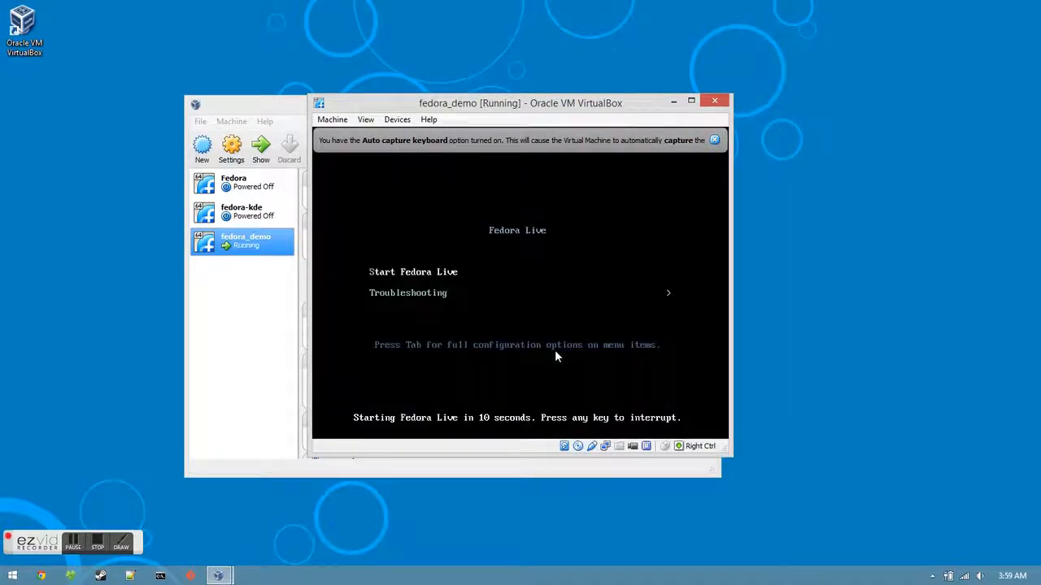
mouse_move(651, 225)
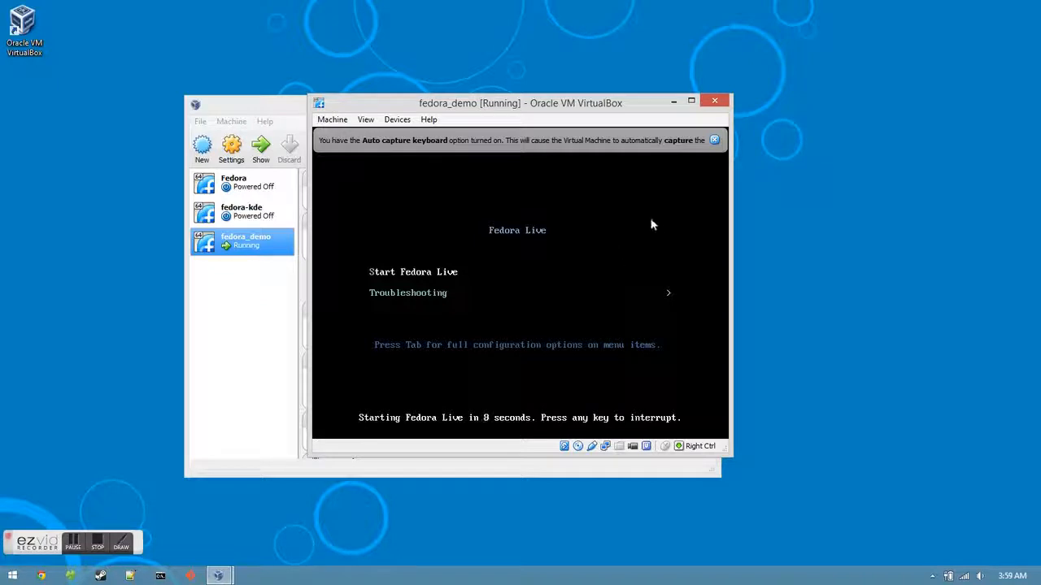
left_click(715, 139)
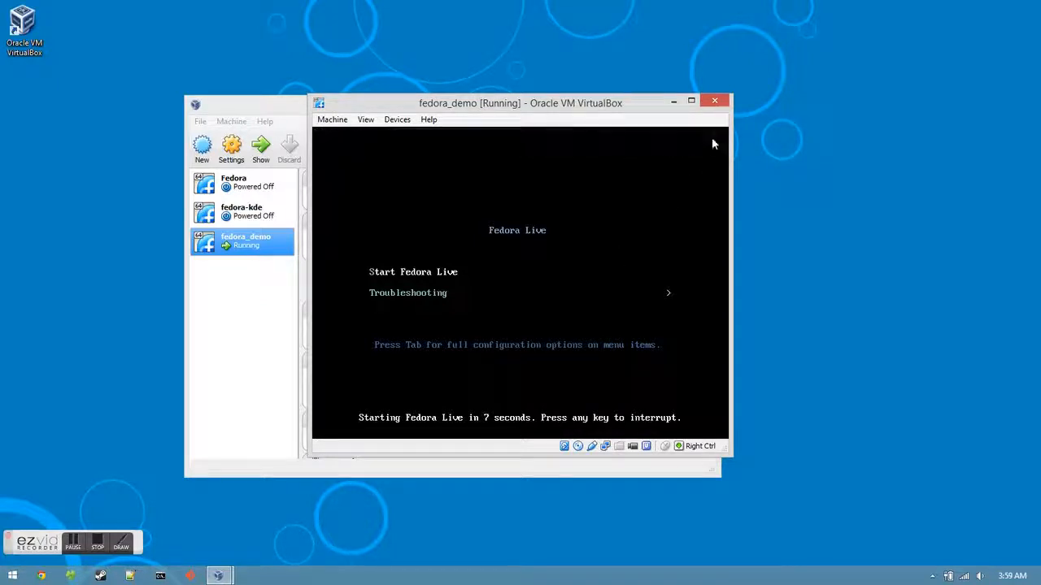
mouse_move(638, 239)
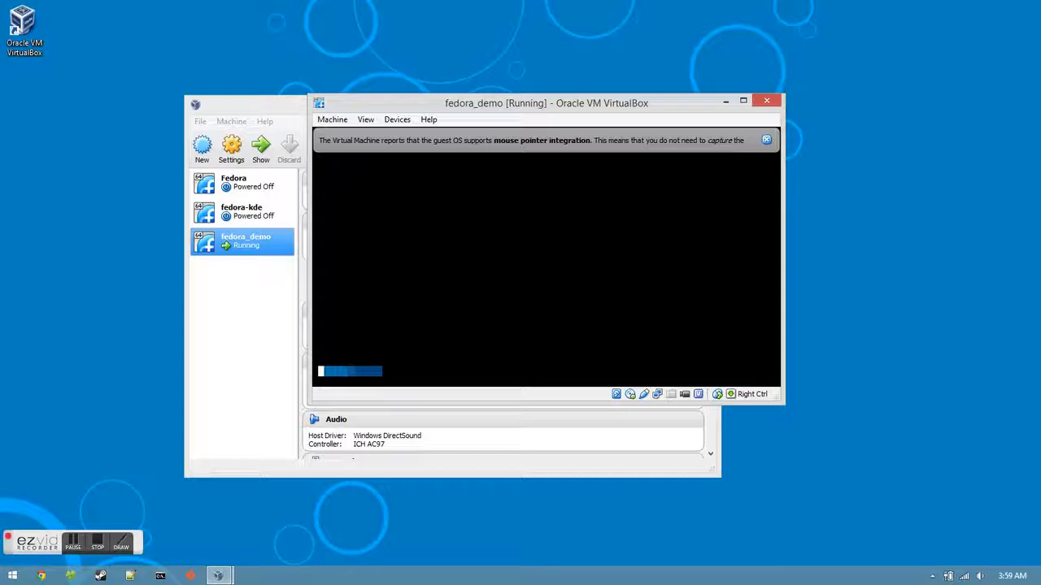
left_click(765, 139)
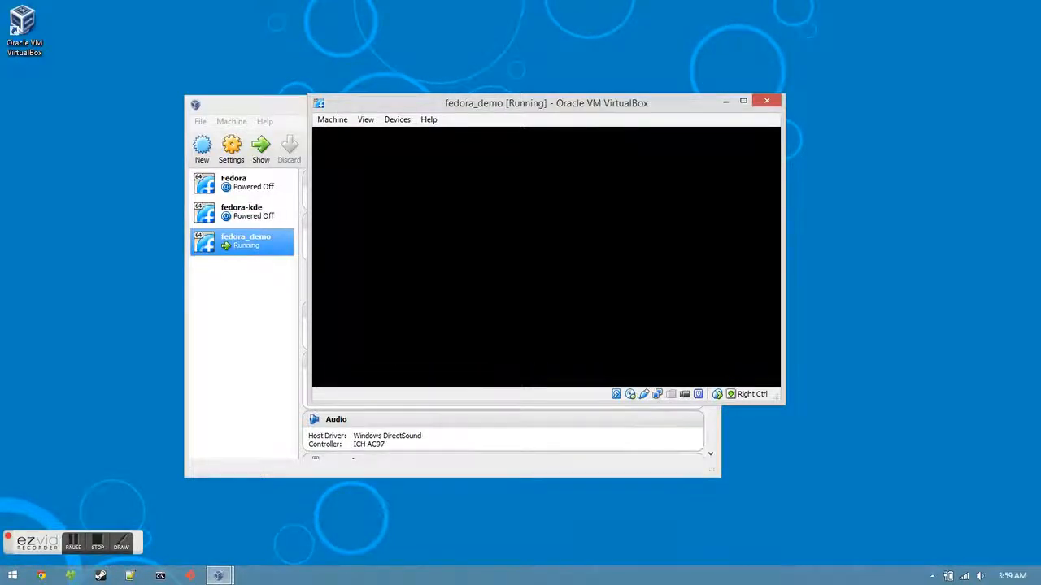
left_click(742, 100)
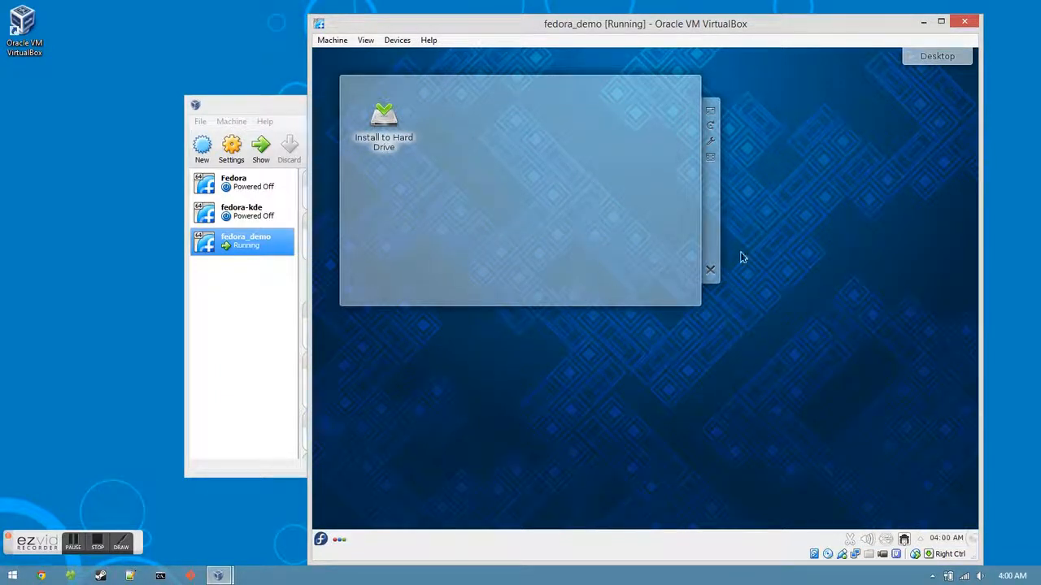
mouse_move(606, 252)
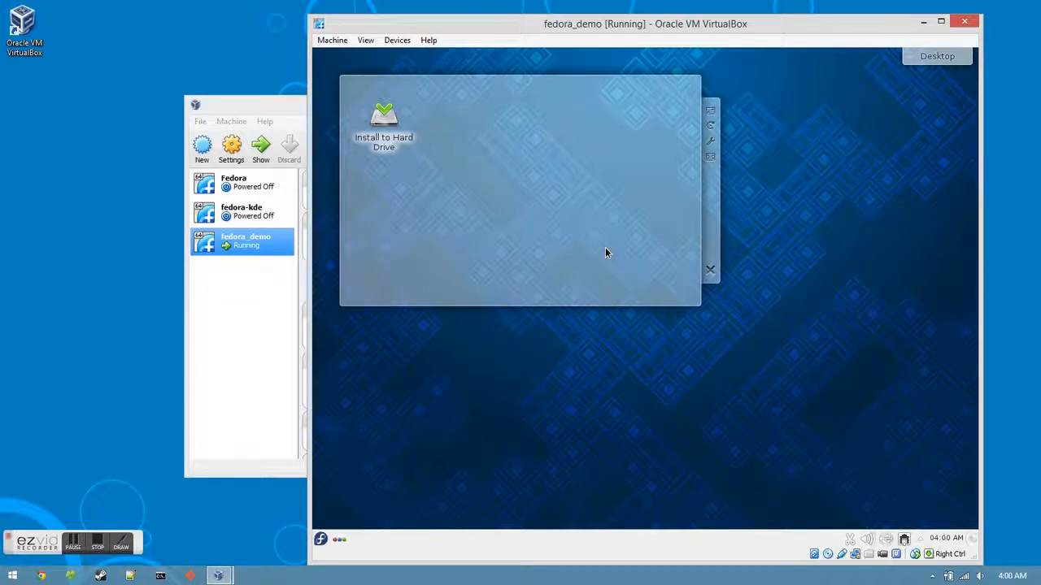
mouse_move(657, 380)
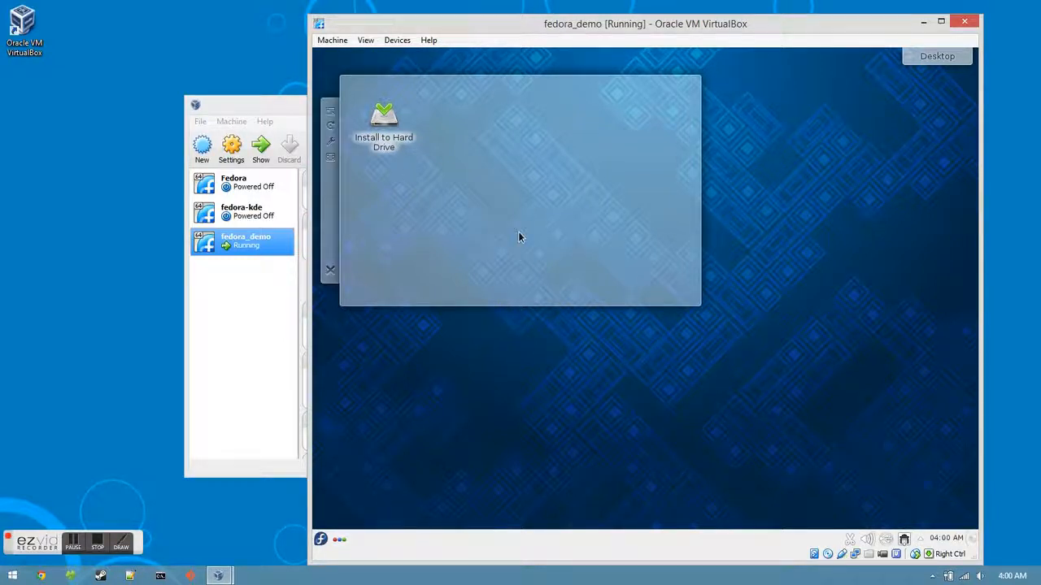
mouse_move(468, 234)
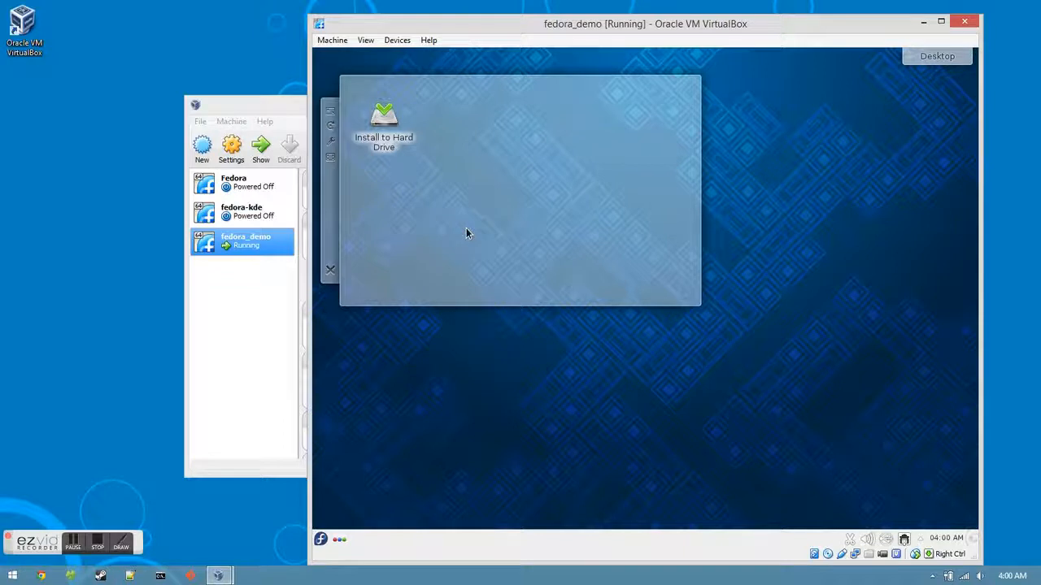
mouse_move(383, 122)
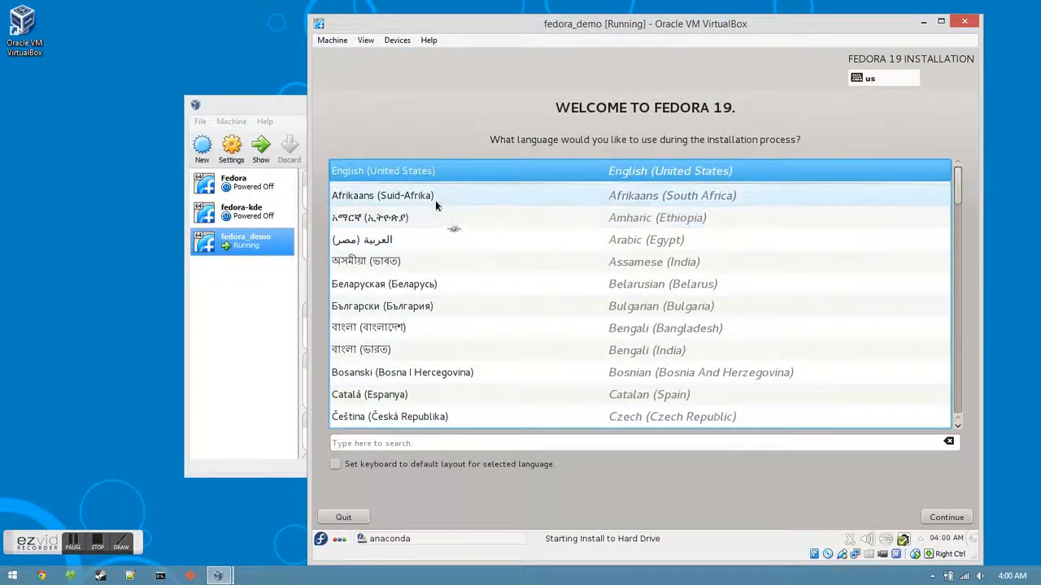
mouse_move(399, 171)
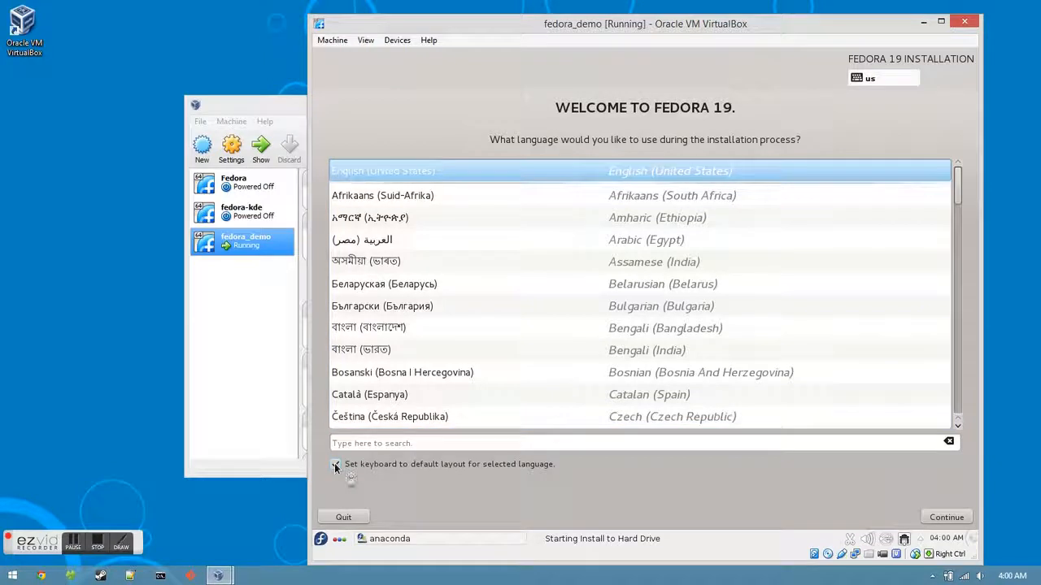
Step: Keep English (United States) with its default keyboard layout in the installer
left_click(335, 465)
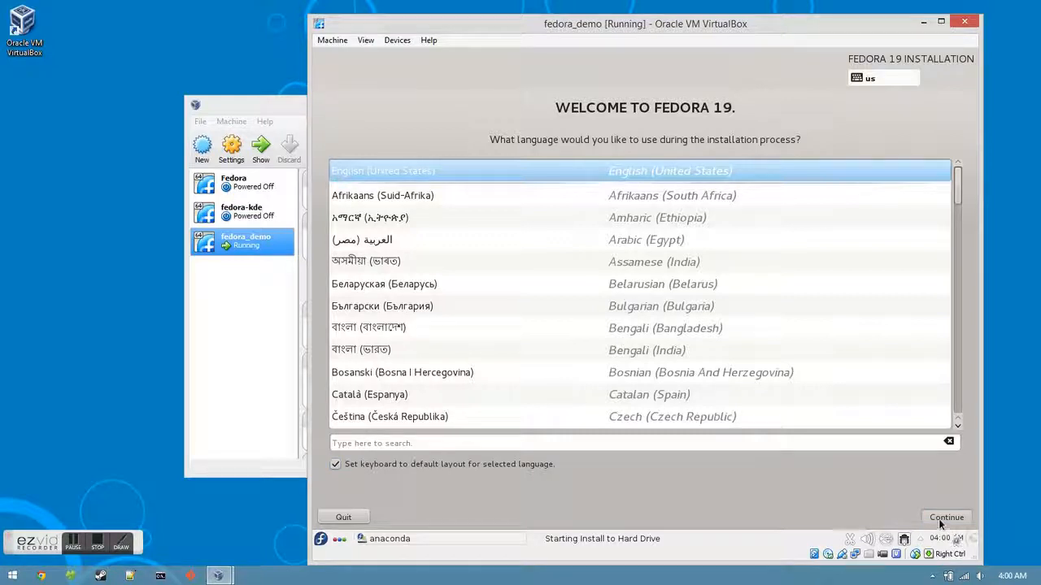
left_click(945, 517)
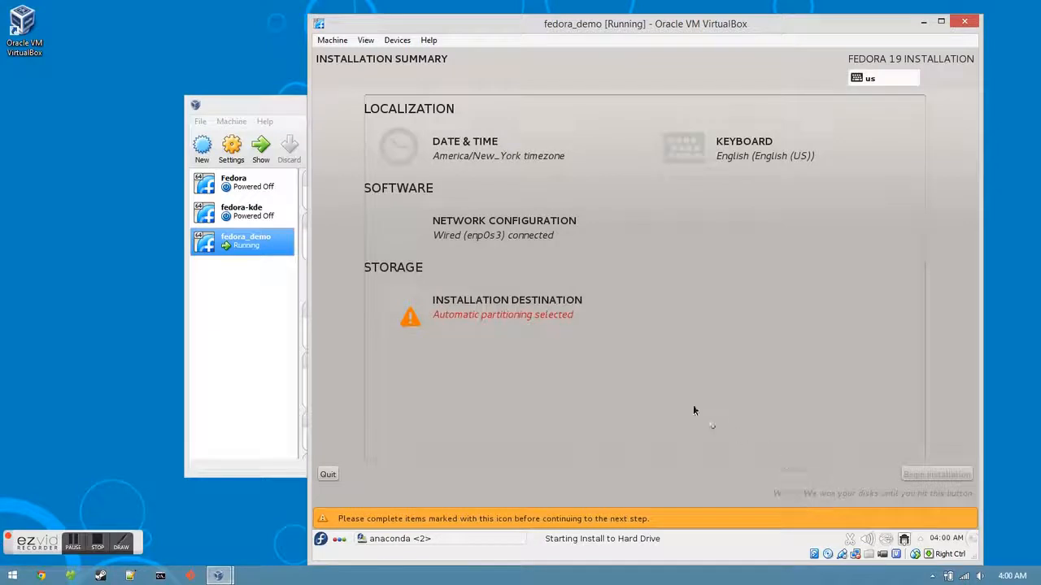
mouse_move(656, 387)
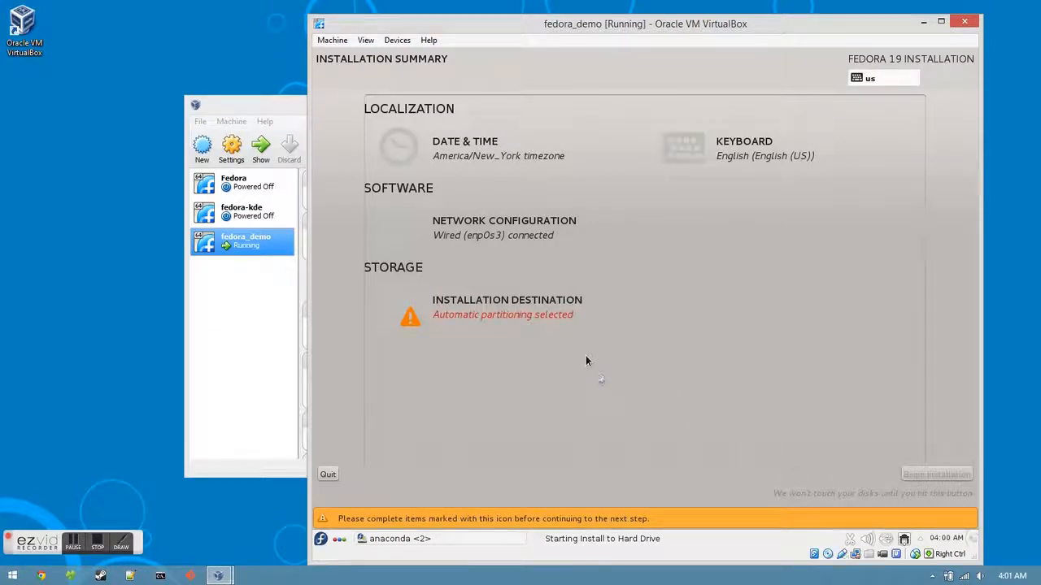
Step: Target the 12.28 GB VBOX hard disk with automatic partitioning
left_click(506, 307)
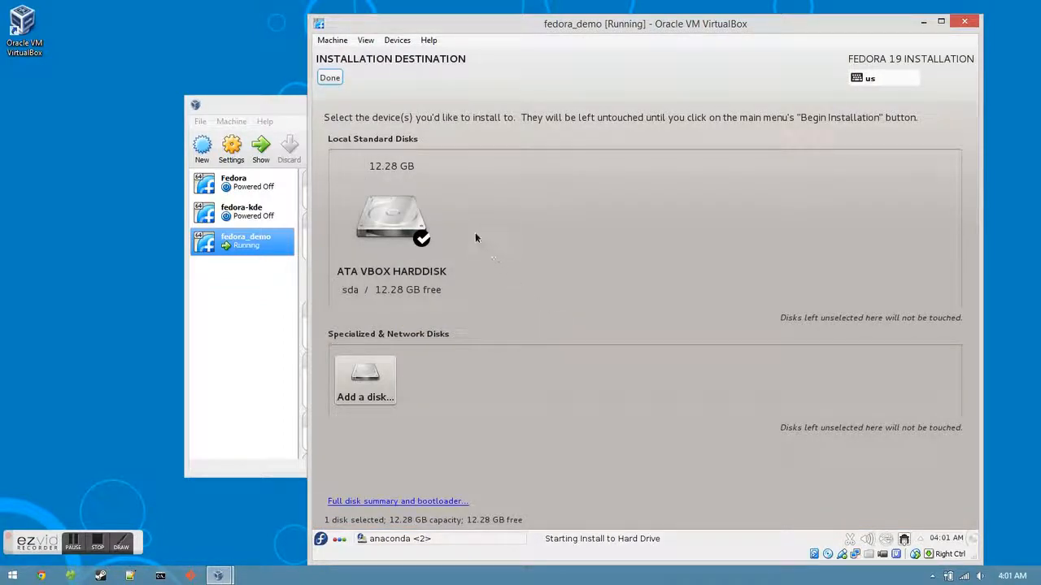
left_click(391, 220)
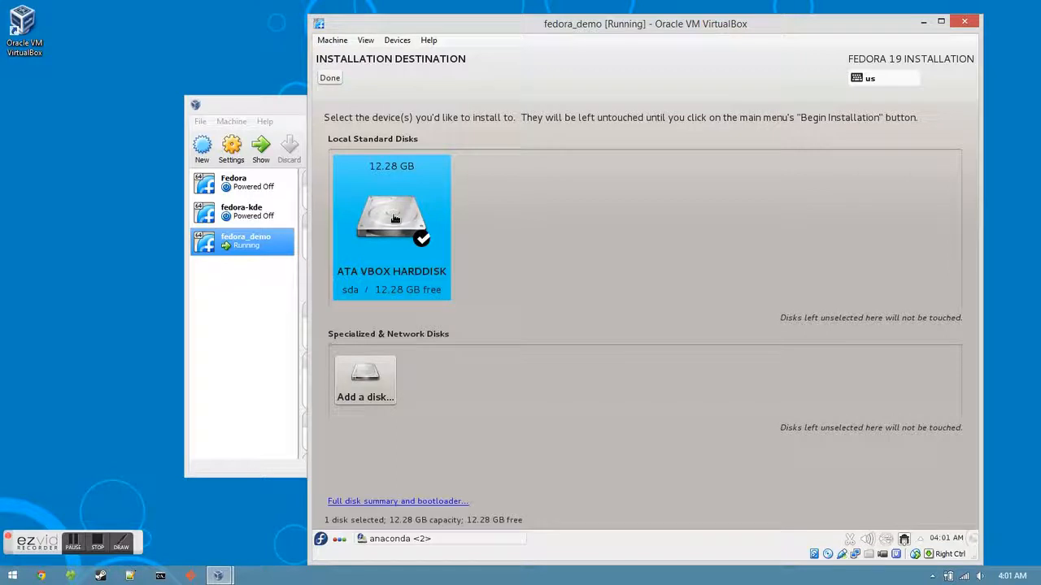
mouse_move(496, 214)
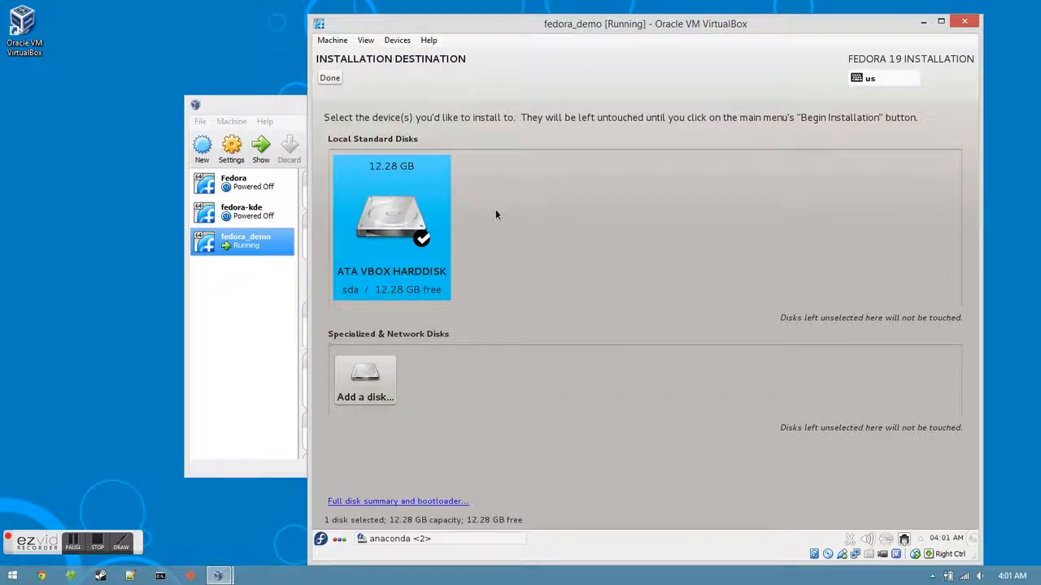
mouse_move(494, 176)
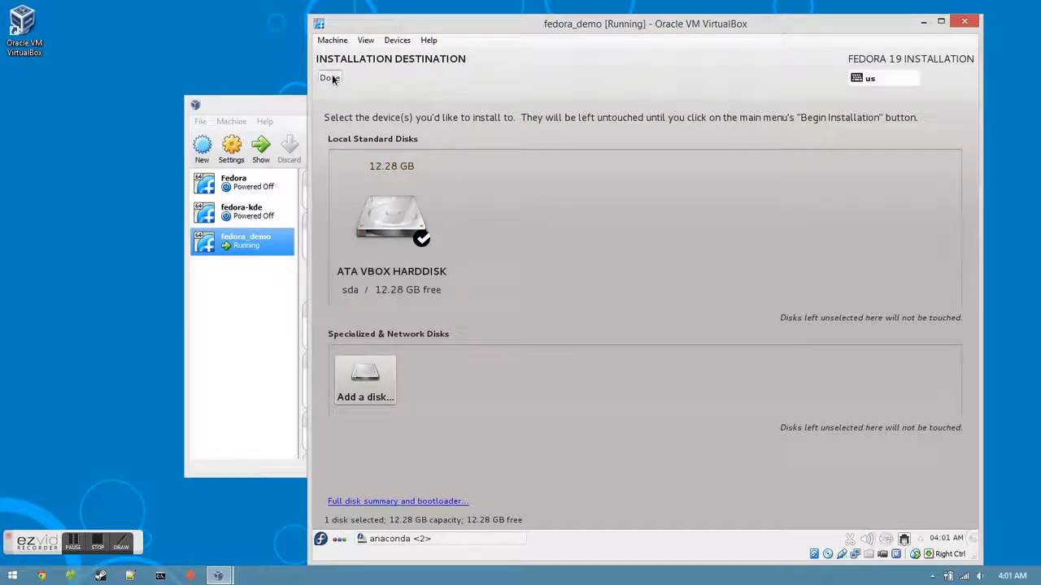
left_click(330, 77)
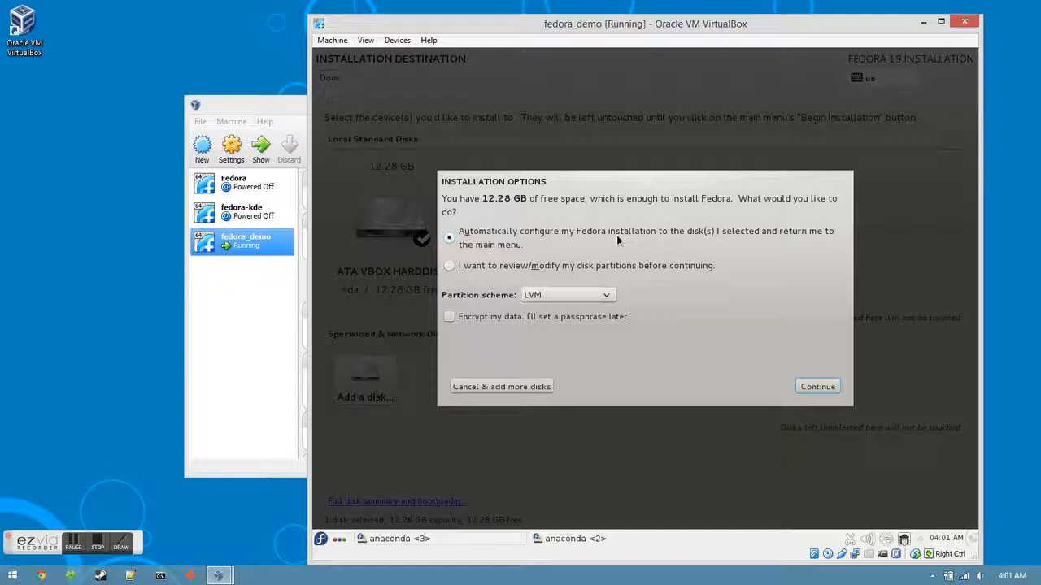
mouse_move(664, 307)
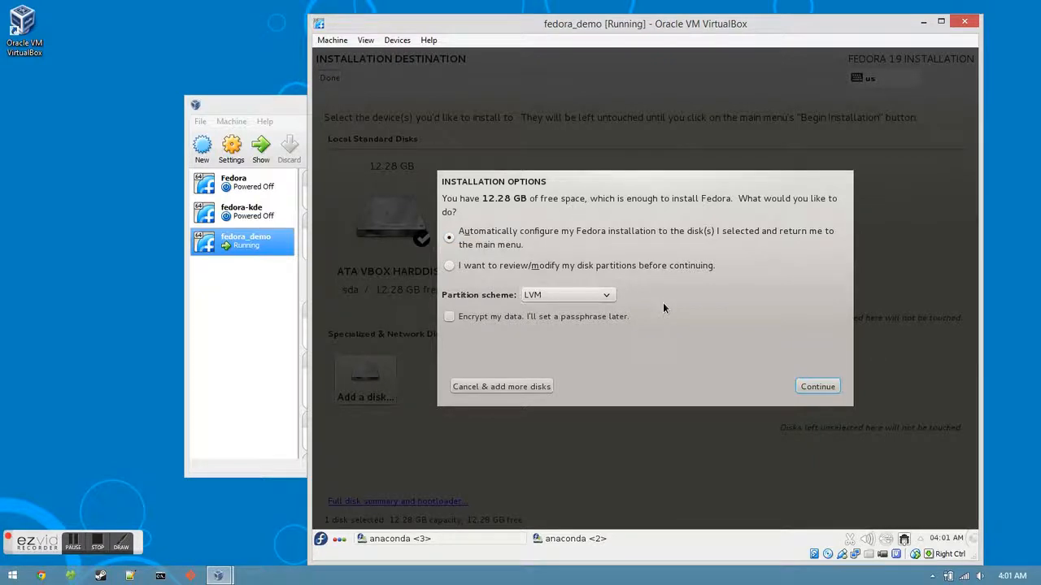
mouse_move(714, 356)
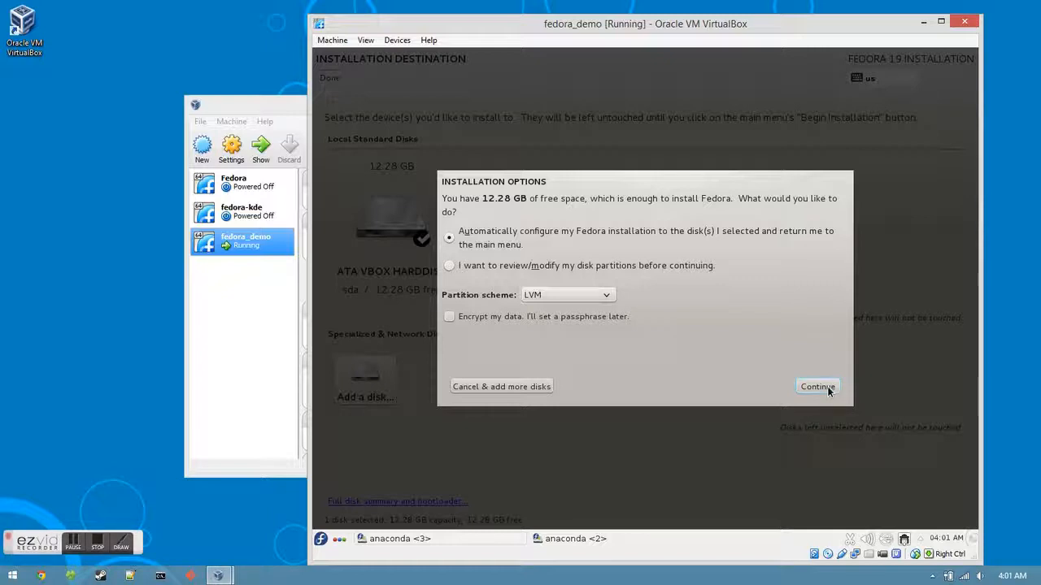
left_click(817, 386)
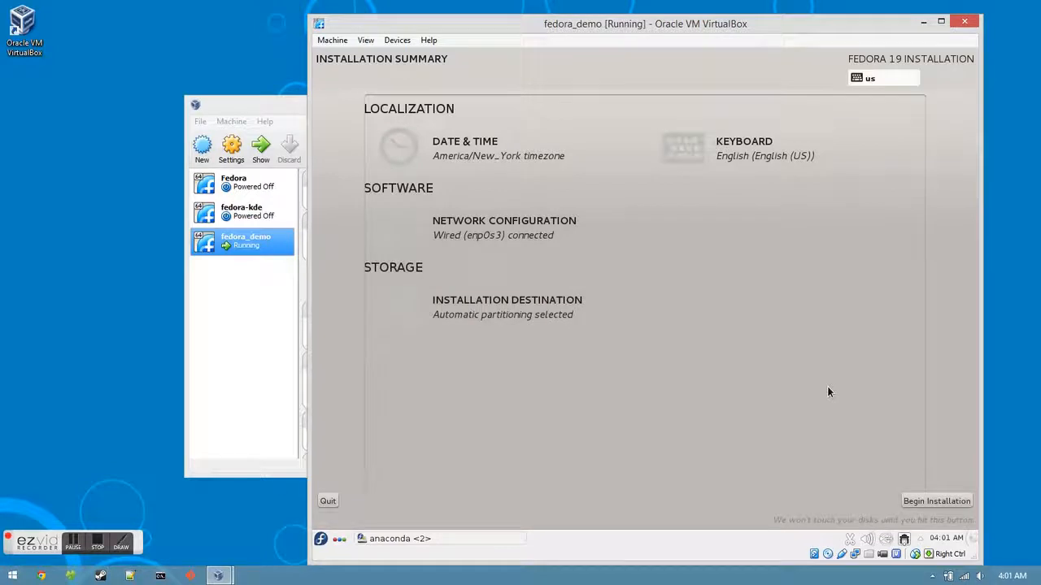
mouse_move(936, 501)
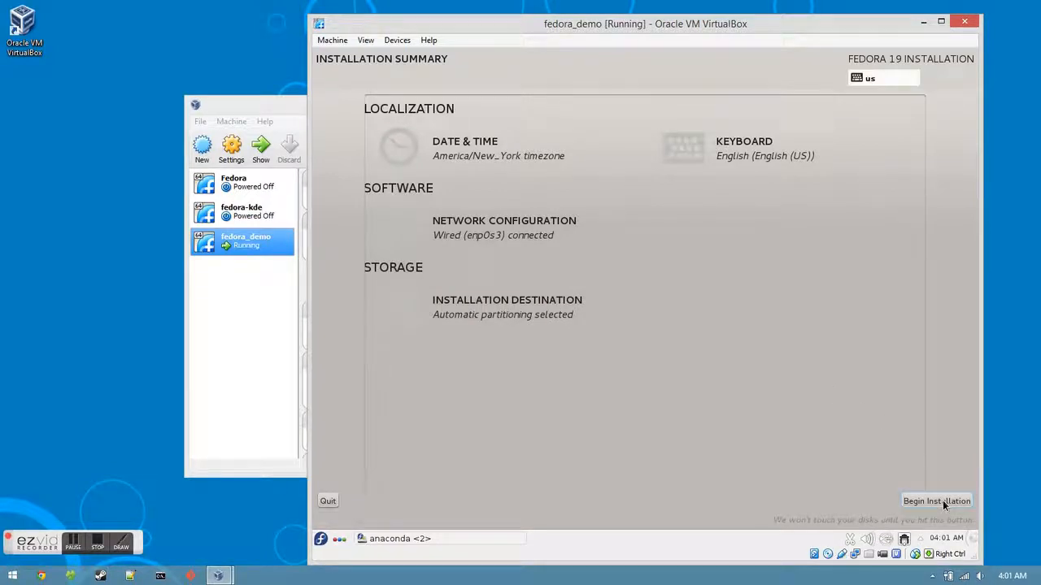
Step: Begin installing Fedora 19 onto the VM's disk from the Installation Summary
left_click(936, 501)
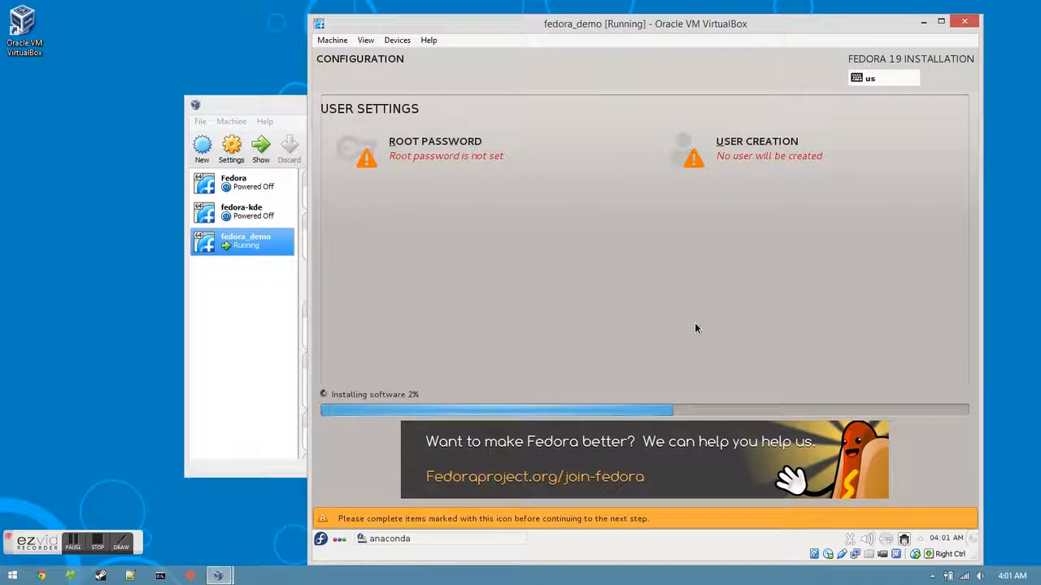
mouse_move(469, 182)
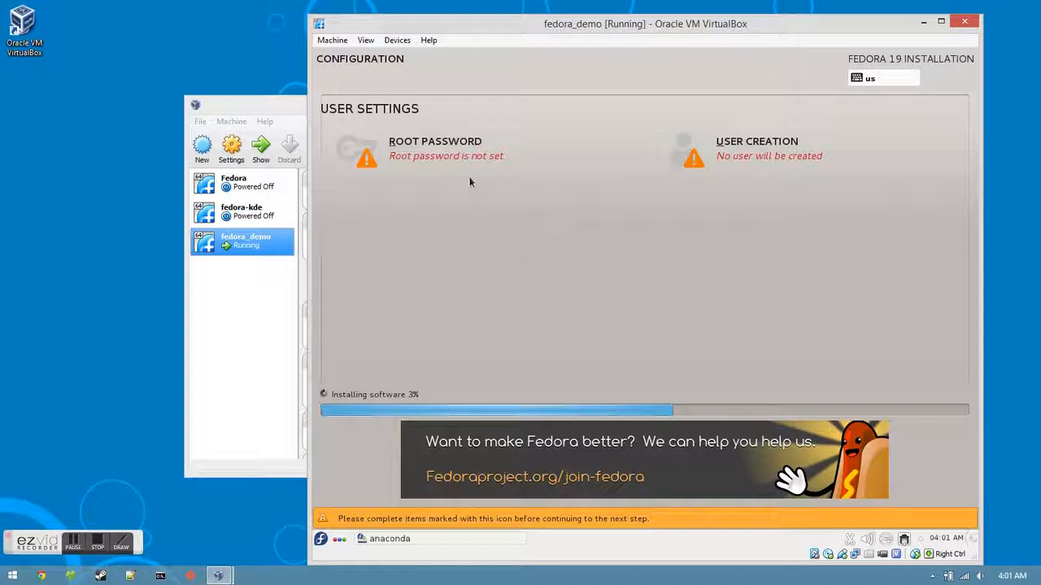
Step: Set and confirm the root password, accepting the weak-password warning
left_click(435, 148)
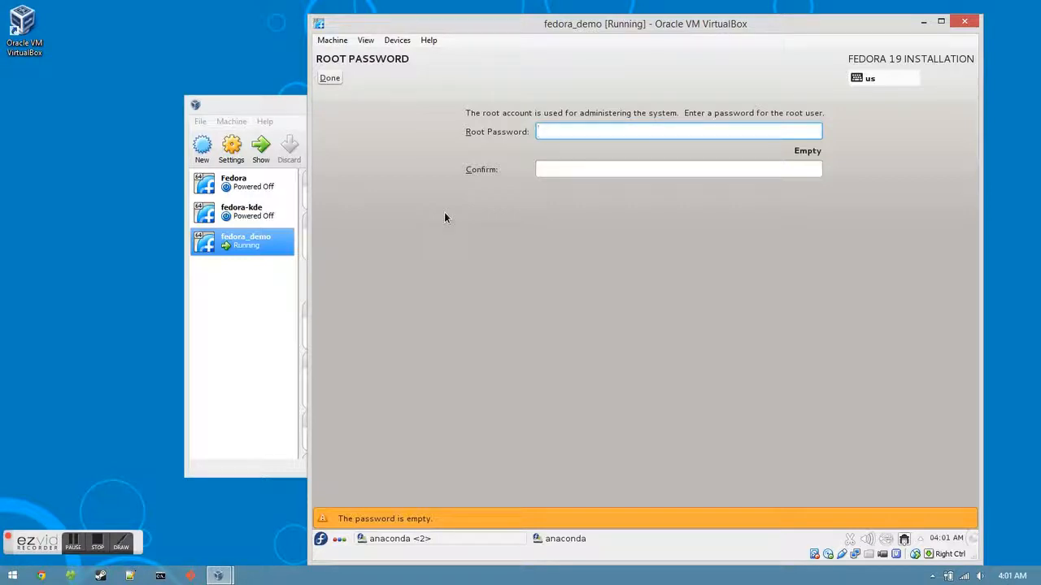
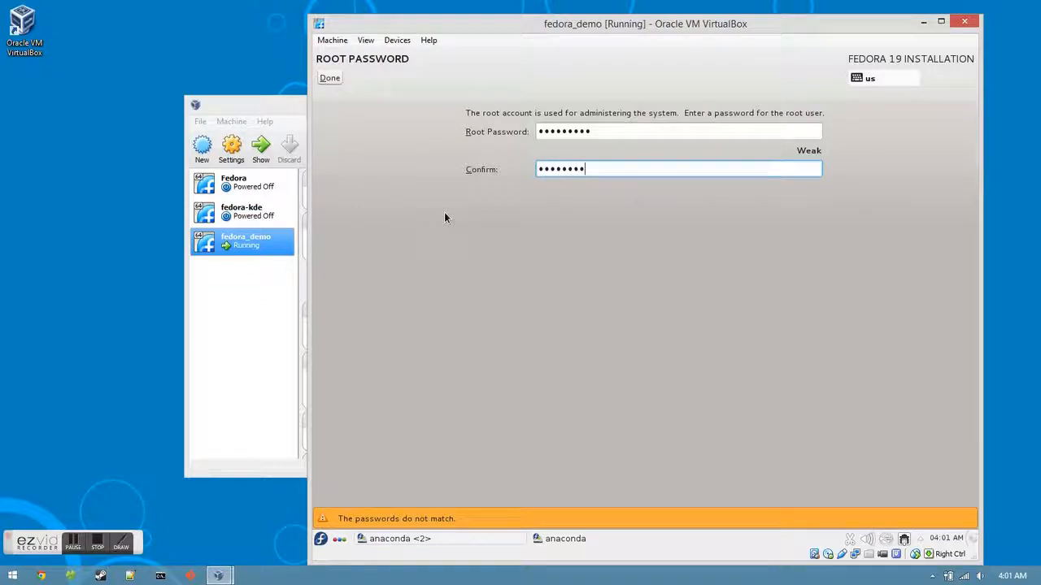
type("•")
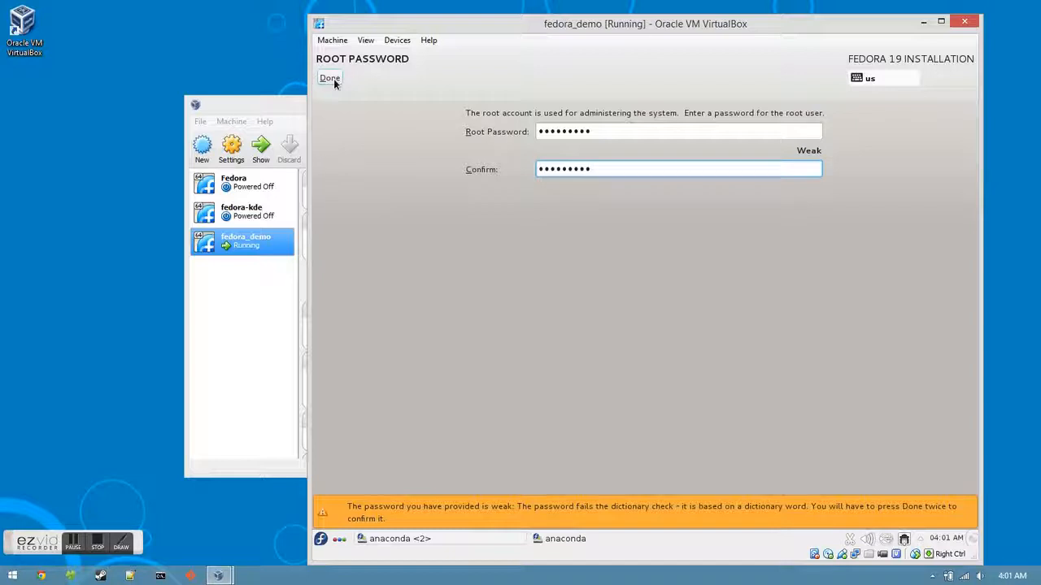
left_click(330, 77)
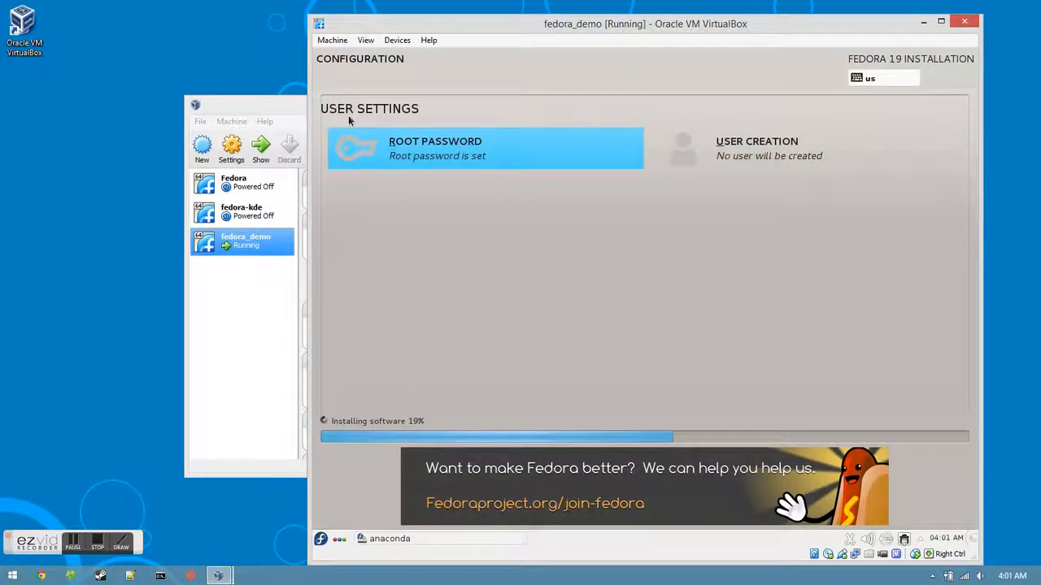
mouse_move(690, 236)
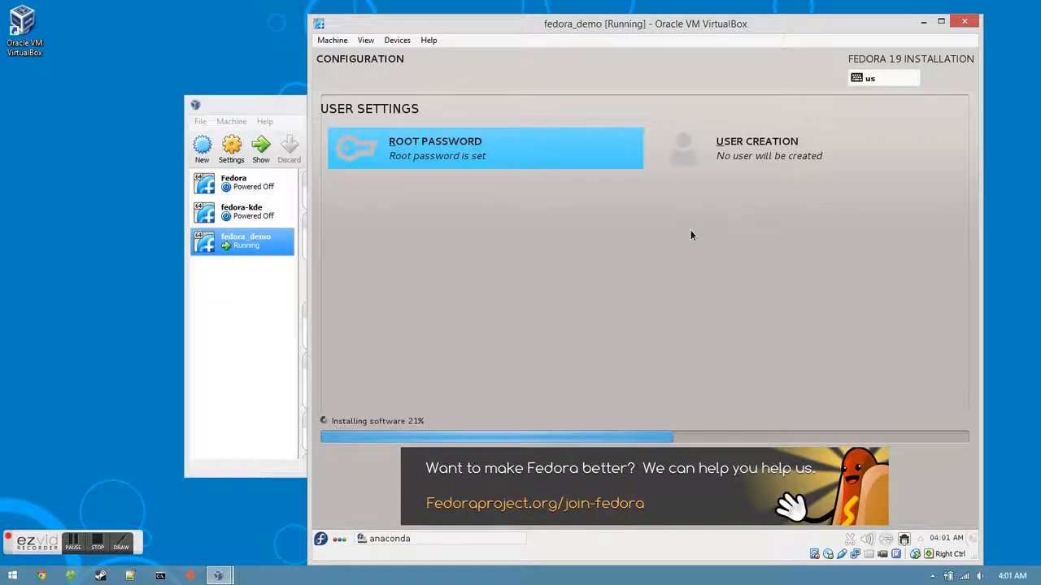
mouse_move(768, 165)
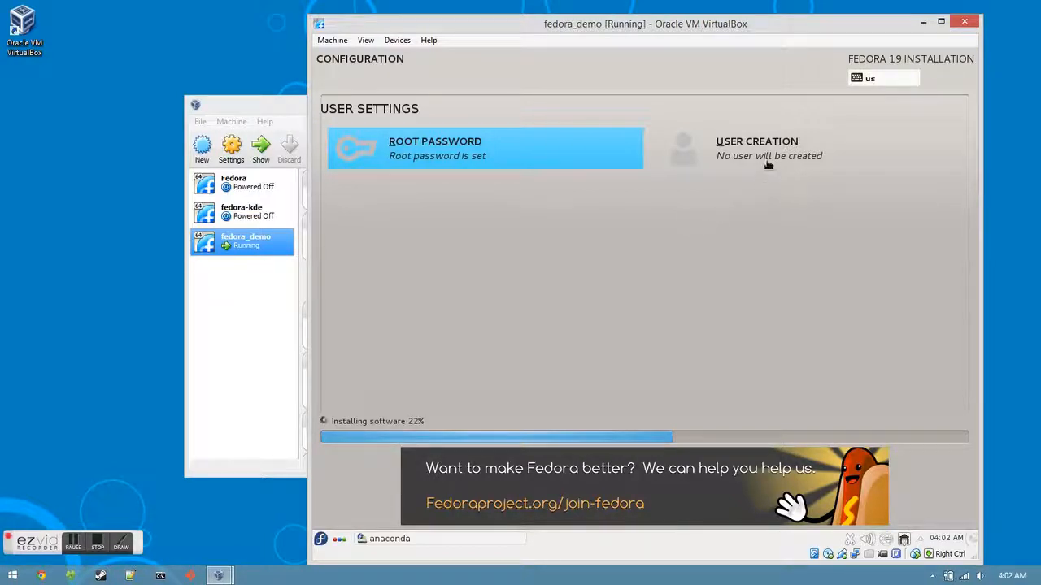
Step: Create user john with administrator rights and a confirmed password
left_click(756, 148)
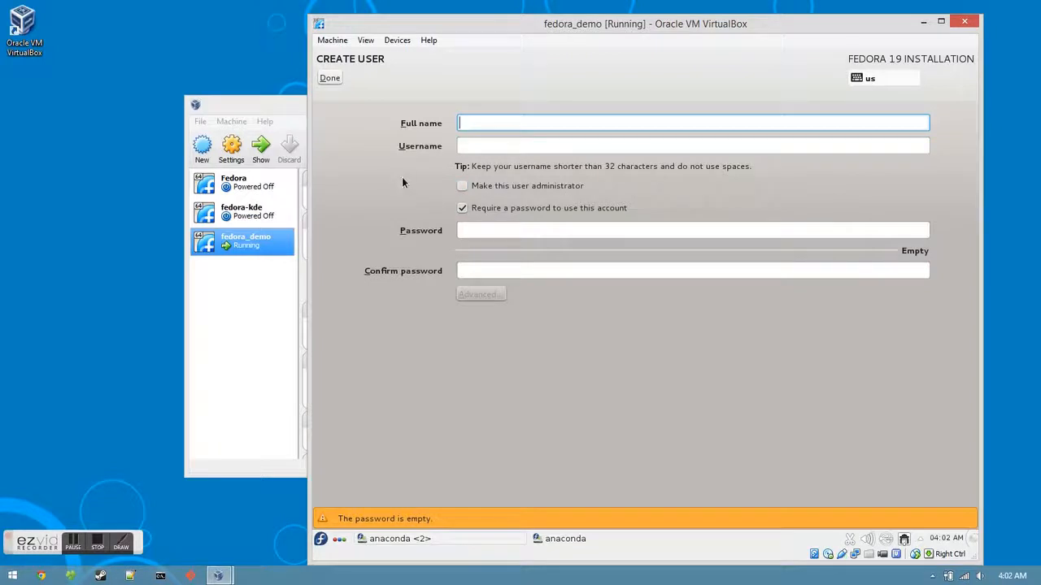
mouse_move(374, 177)
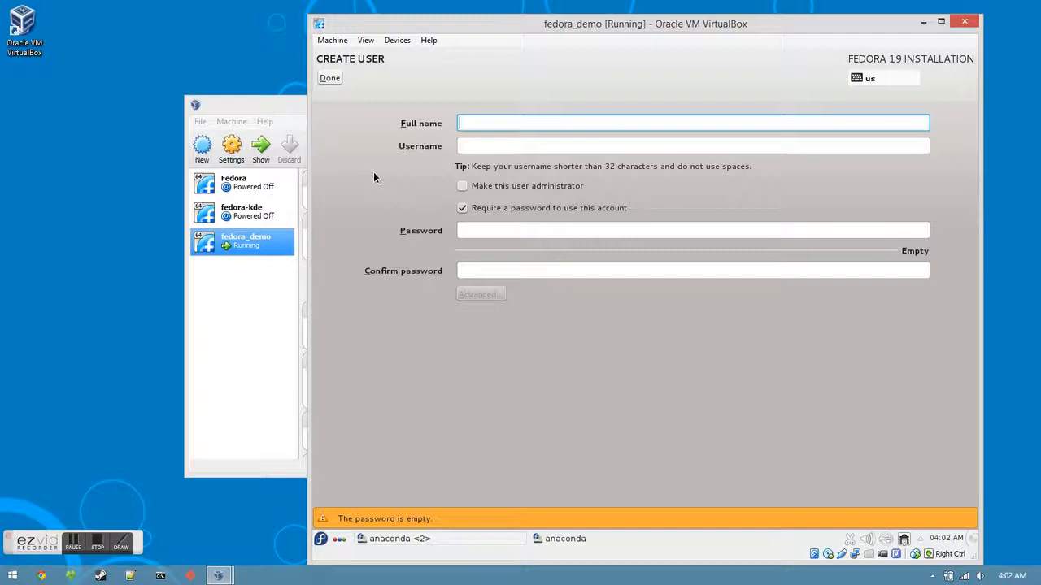
type("j")
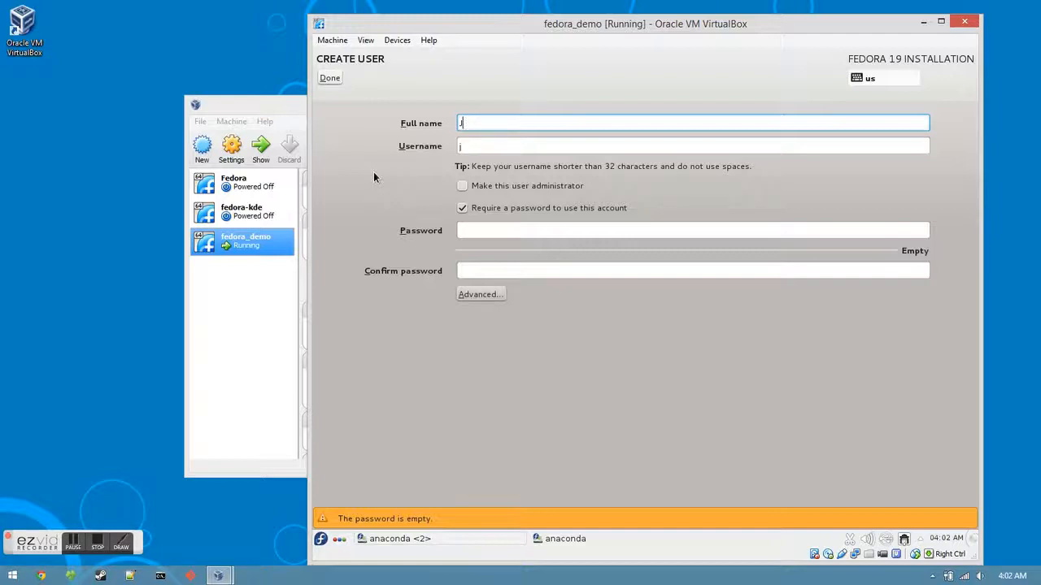
type("ohn")
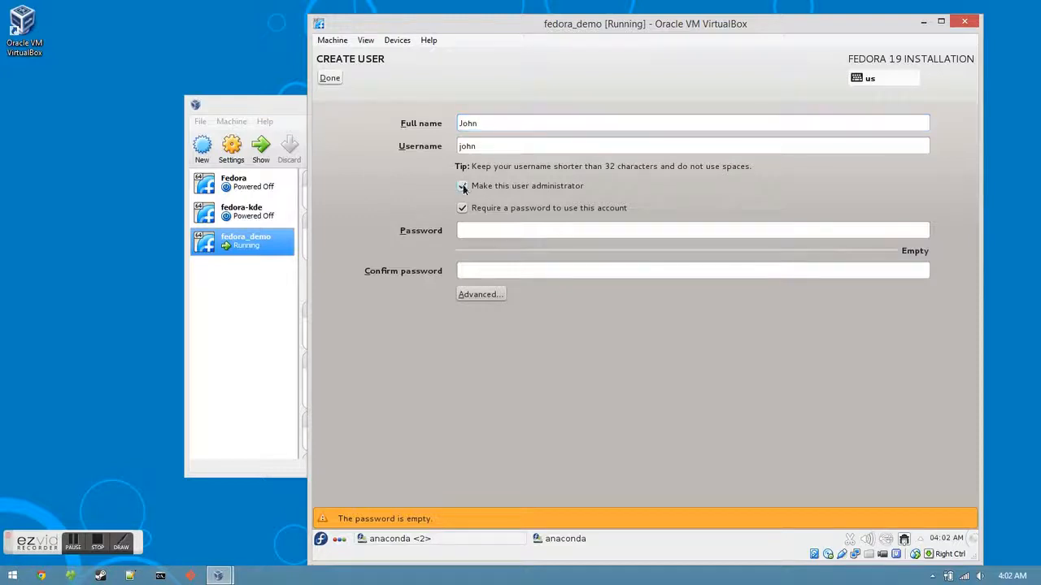
left_click(462, 185)
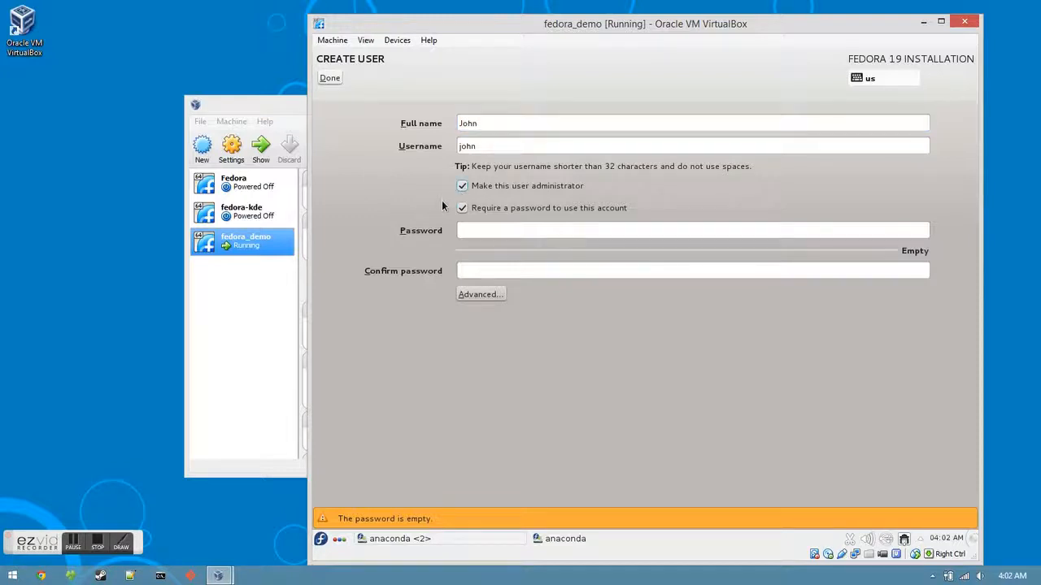
left_click(691, 230)
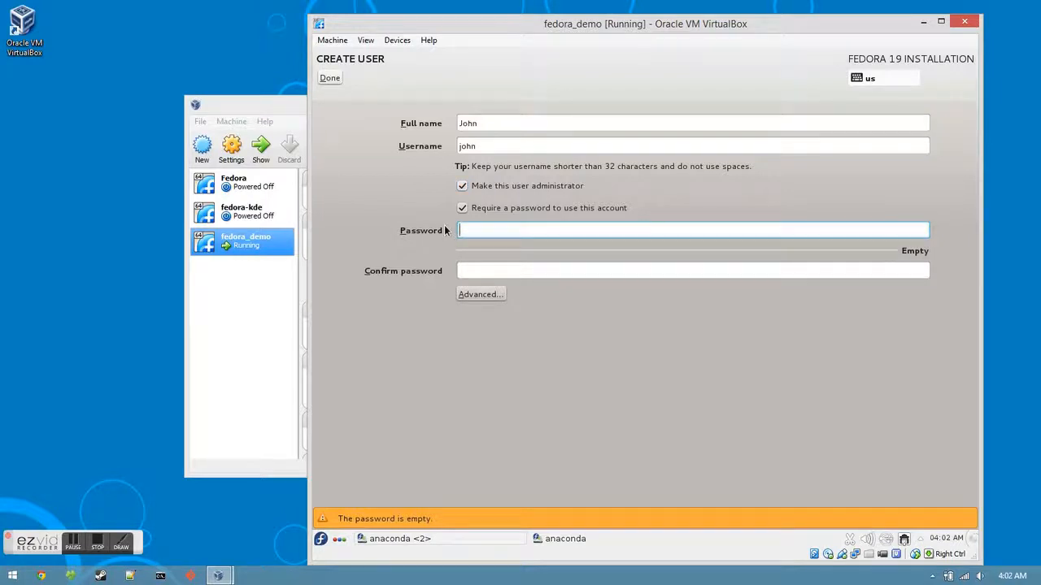
type("a")
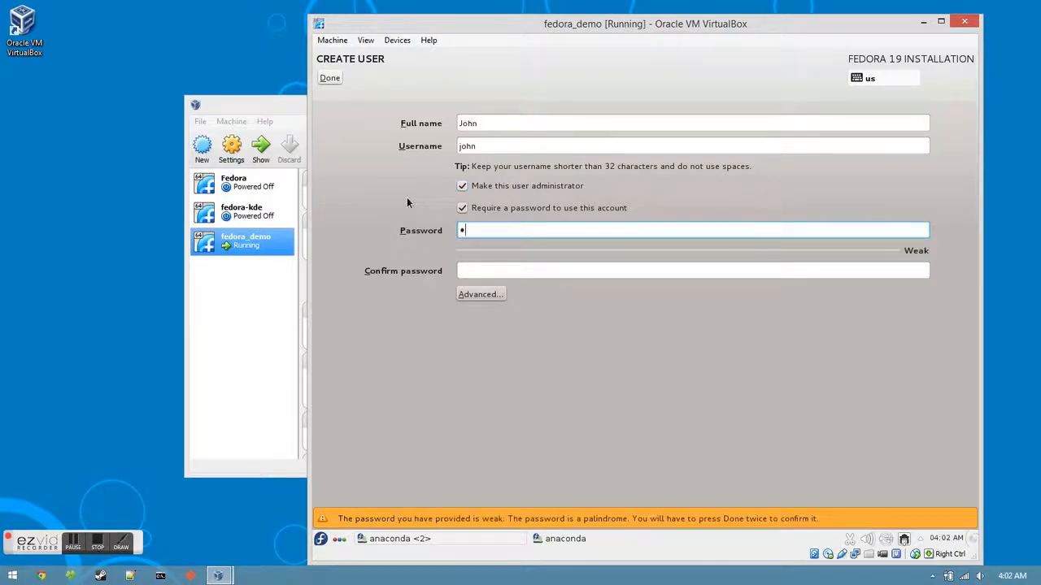
type("assword")
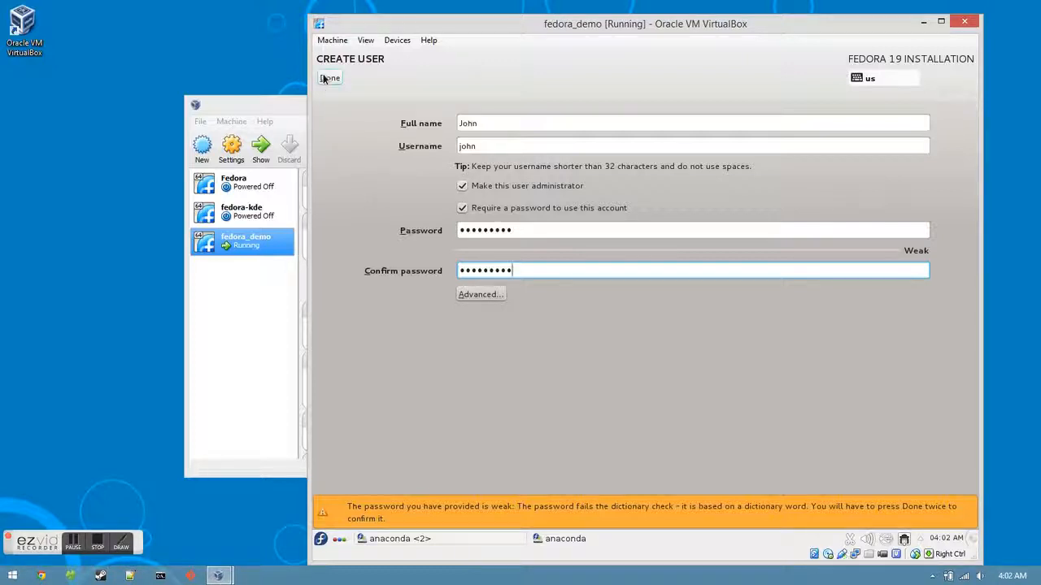
left_click(330, 78)
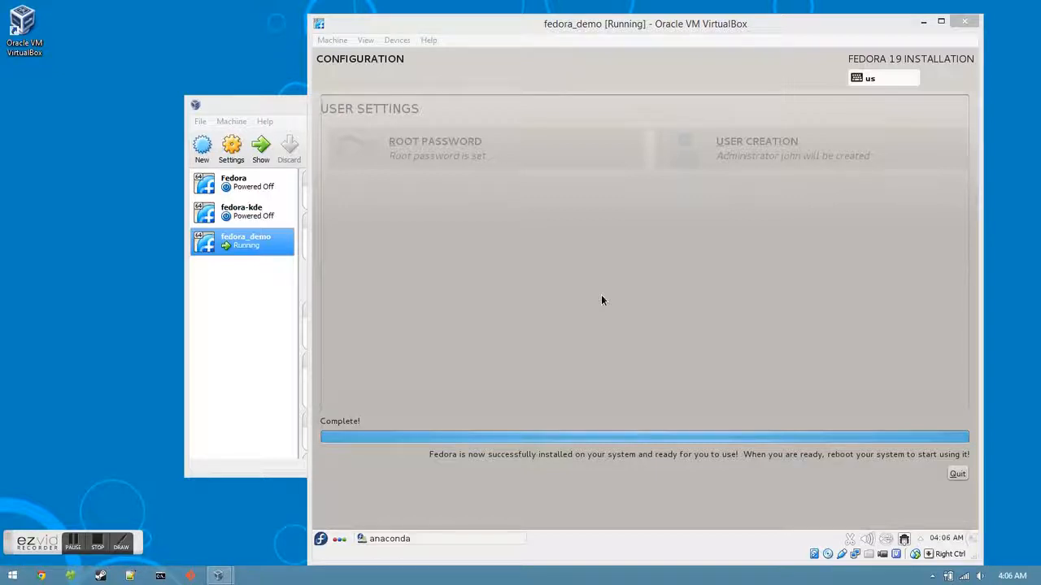
mouse_move(940, 472)
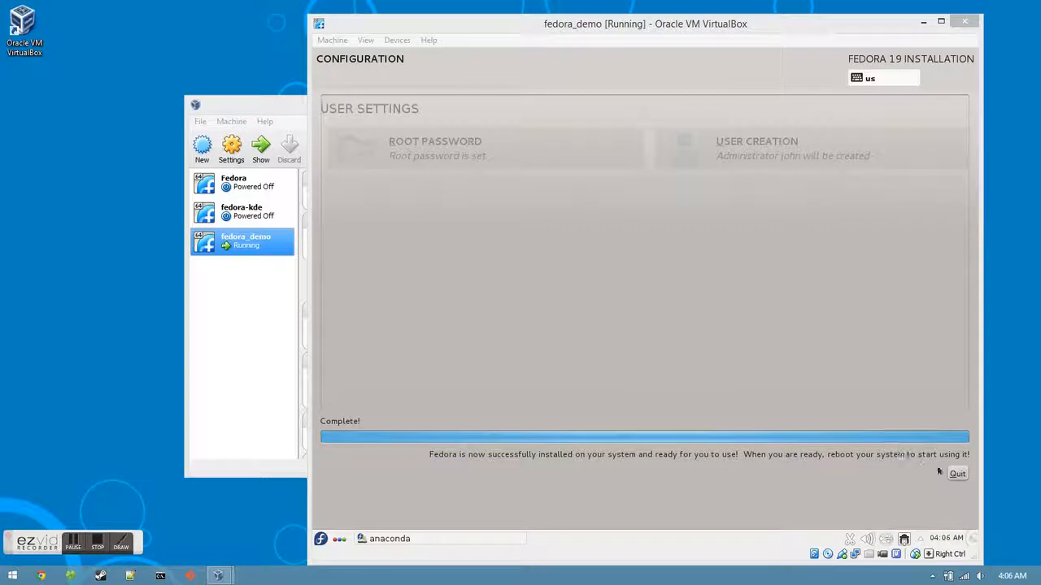
Step: Quit the finished installer and power off the fedora_demo machine
left_click(957, 473)
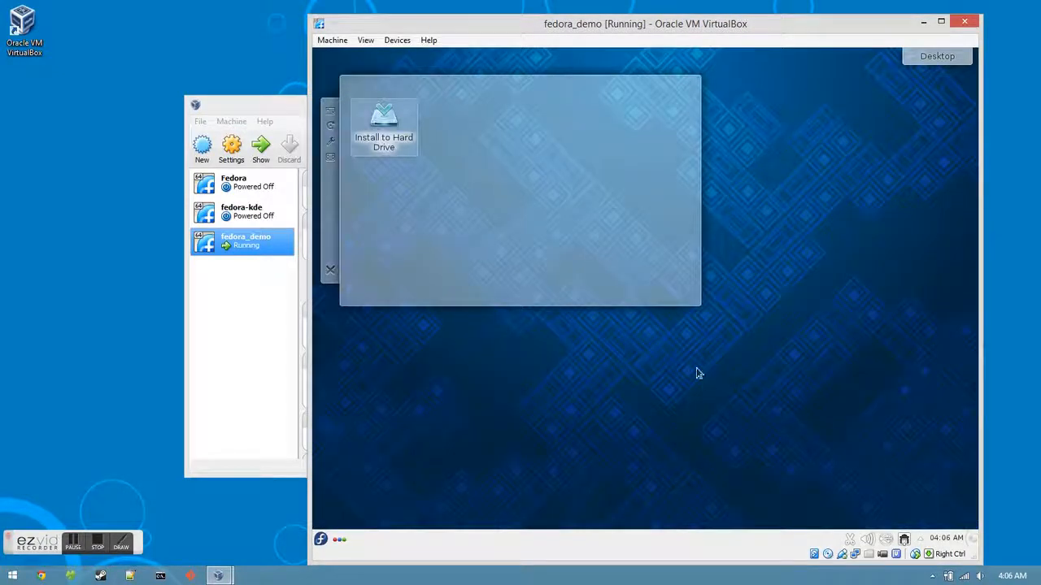
mouse_move(383, 126)
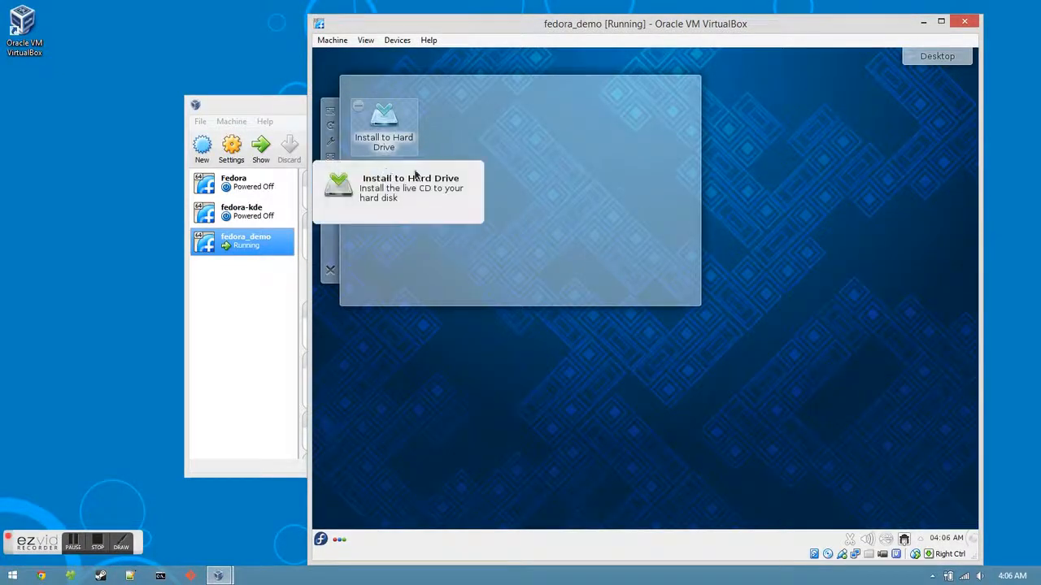
mouse_move(528, 253)
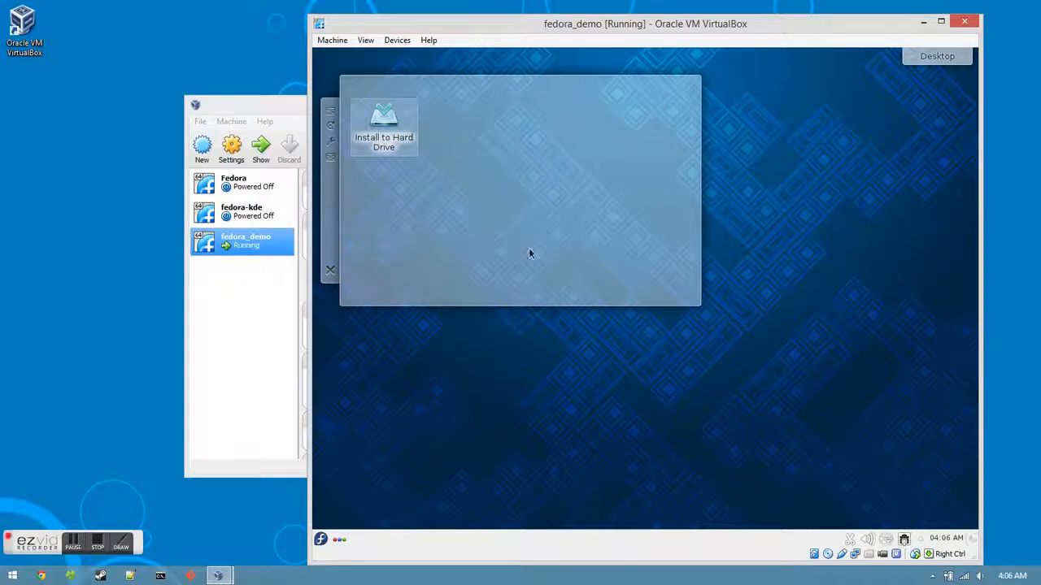
left_click(331, 39)
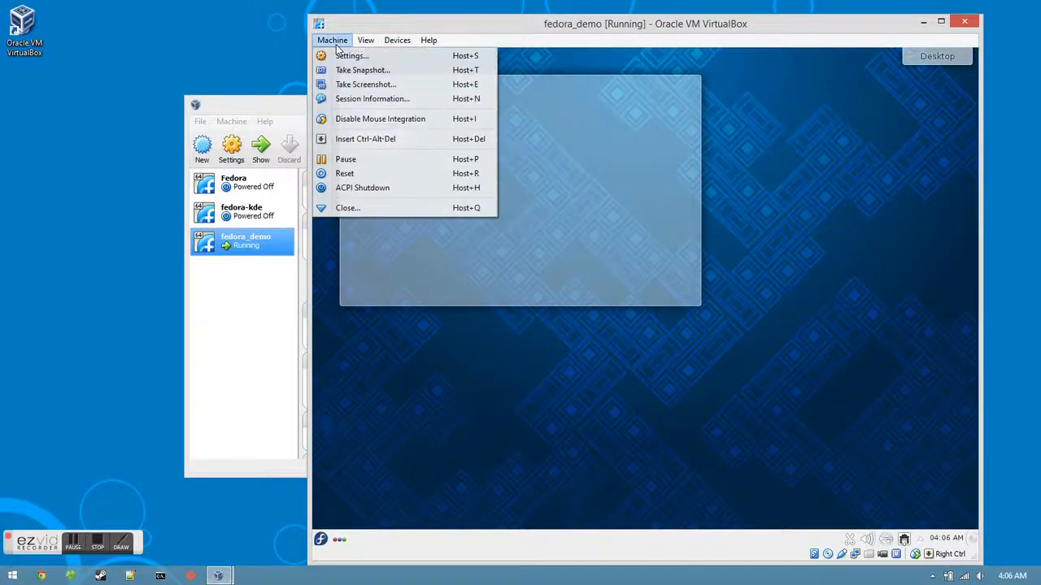
left_click(346, 158)
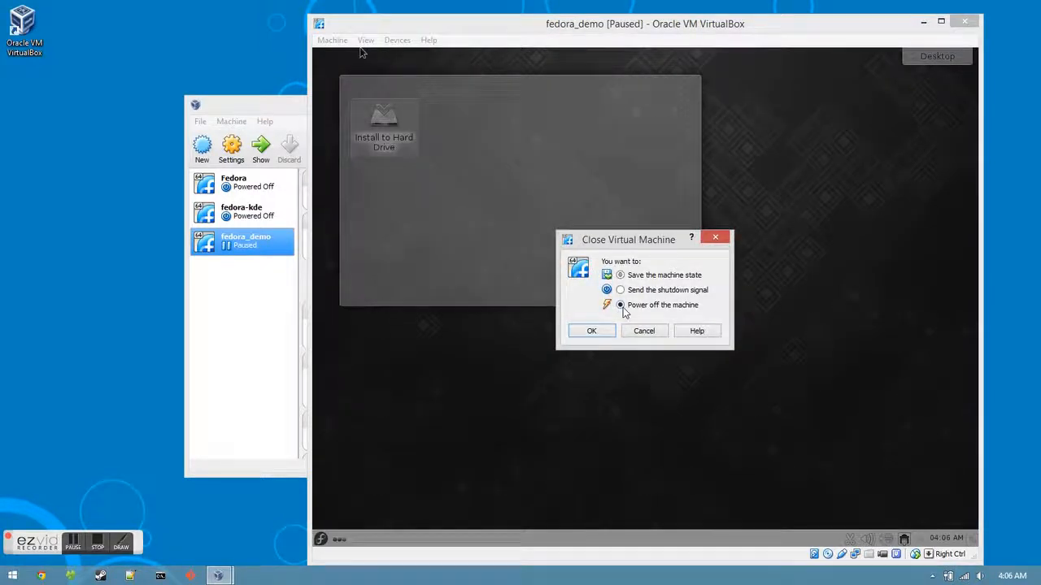
left_click(591, 330)
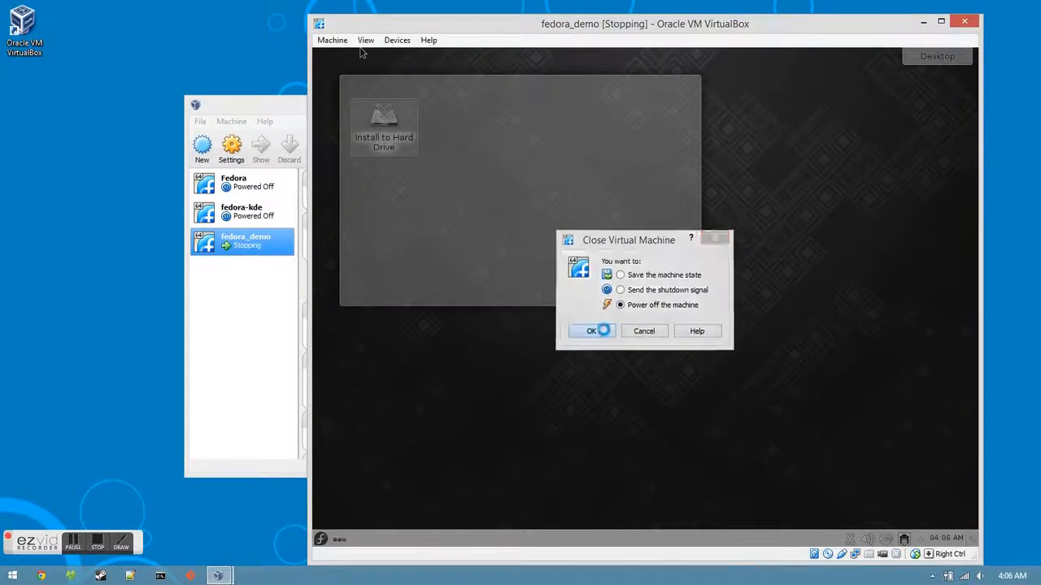
left_click(591, 331)
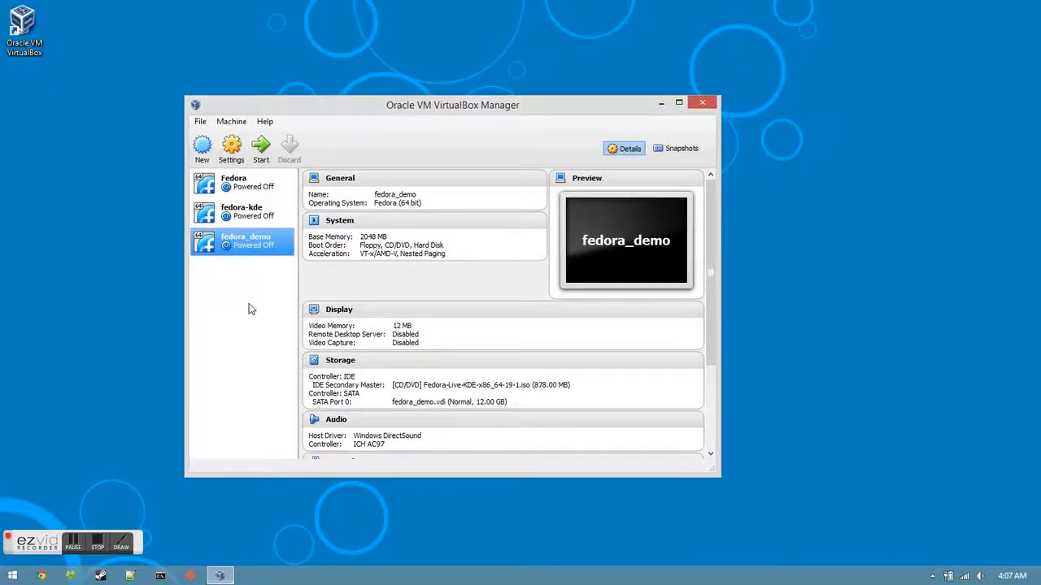
mouse_move(246, 309)
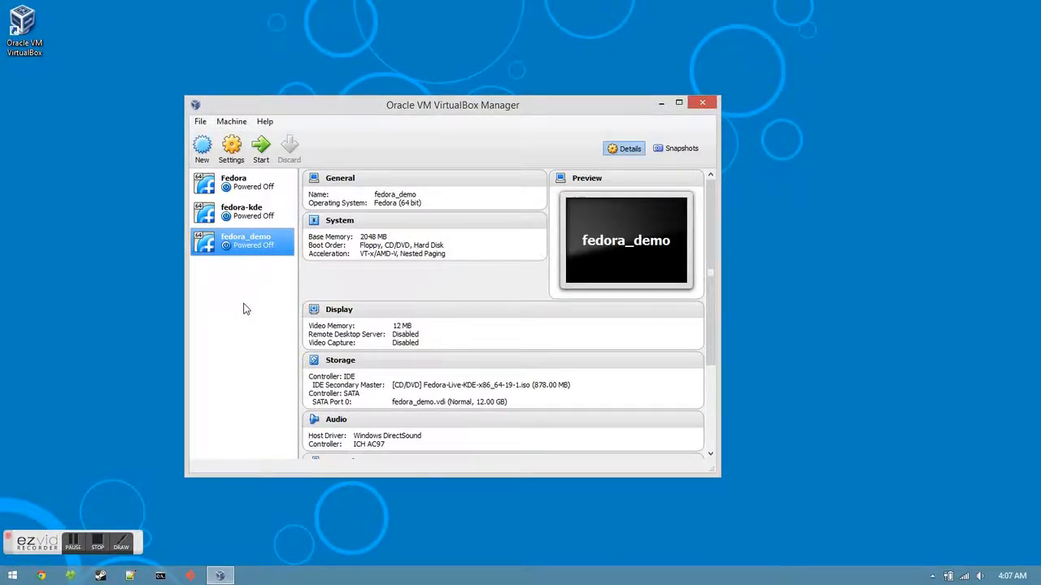
mouse_move(202, 146)
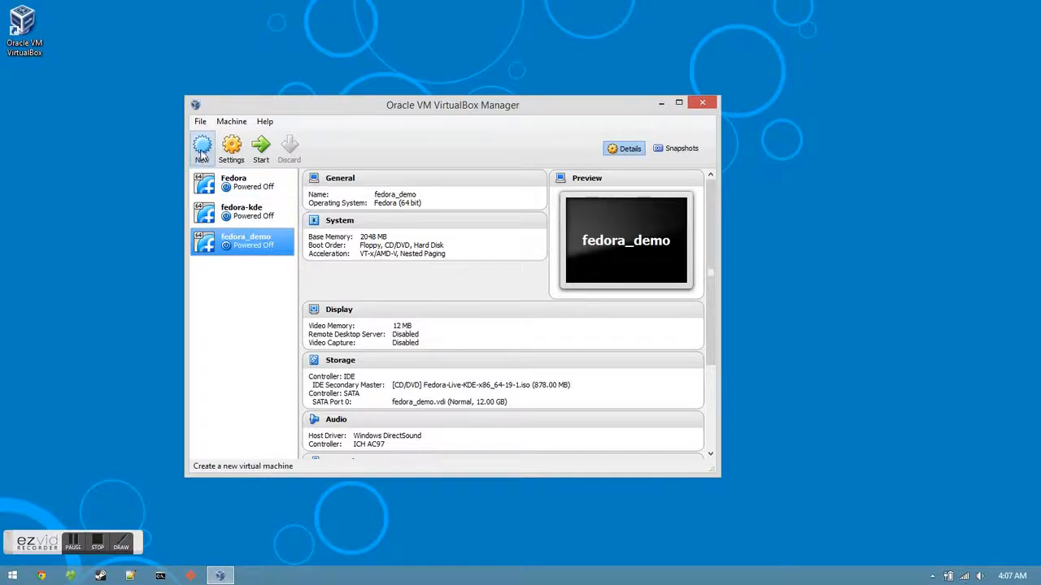
Step: Start a new VM named fedora_demo_boot with type Linux, version Fedora (64 bit)
left_click(201, 147)
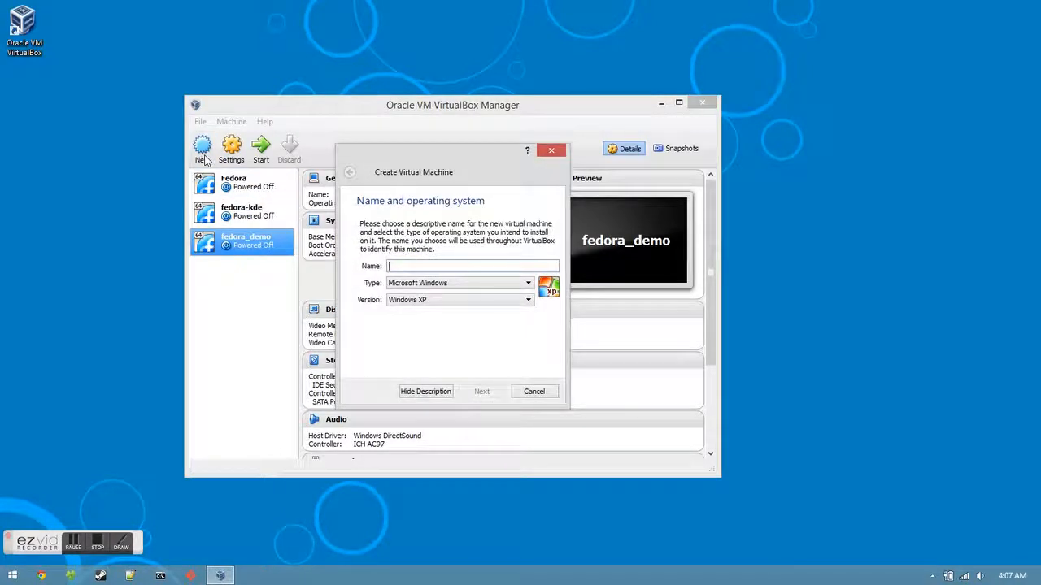
type("fedor")
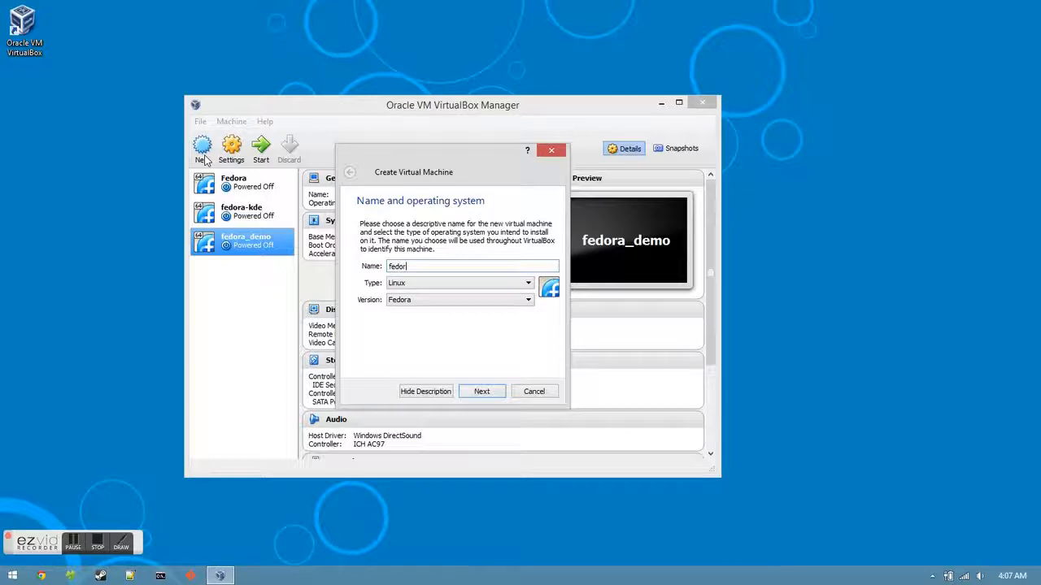
type("a_demo_")
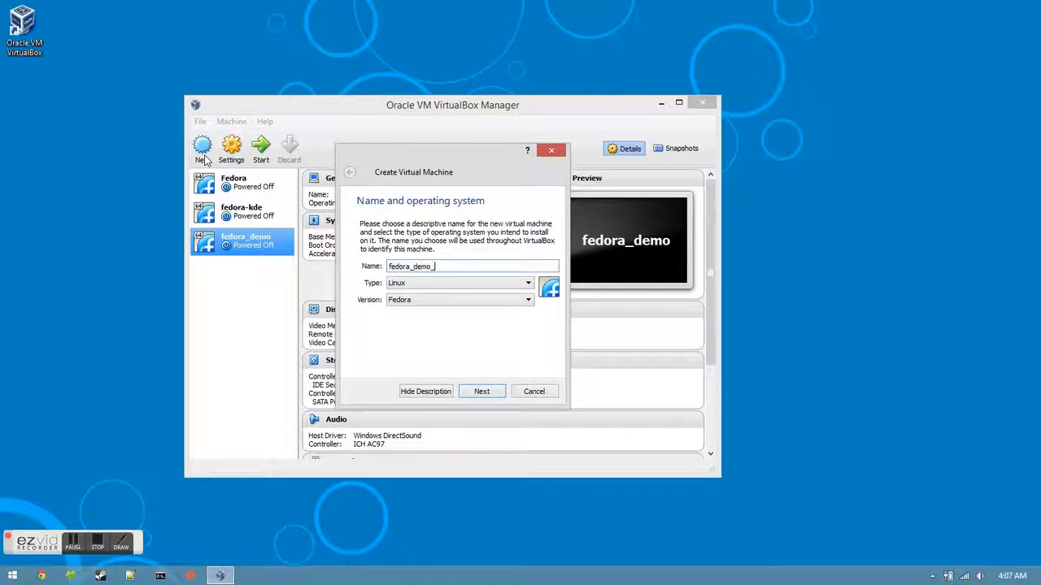
type("boot")
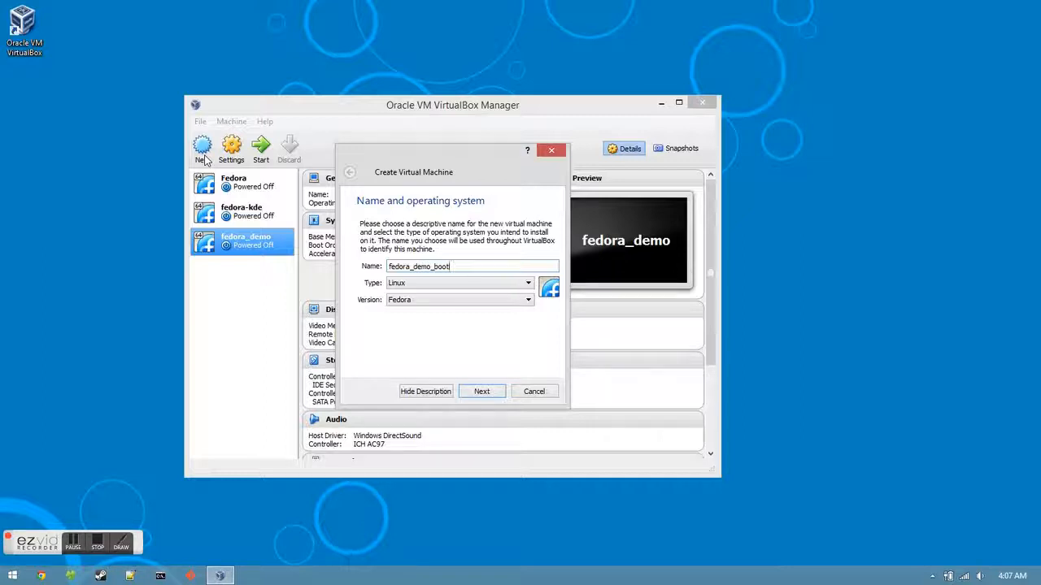
left_click(528, 283)
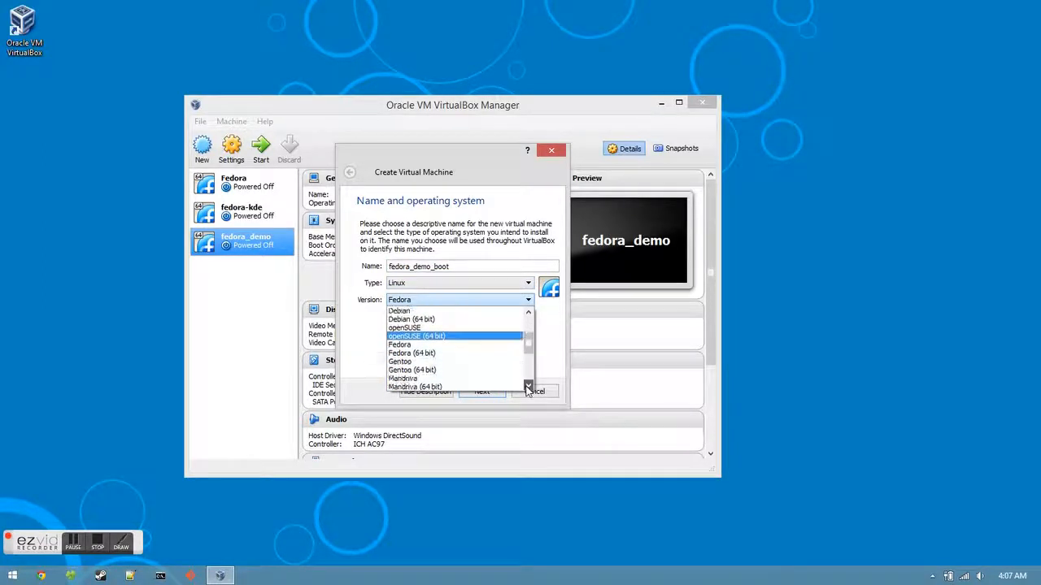
left_click(411, 353)
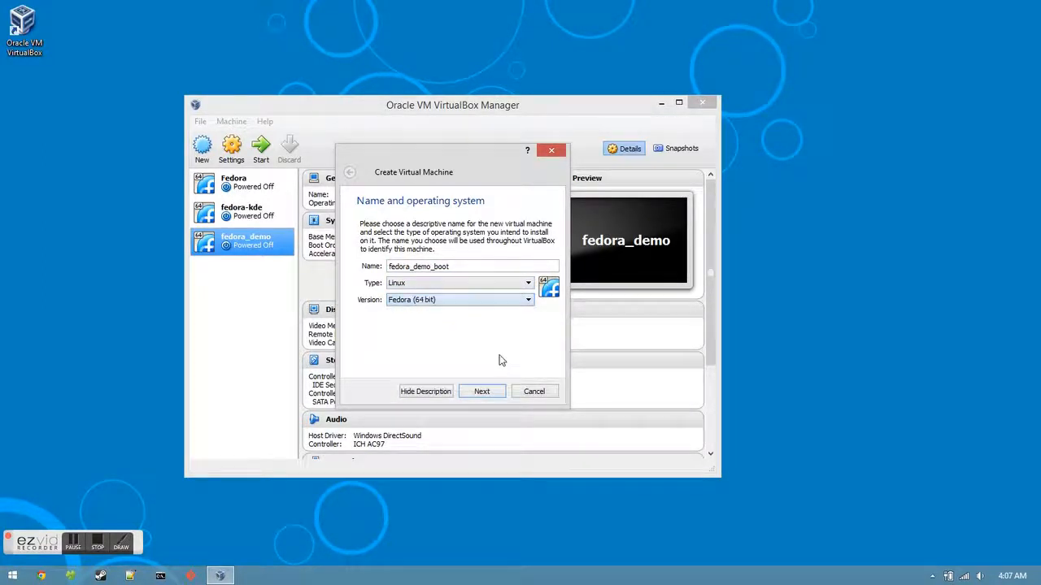
mouse_move(481, 391)
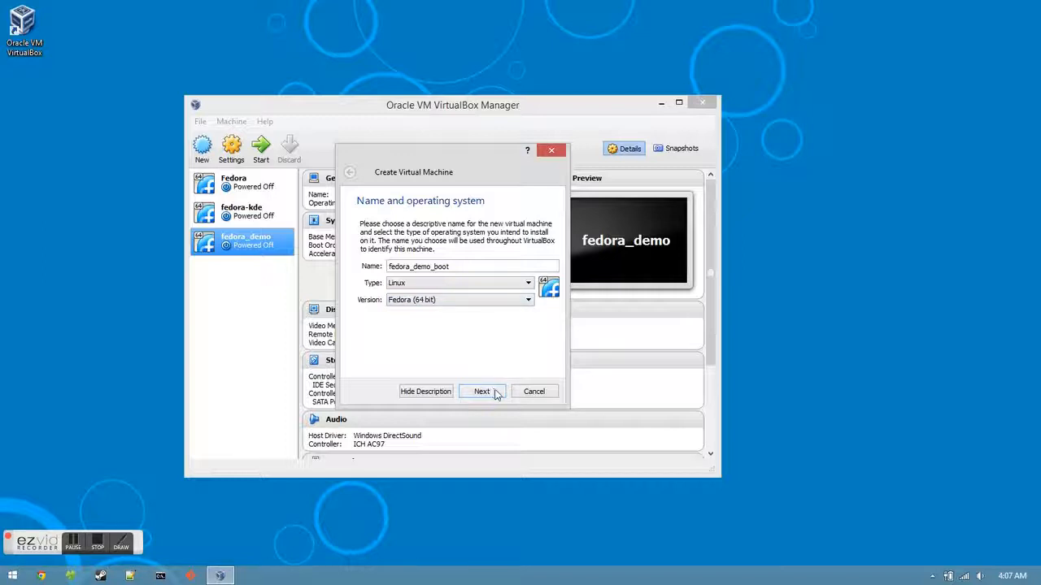
Step: Allocate 2048 MB of memory to the new machine
left_click(481, 391)
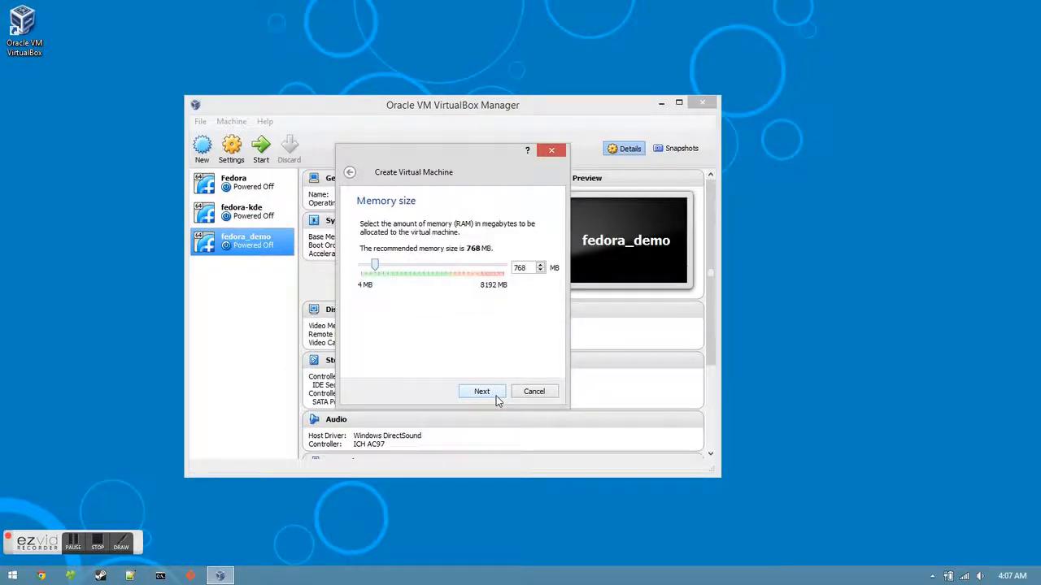
left_click_drag(374, 265, 382, 270)
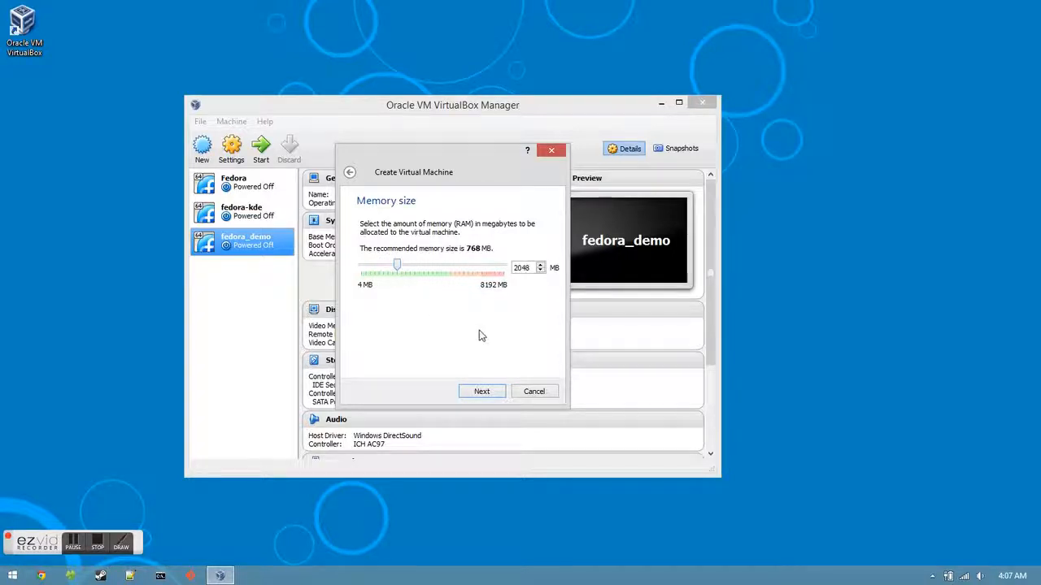
left_click(481, 391)
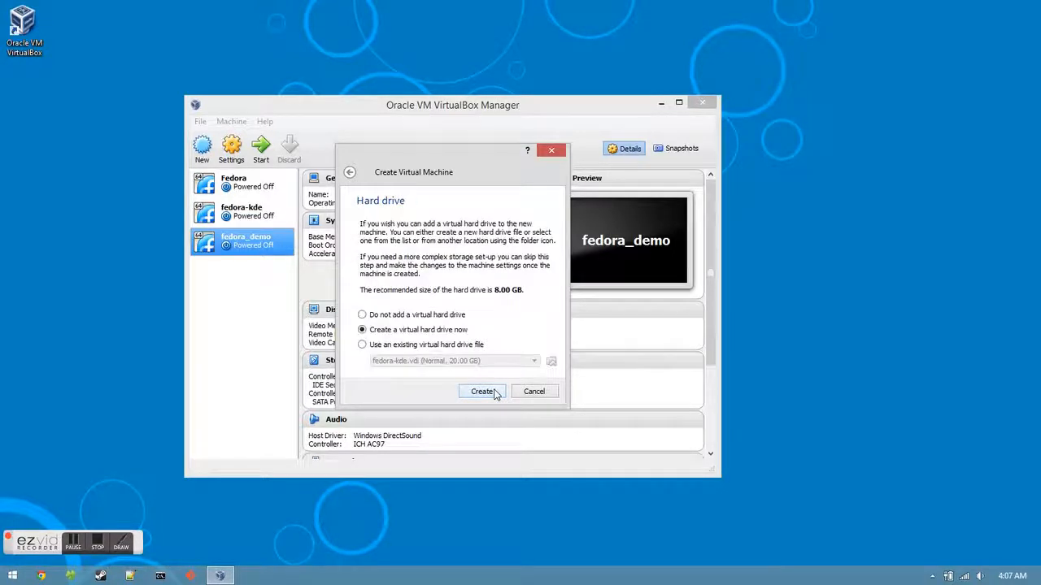
mouse_move(514, 343)
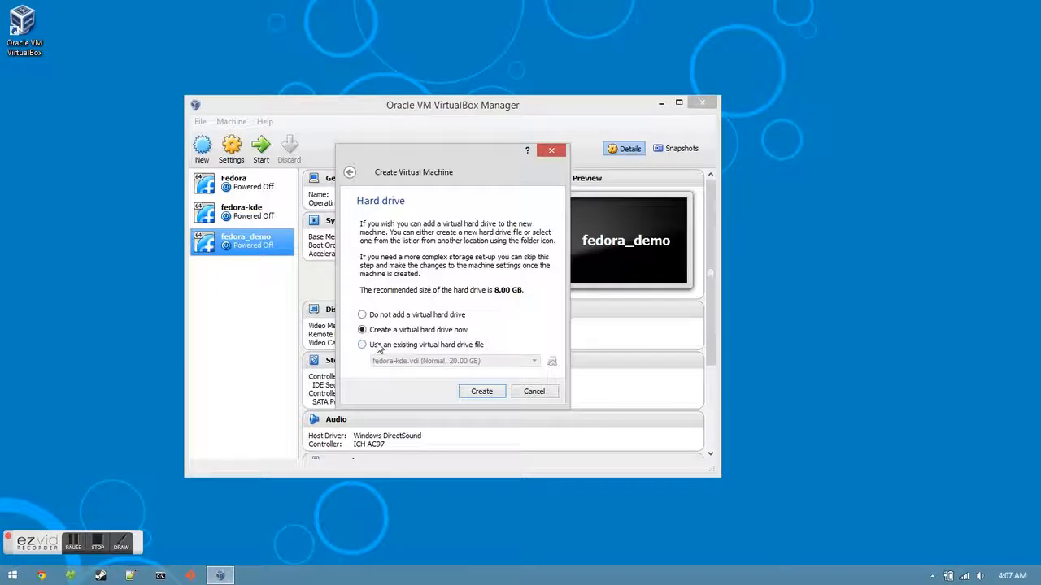
Step: Attach the existing fedora_demo.vdi disk and create the machine
left_click(361, 344)
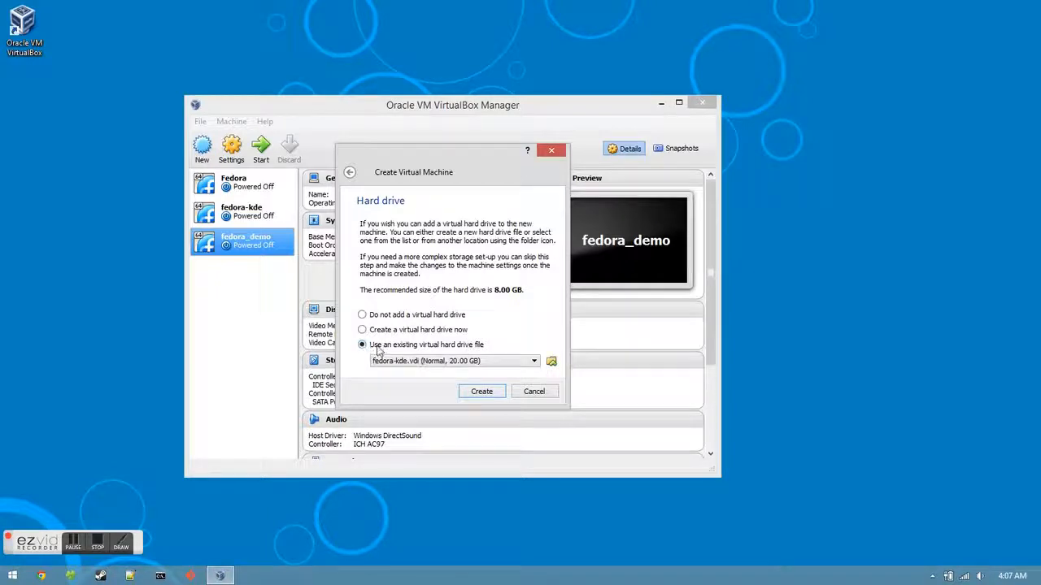
mouse_move(541, 358)
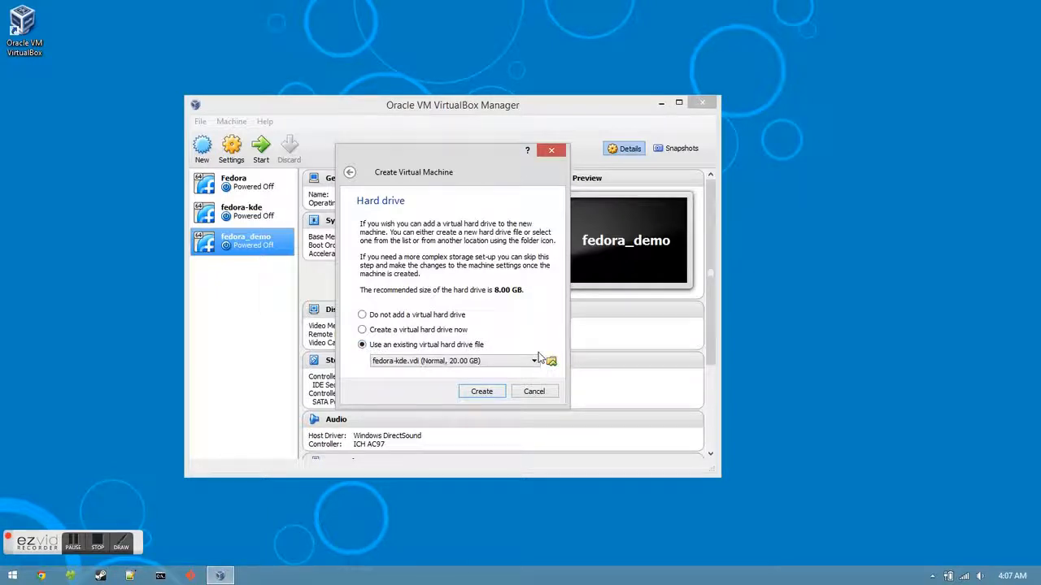
left_click(534, 361)
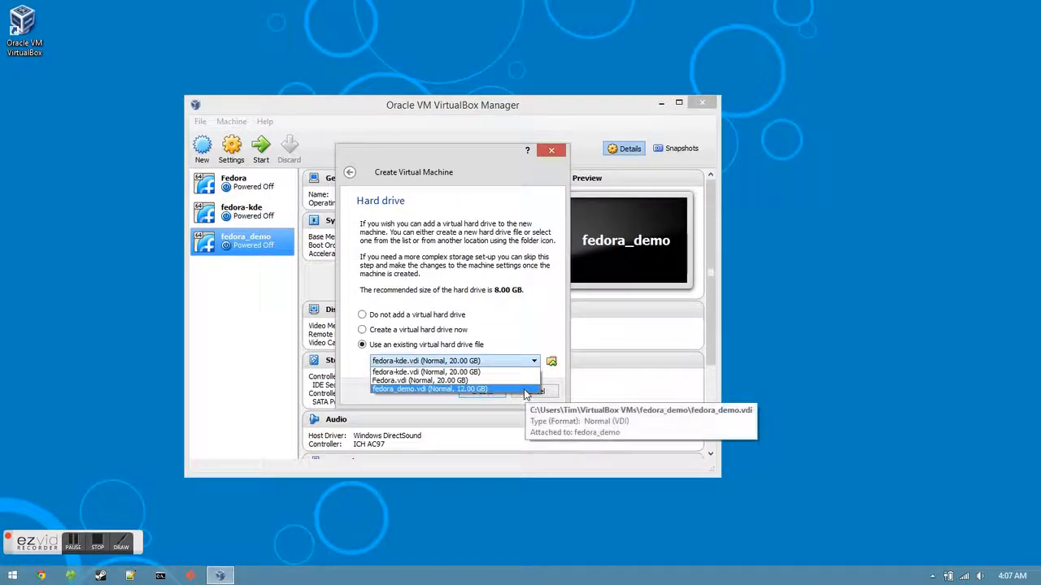
left_click(428, 388)
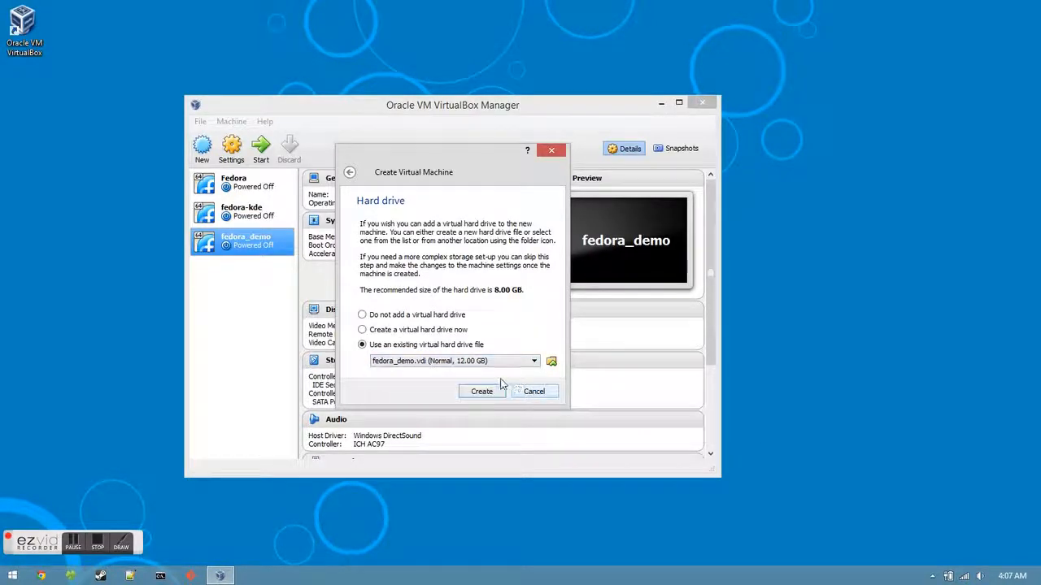
left_click(481, 391)
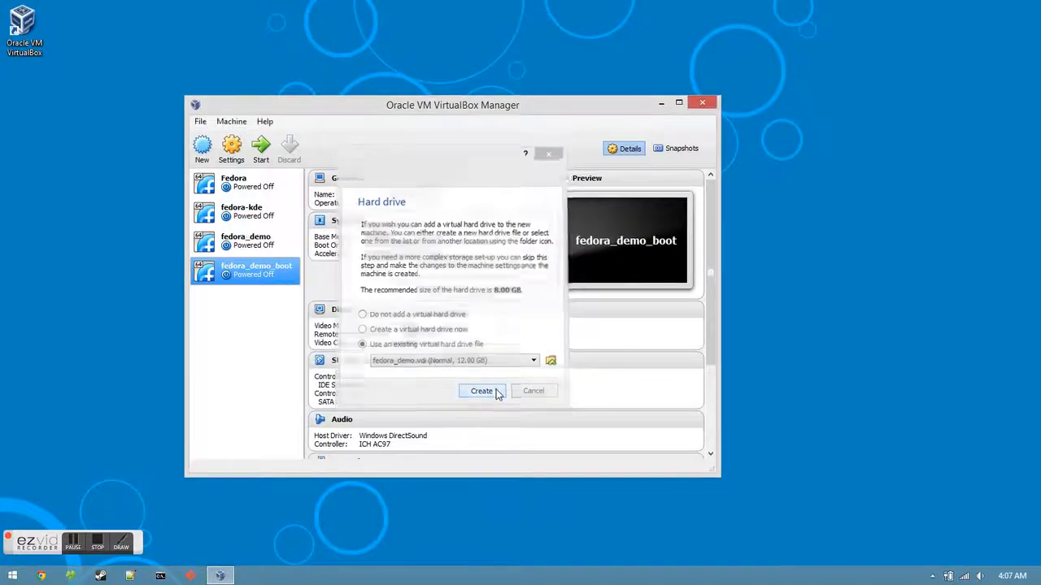
left_click(481, 391)
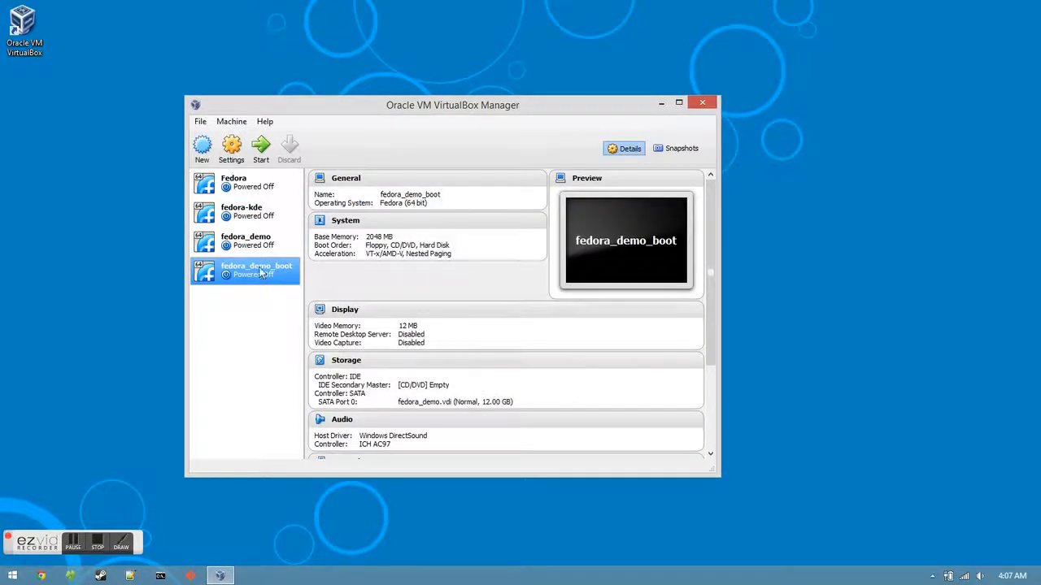
mouse_move(275, 329)
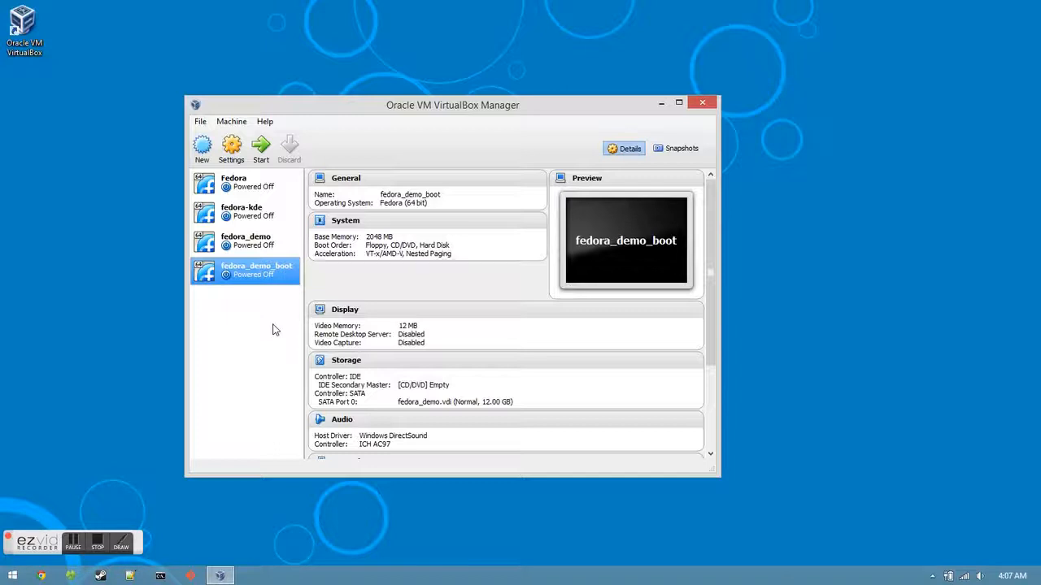
mouse_move(261, 145)
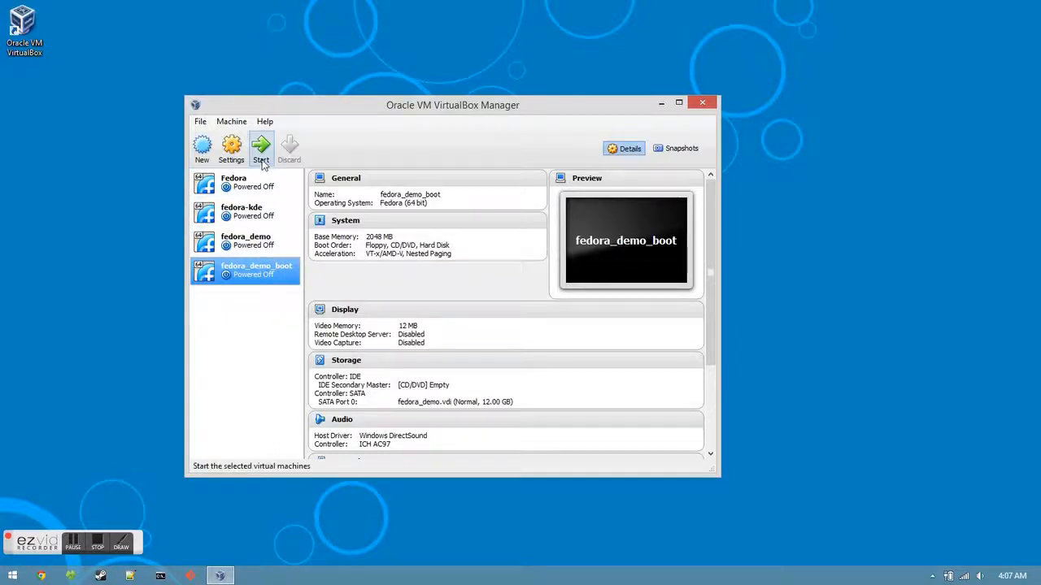
Step: Start fedora_demo_boot and dismiss the capture notification banners
left_click(261, 146)
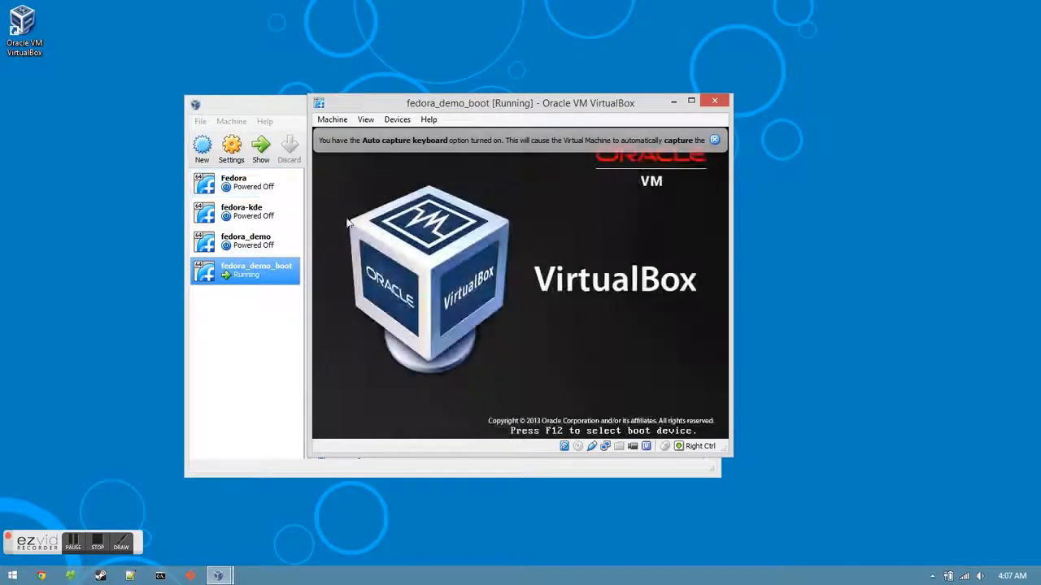
mouse_move(630, 219)
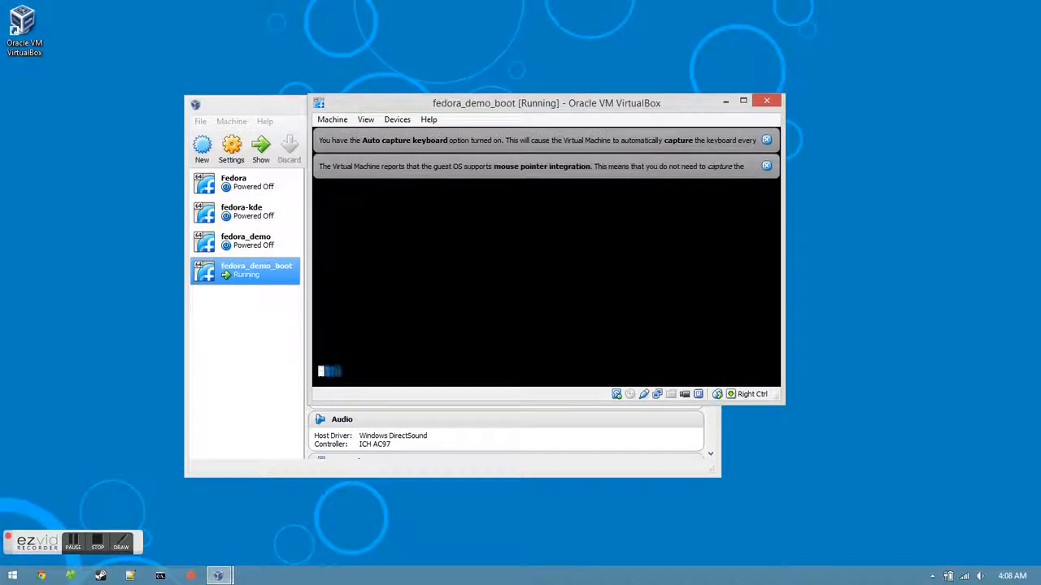
left_click(765, 140)
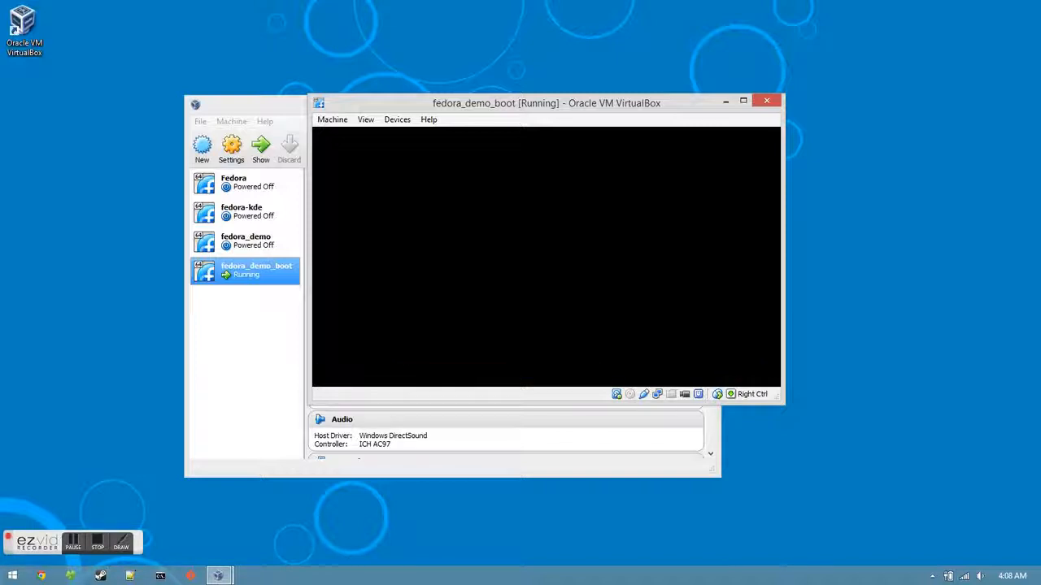
left_click(742, 100)
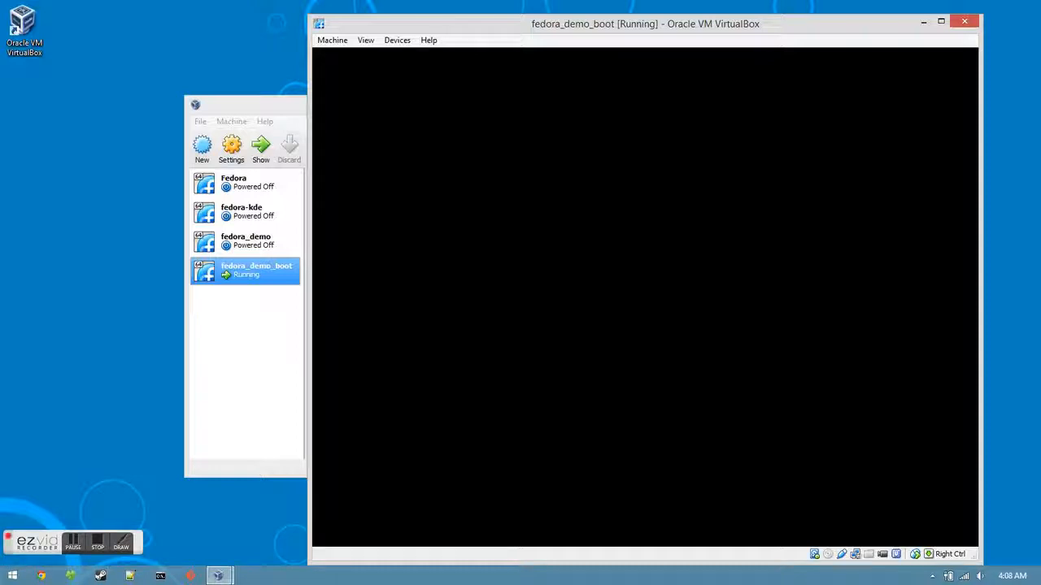
mouse_move(738, 201)
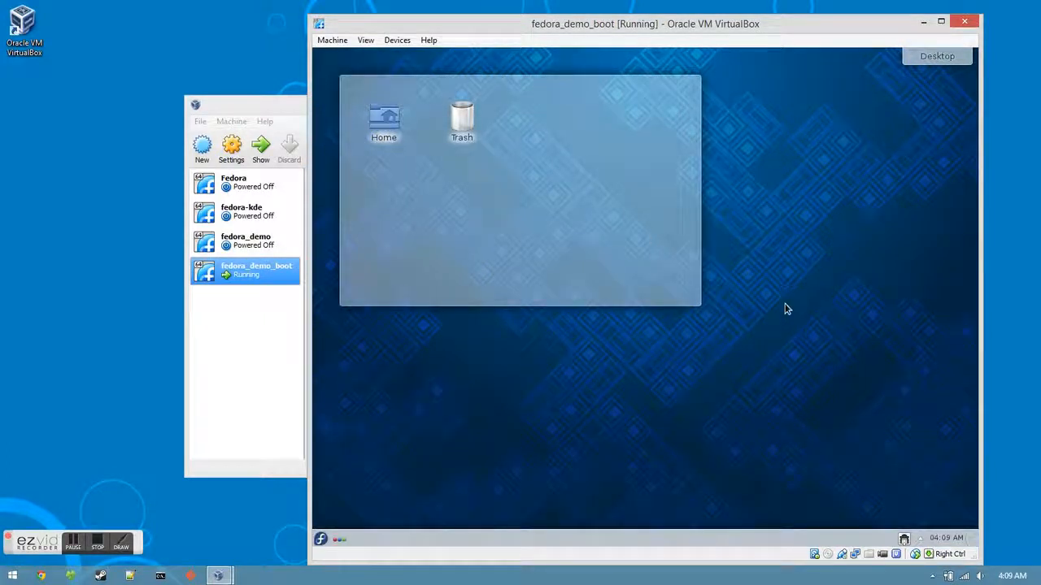
mouse_move(675, 365)
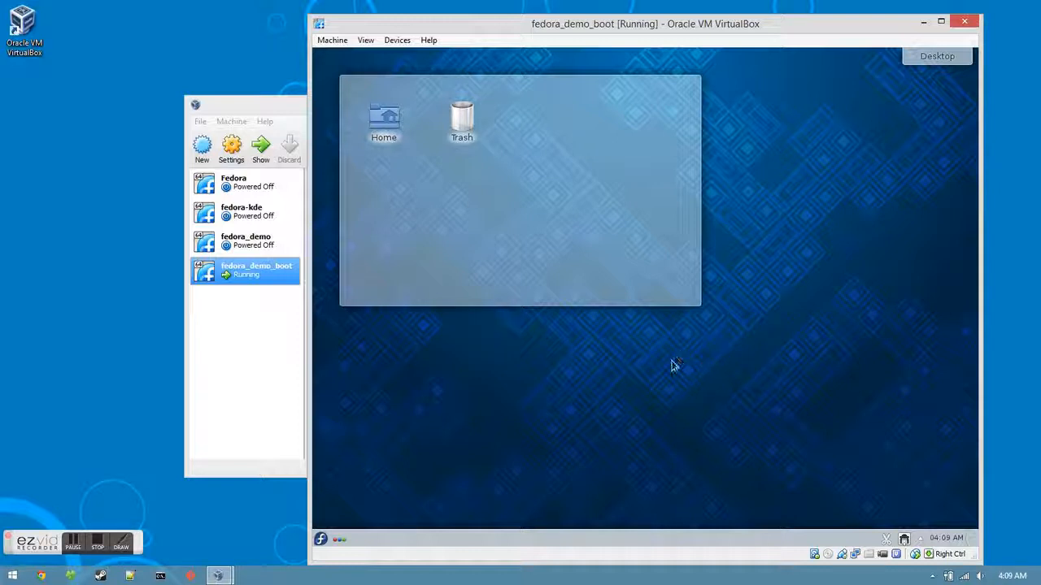
mouse_move(464, 382)
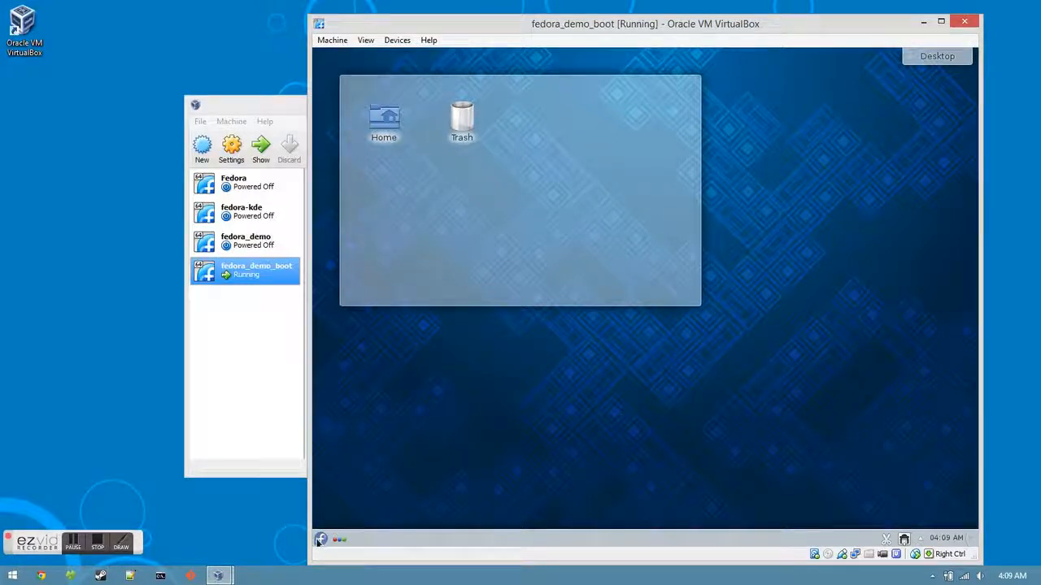
Step: Open and close the KDE Kickoff menu to verify the Fedora desktop
left_click(321, 539)
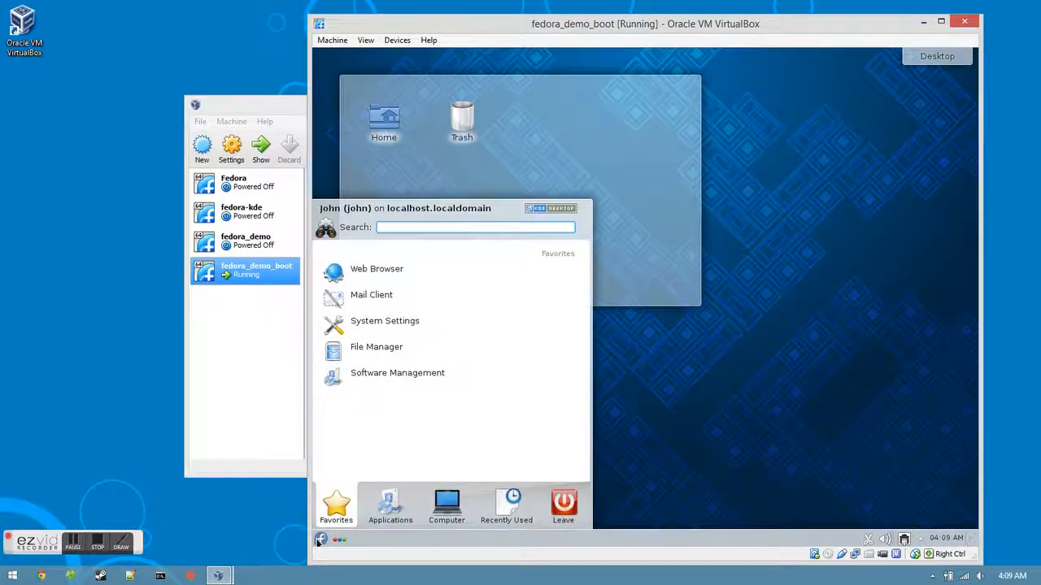
left_click(764, 432)
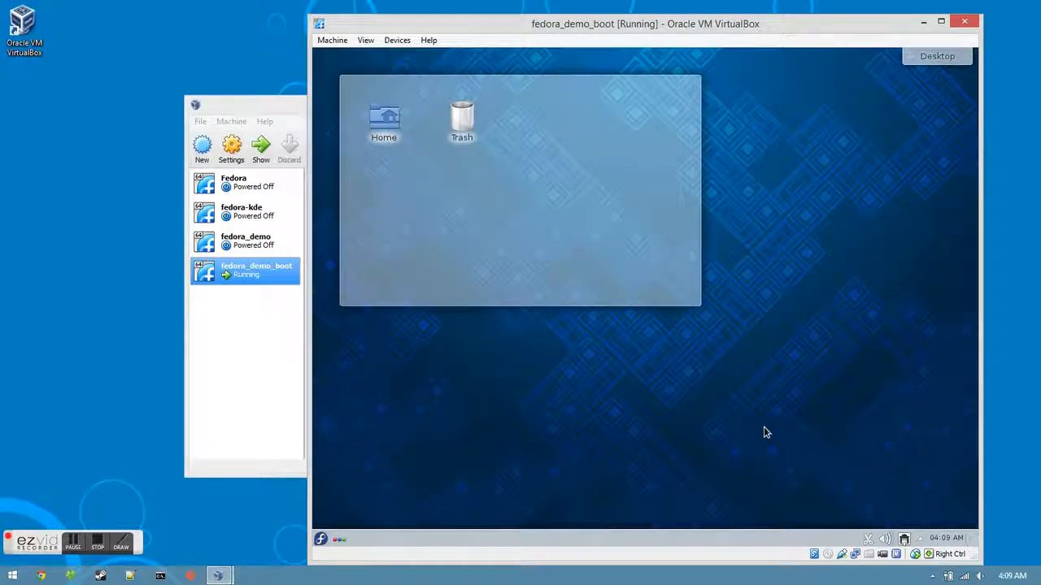
left_click(886, 539)
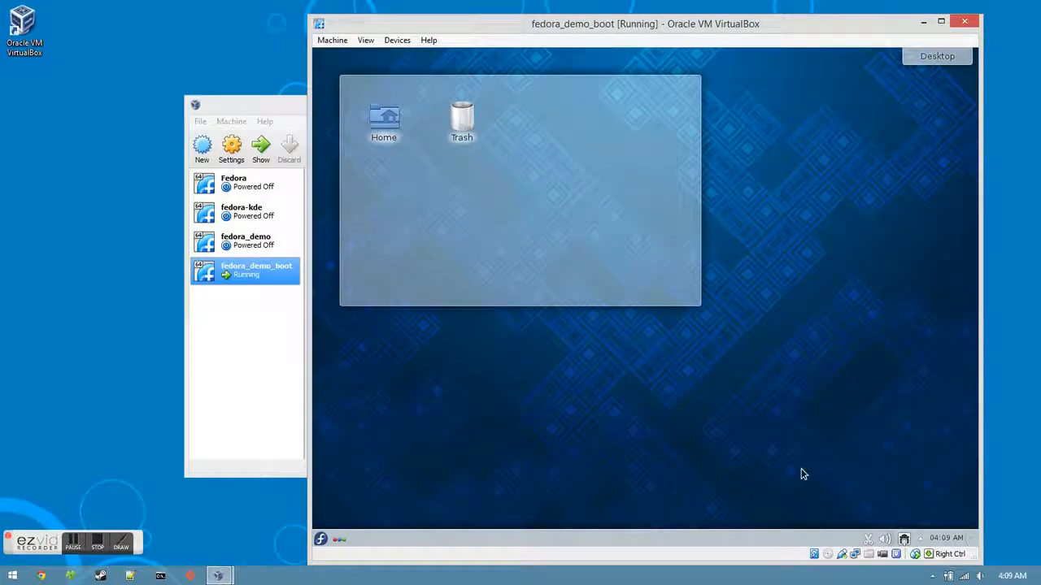
mouse_move(648, 370)
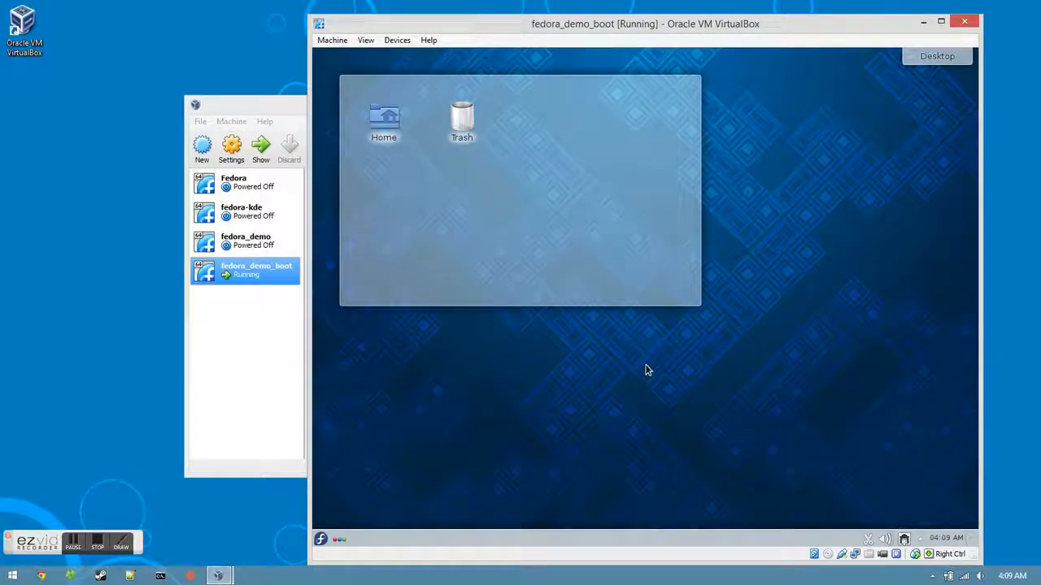
Step: Power off fedora_demo_boot through Machine > Close
left_click(332, 40)
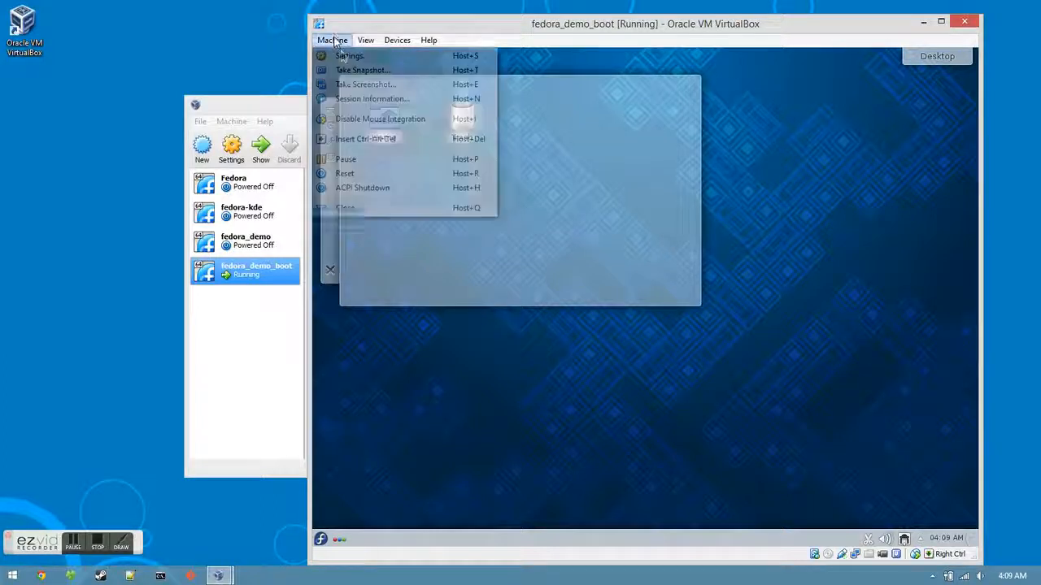
left_click(345, 207)
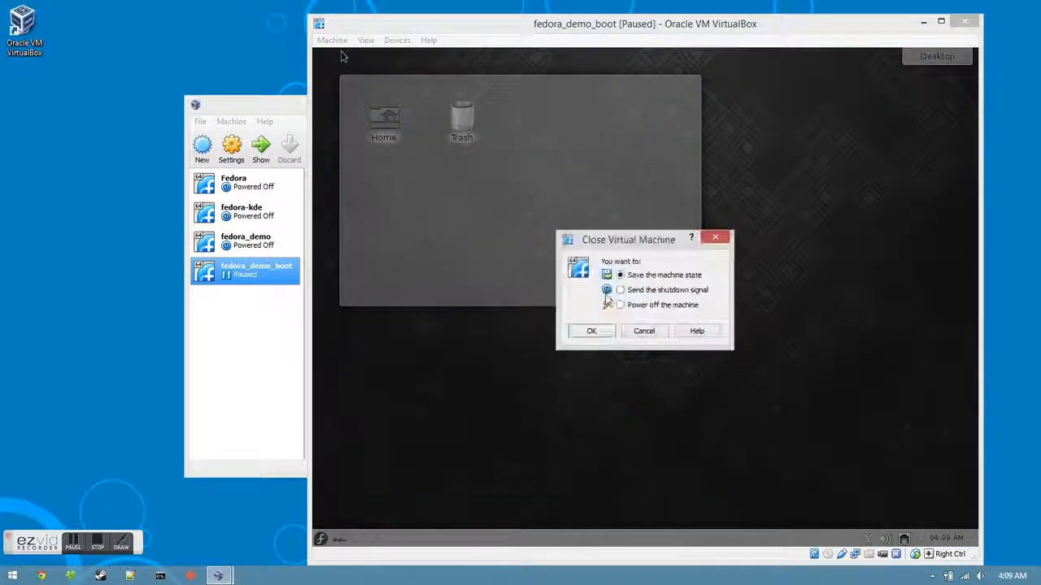
left_click(620, 304)
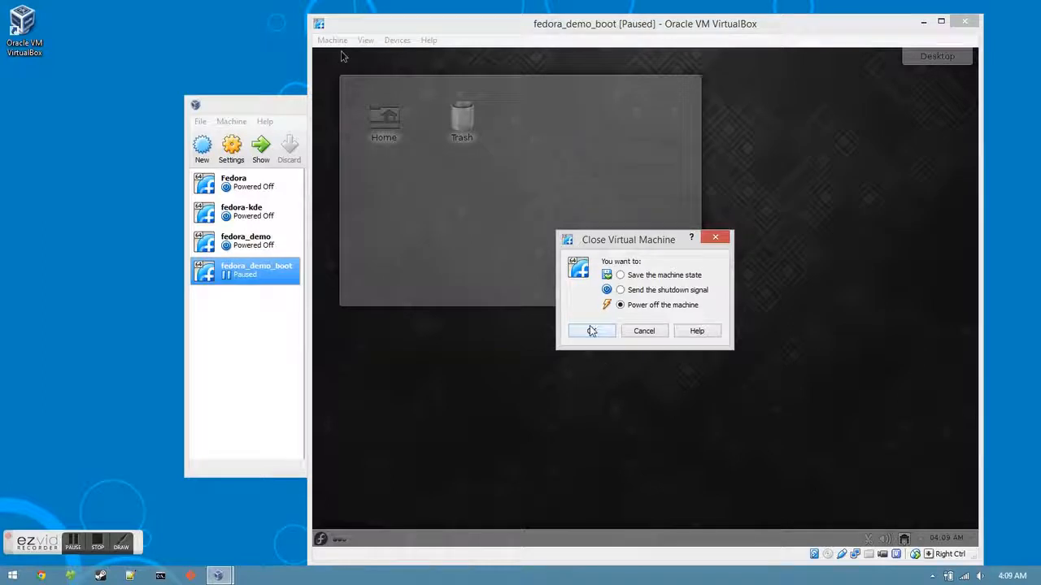
left_click(592, 331)
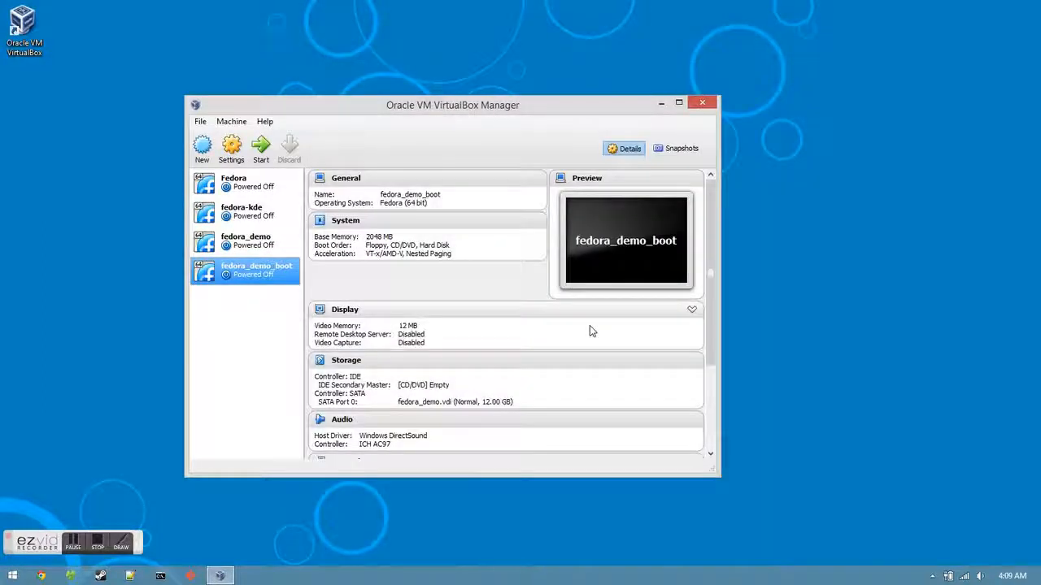
mouse_move(284, 389)
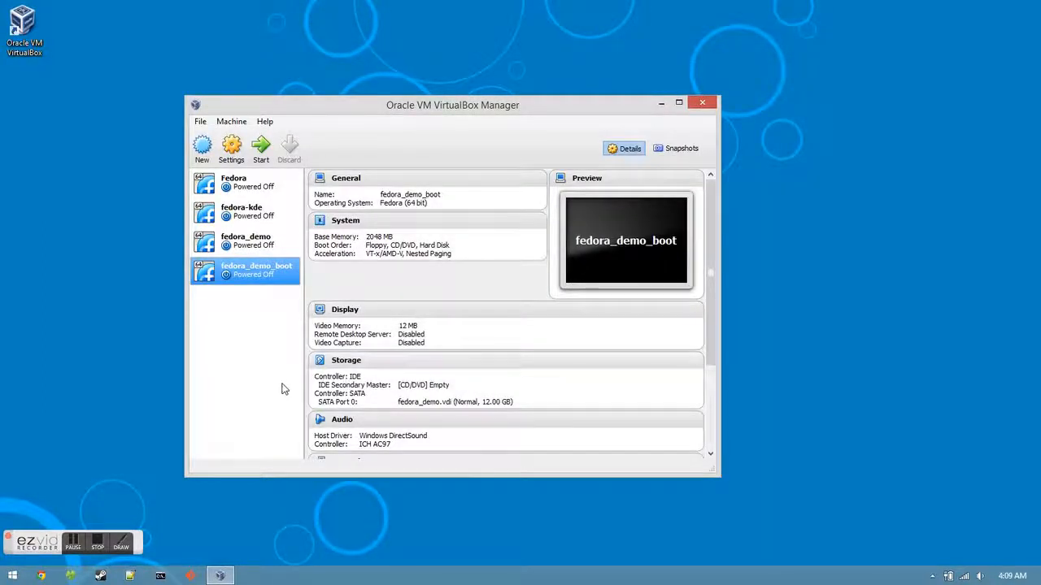
mouse_move(118, 521)
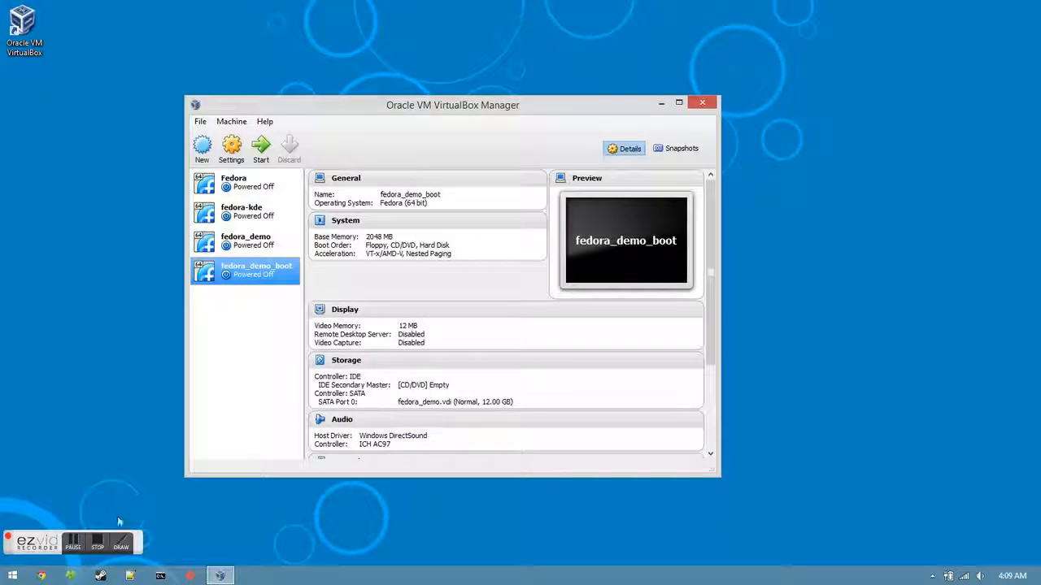